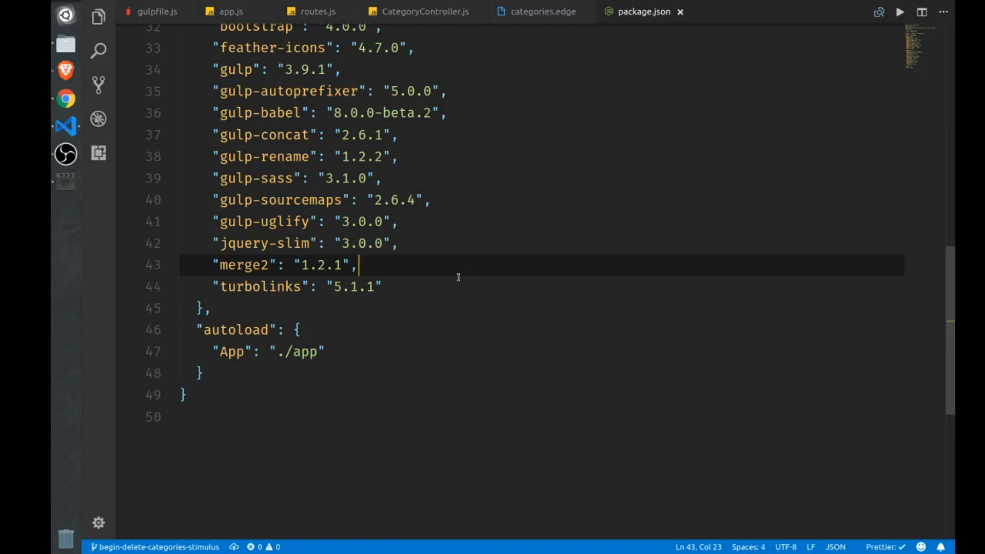
# Step: Run npm install stimulus axios --save-dev in the integrated terminal
pyautogui.press('ctrl+`')
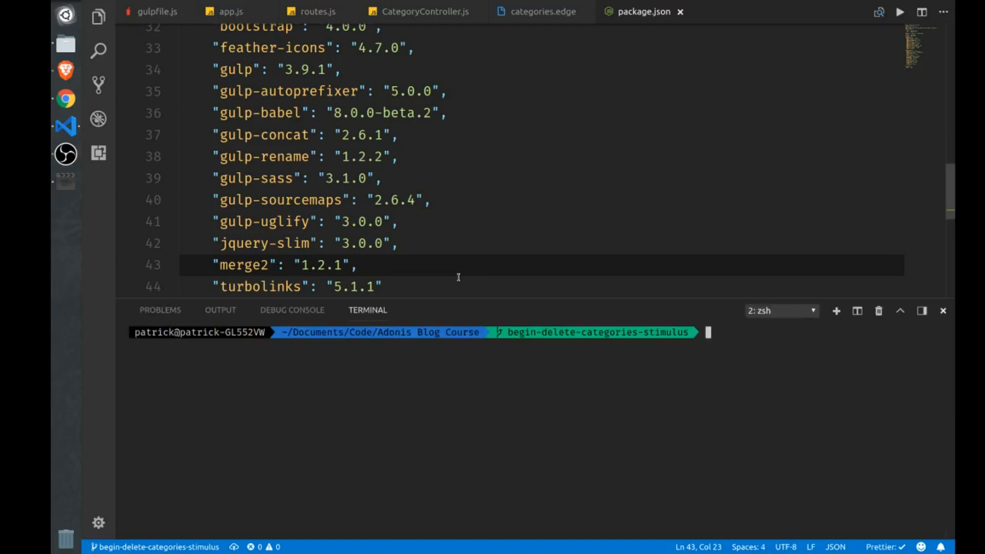
pyautogui.write('npm install')
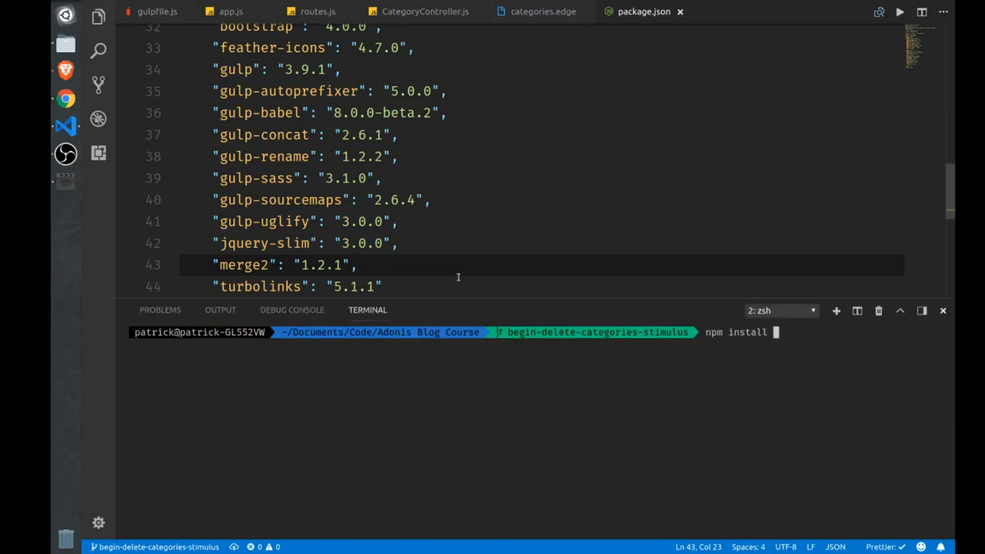
pyautogui.write('stimulus')
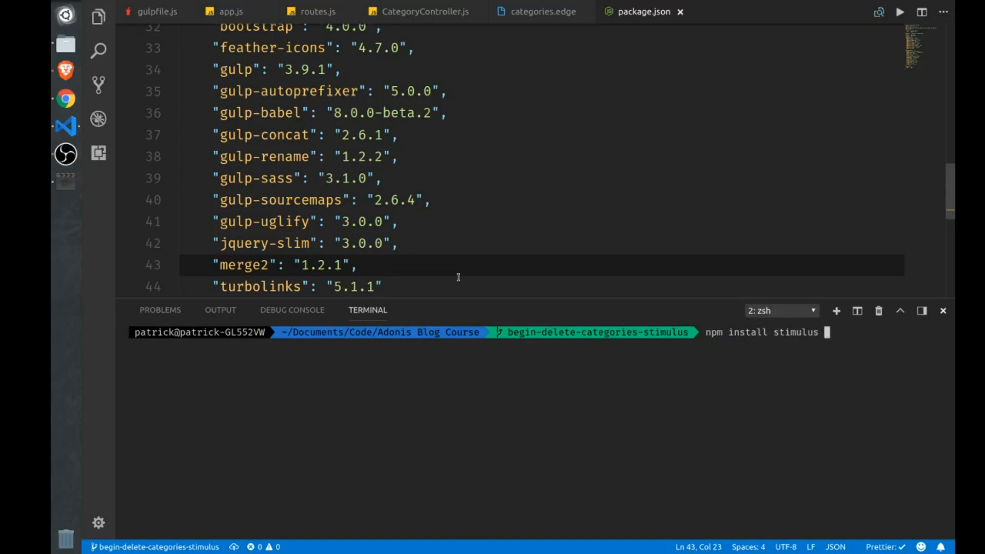
pyautogui.write('axios')
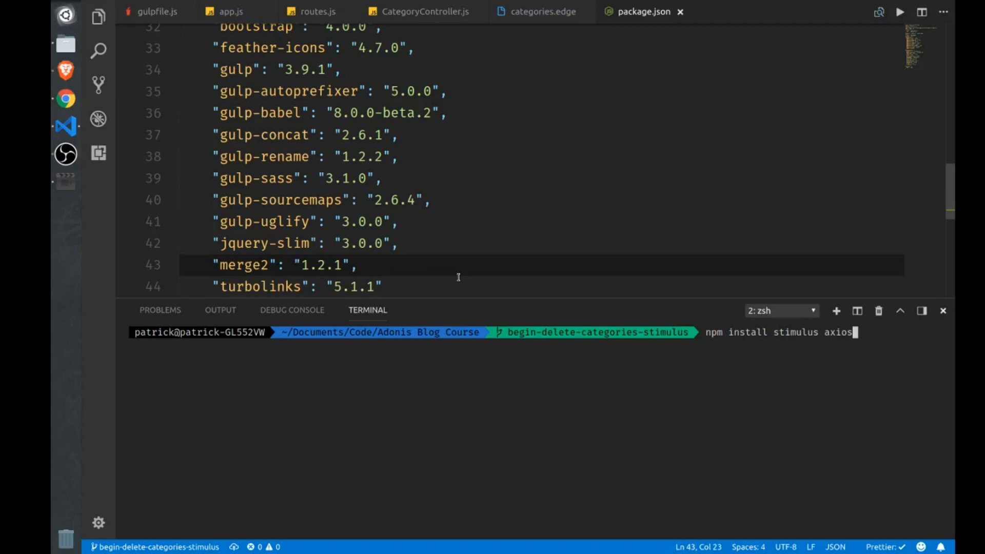
pyautogui.write('--')
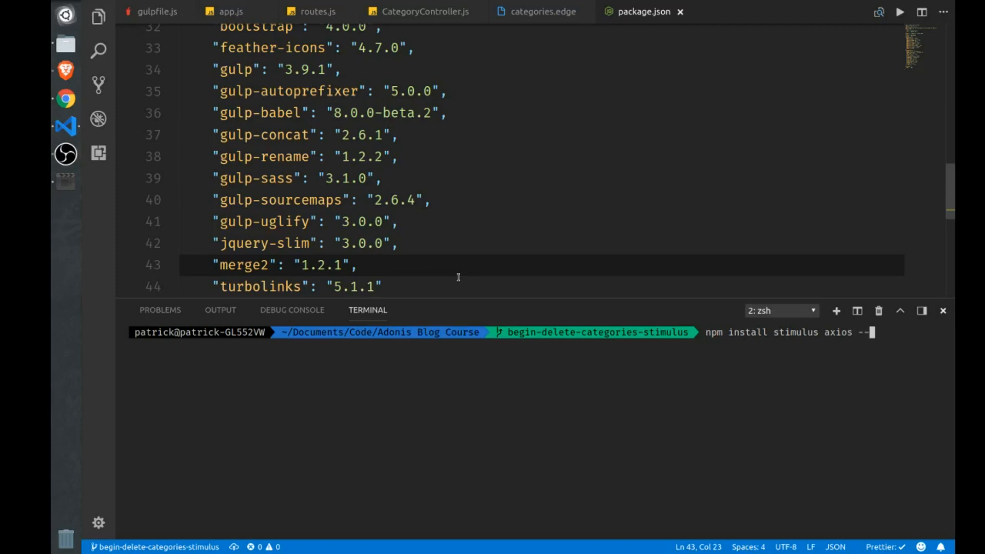
pyautogui.write('save-dev')
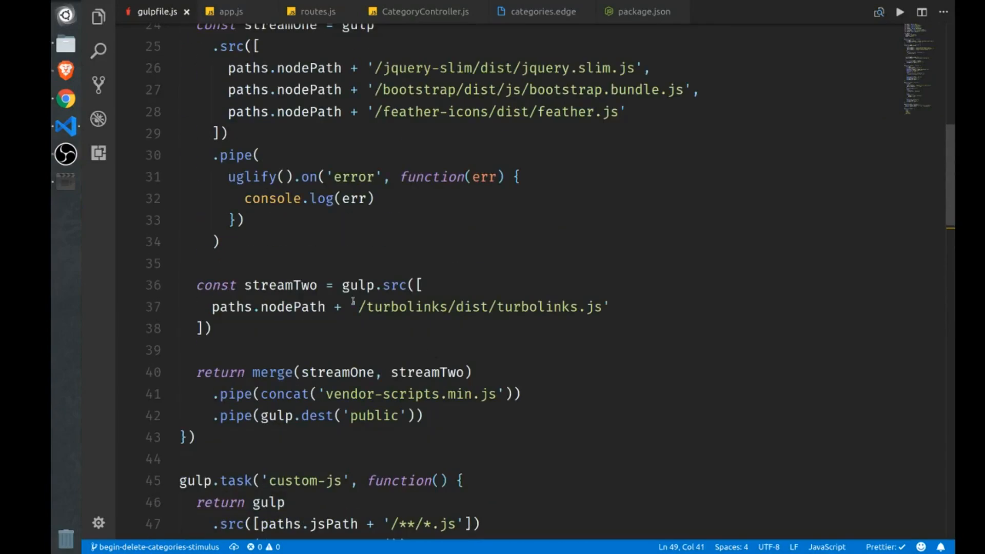
# Step: Add axios/dist/axios.js and stimulus/dist/stimulus.umd.js to the vendor script bundles
pyautogui.scroll(-3)
pyautogui.write(',')
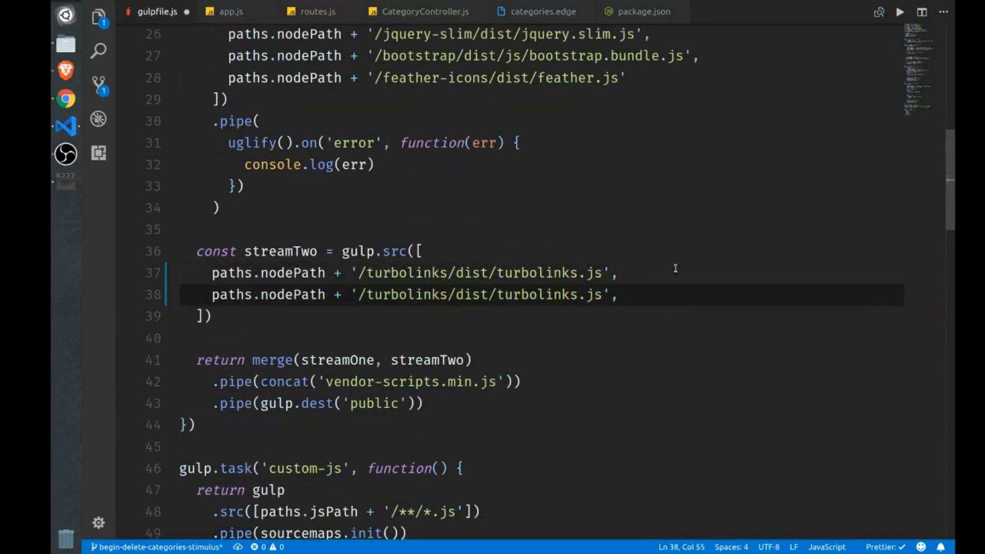
pyautogui.doubleClick(414, 294)
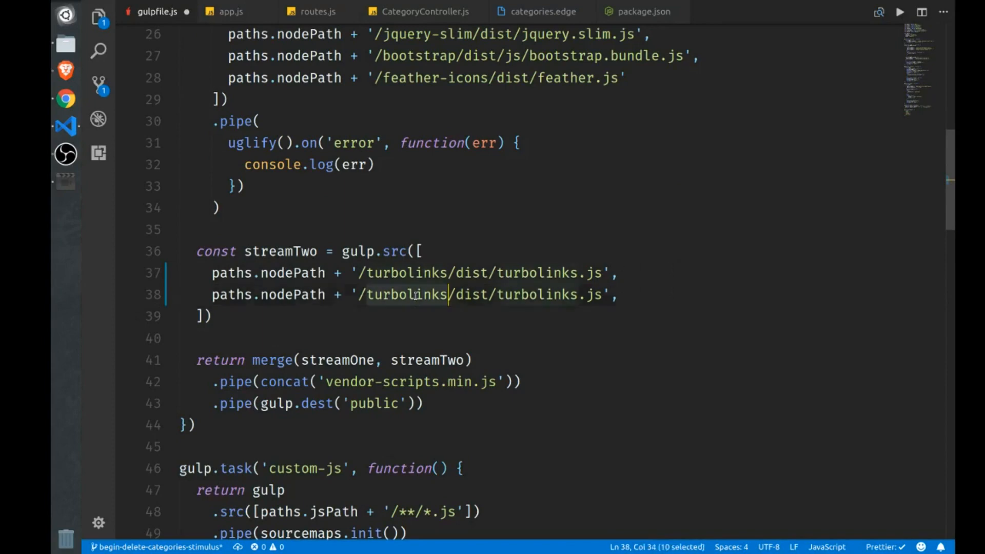
pyautogui.write('stimulus.umd')
pyautogui.write('app')
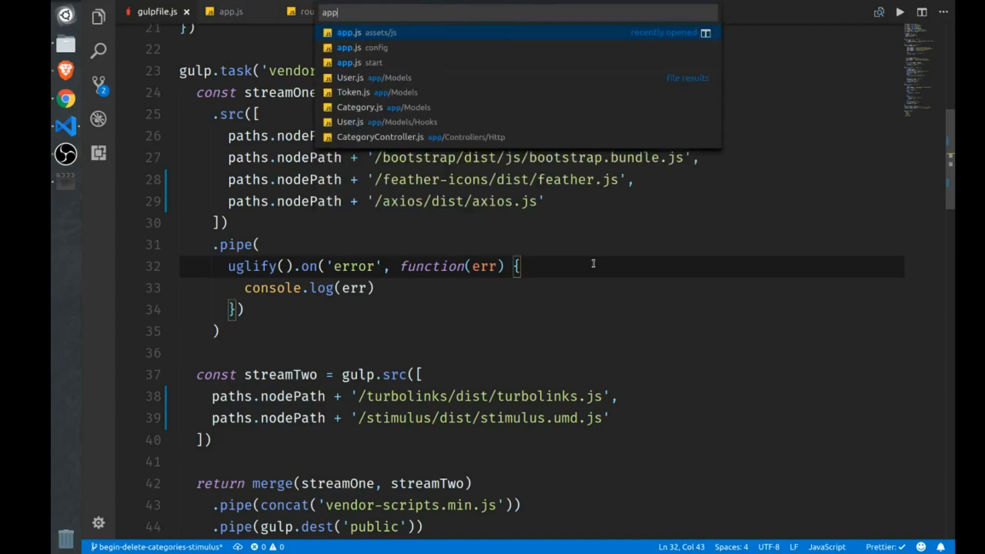
# Step: In app.js add const app = Stimulus.Application.start()
pyautogui.click(349, 32)
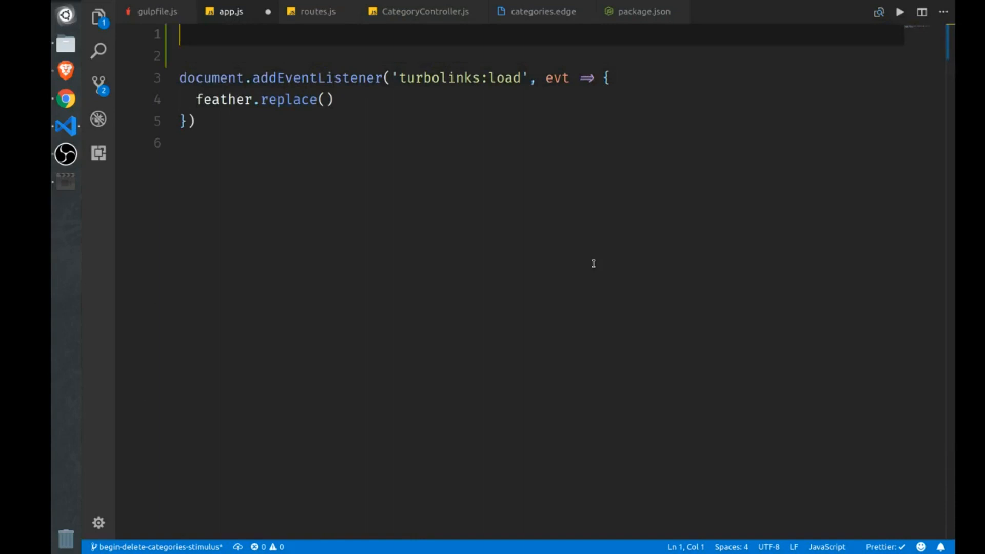
pyautogui.write('const app =')
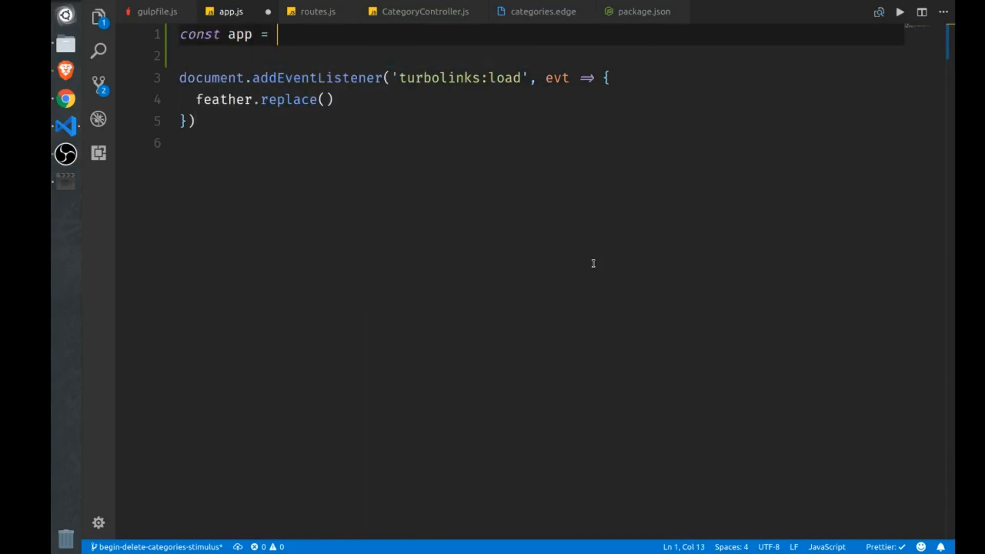
pyautogui.write('St')
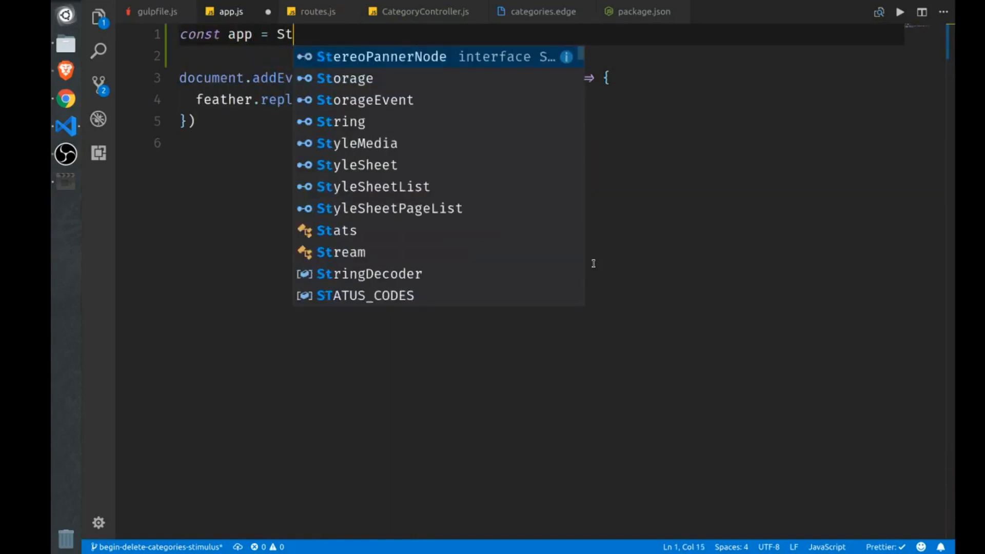
pyautogui.write('imulus')
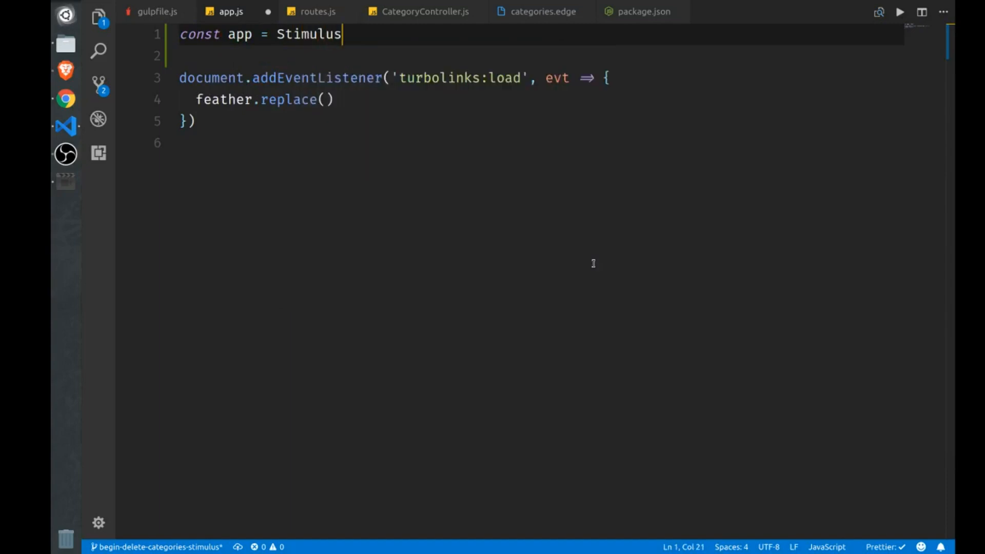
pyautogui.write('.Appli')
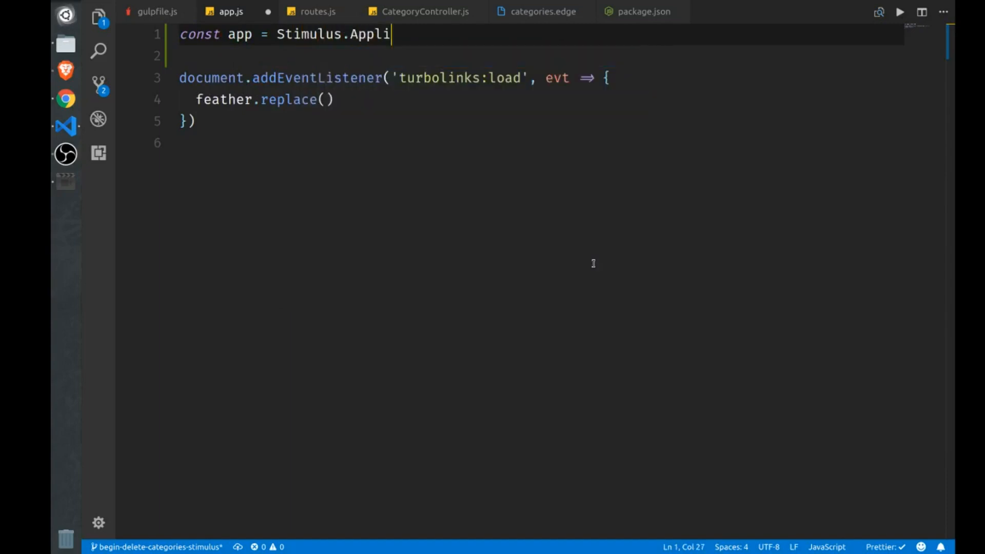
pyautogui.write('cation.start(')
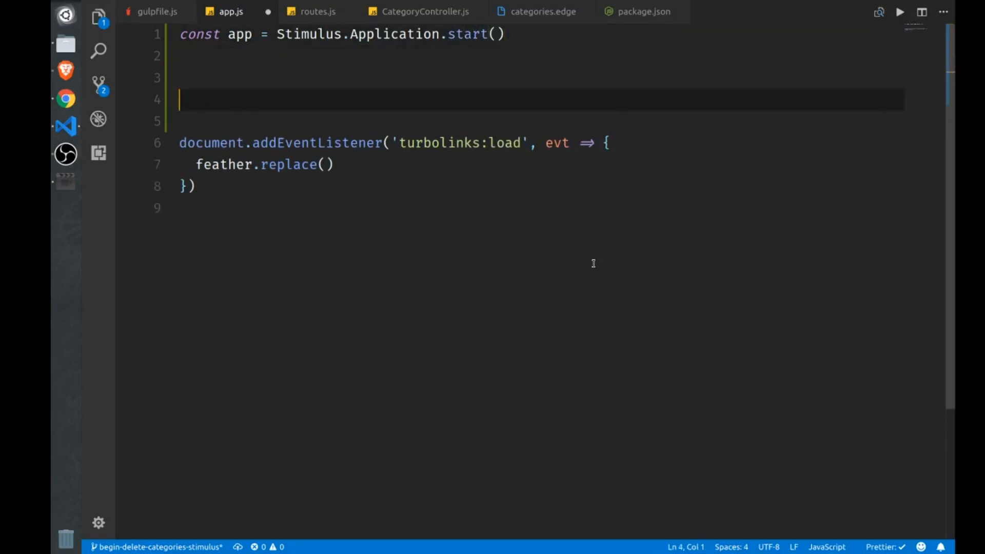
# Step: Register the 'categories' controller with app.register('categories', Categories)
pyautogui.write('app.register()')
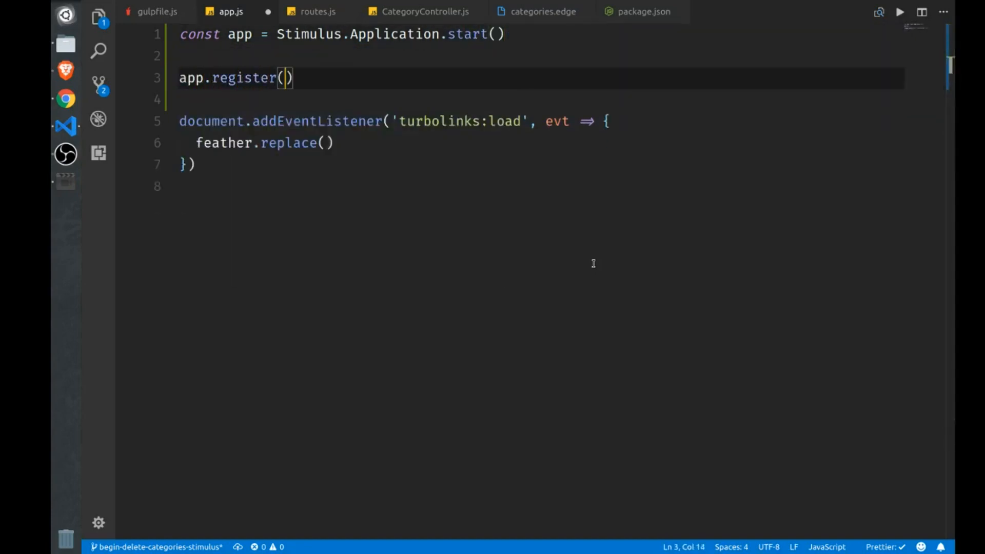
pyautogui.write("''")
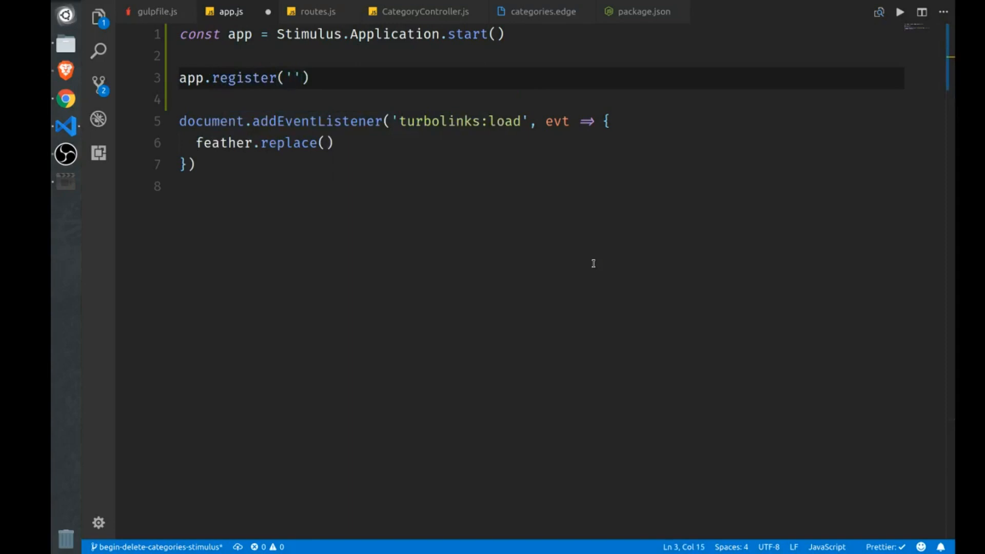
pyautogui.write('catego')
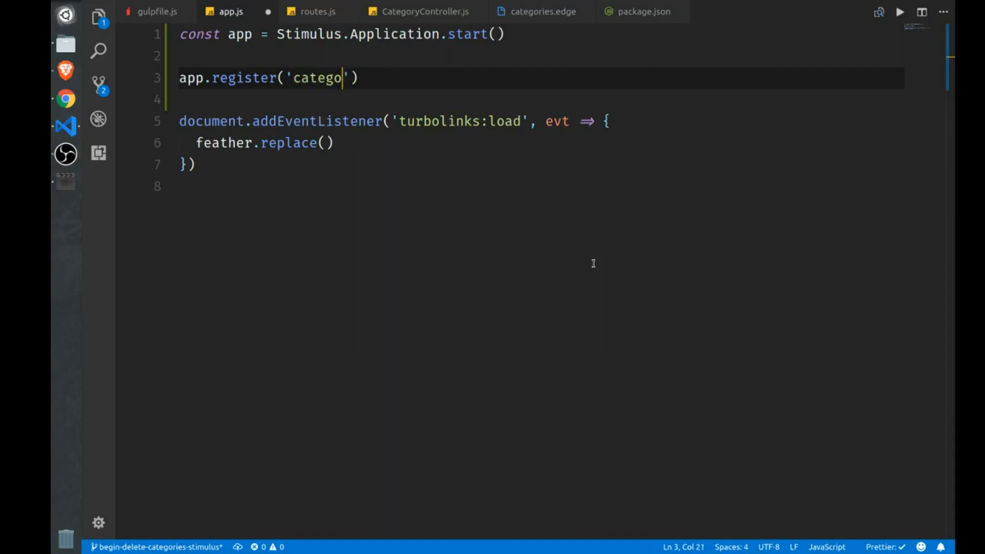
pyautogui.write('ries')
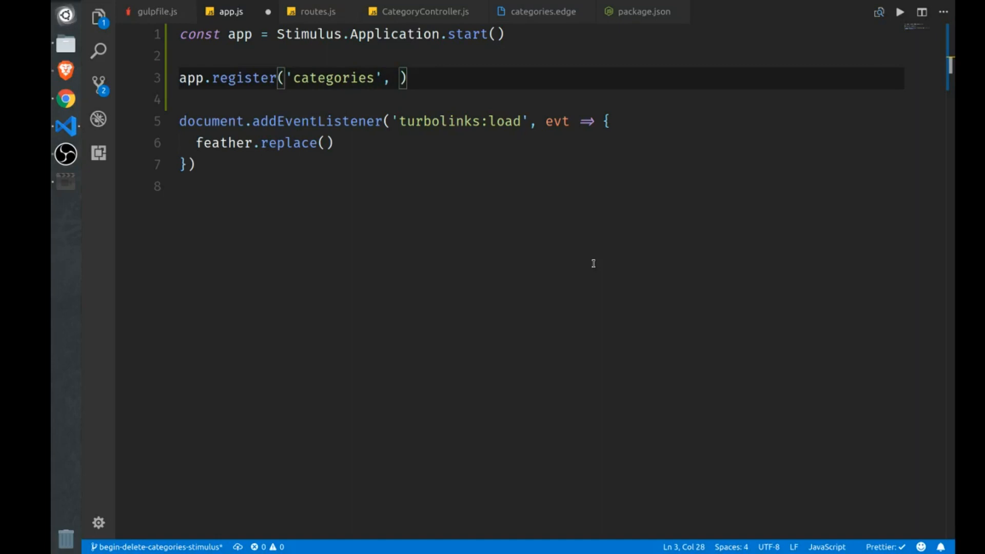
pyautogui.write('Categories')
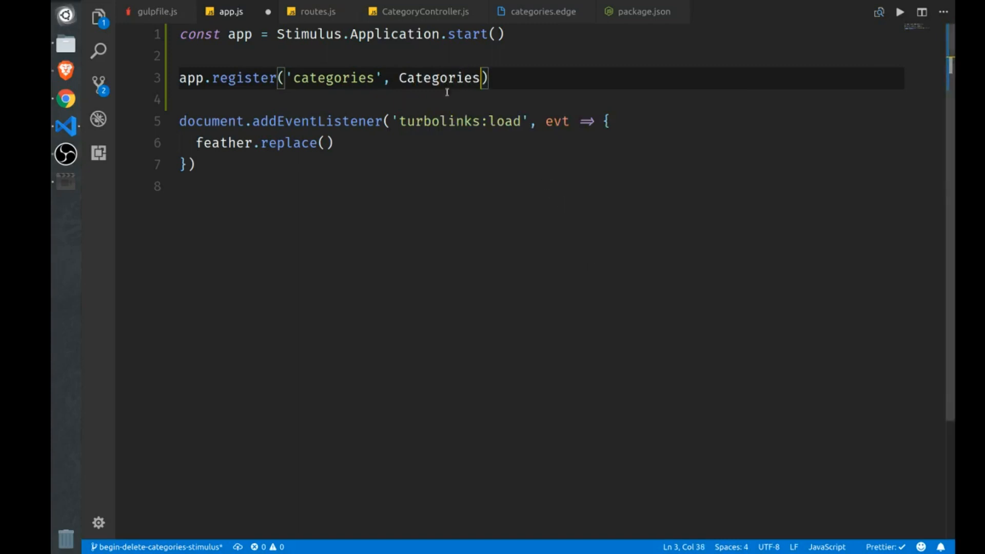
pyautogui.click(99, 17)
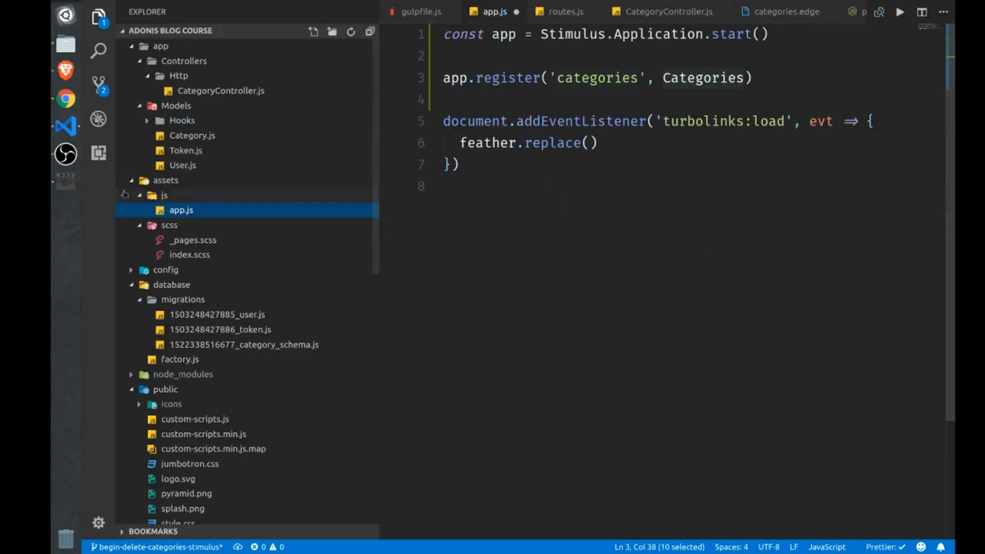
# Step: Create a new Categories.js file inside the assets/js folder
pyautogui.rightClick(182, 209)
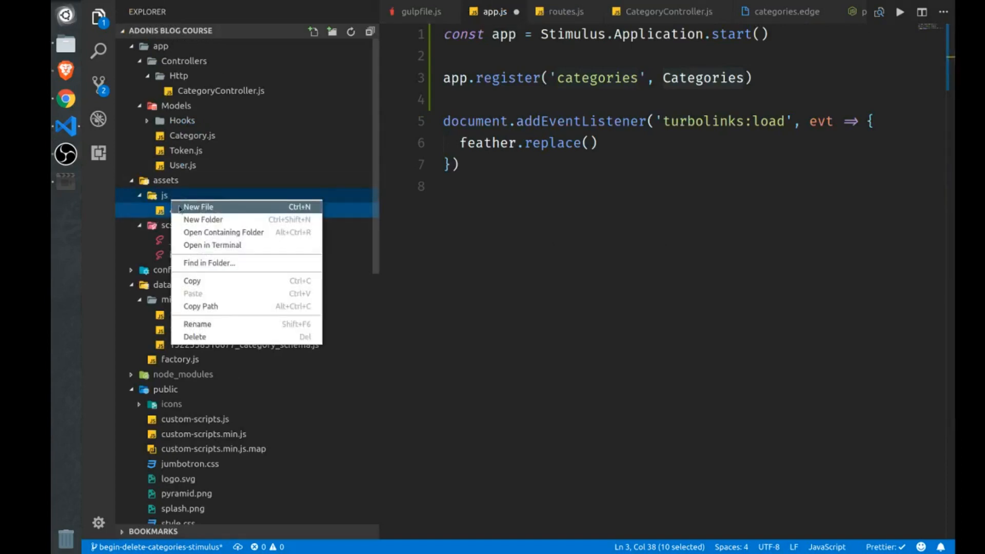
pyautogui.click(199, 206)
pyautogui.write('Categories.js')
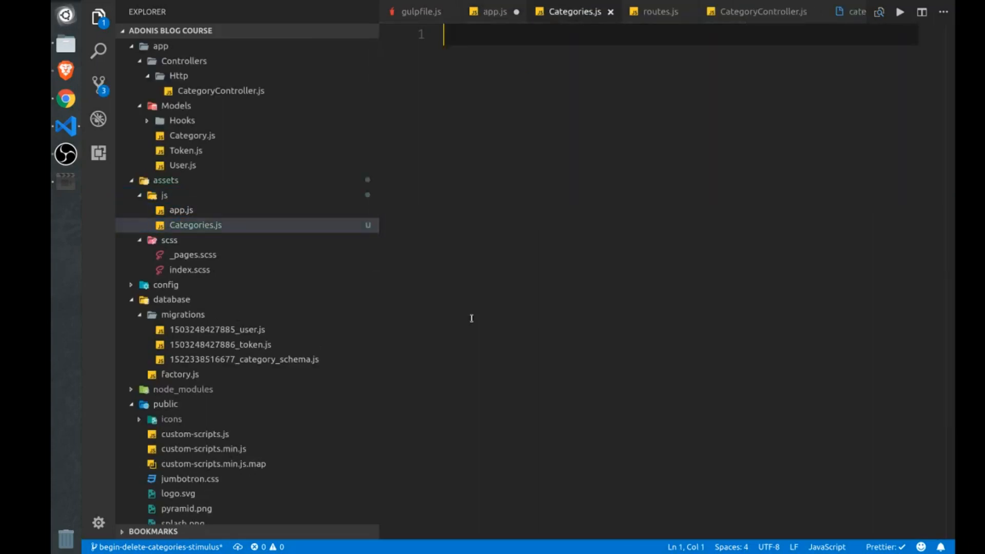
# Step: Declare class Categories extends Stimulus.Controller in Categories.js
pyautogui.click(98, 18)
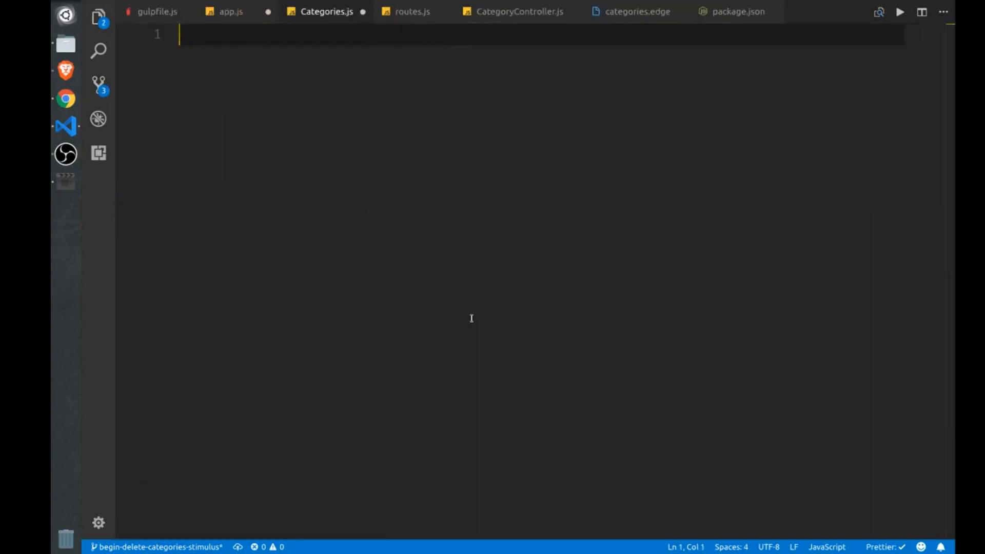
pyautogui.write('class Categ')
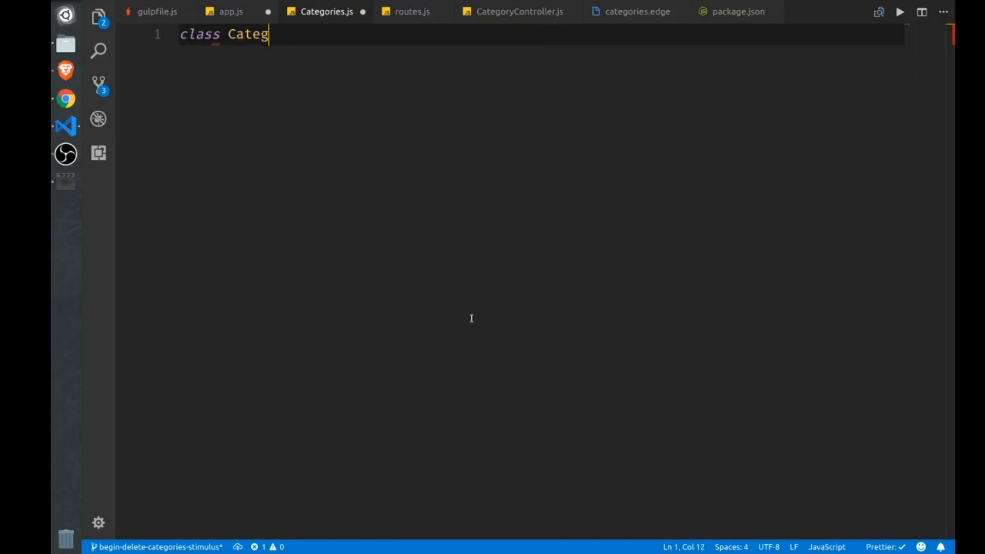
pyautogui.click(231, 11)
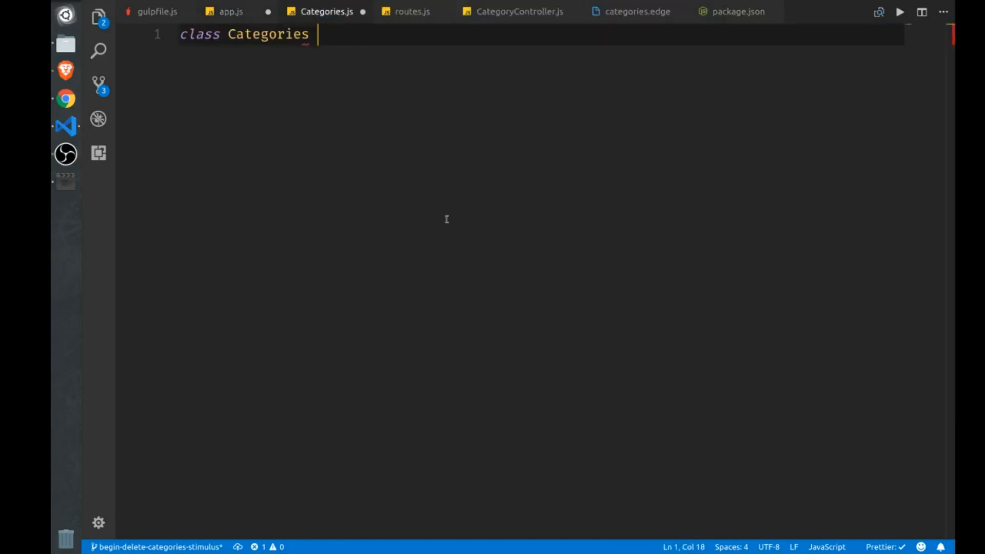
pyautogui.write('exetnds')
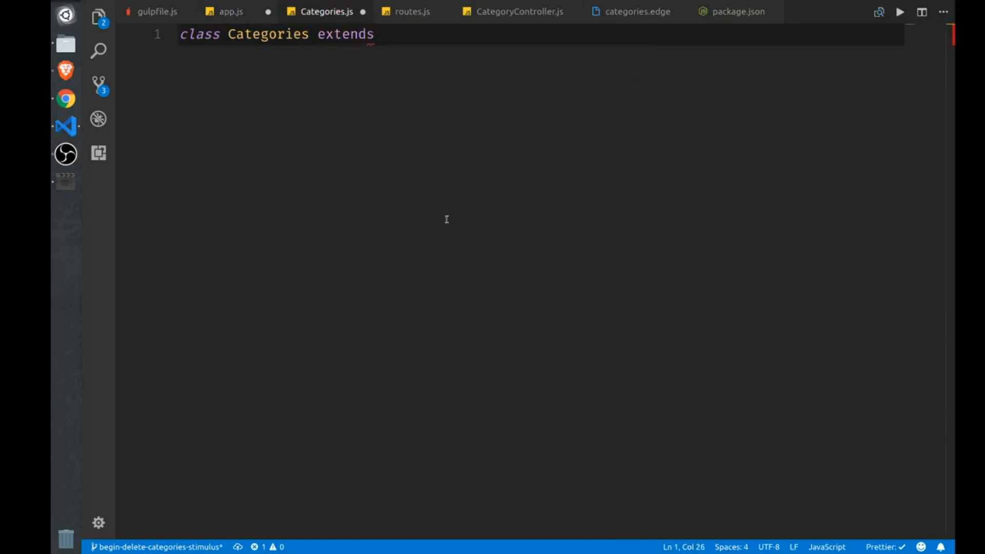
pyautogui.write('Stimlus')
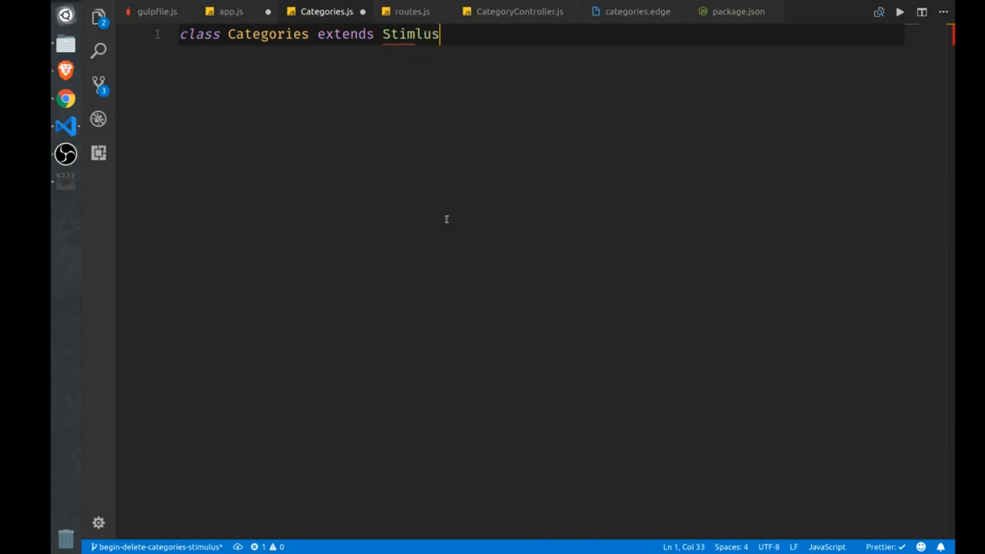
pyautogui.write('.Cont')
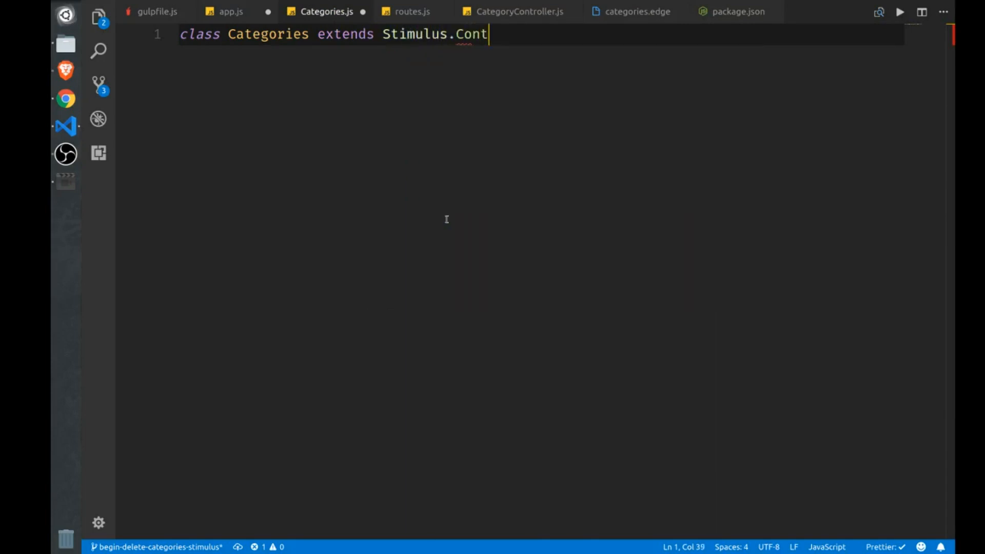
pyautogui.write('roller')
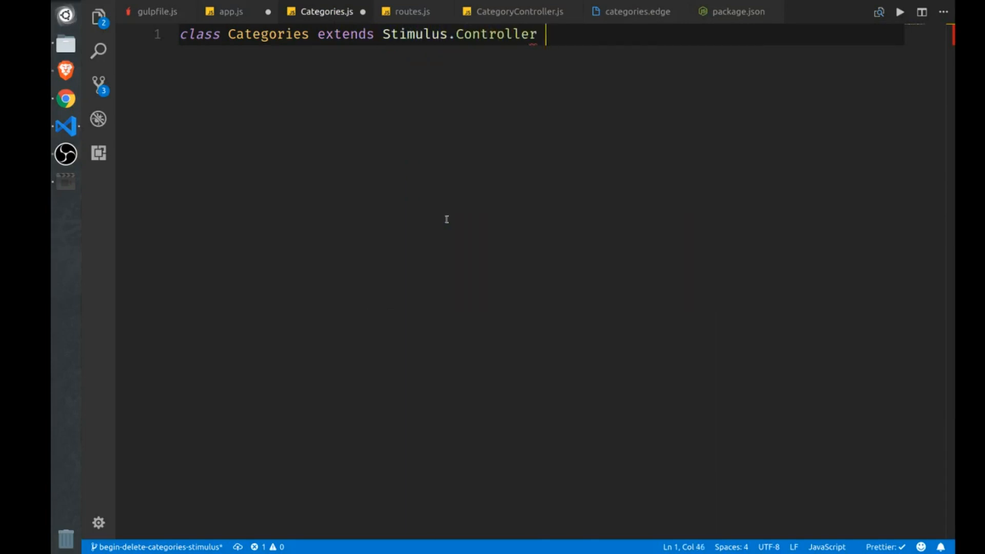
pyautogui.write('{')
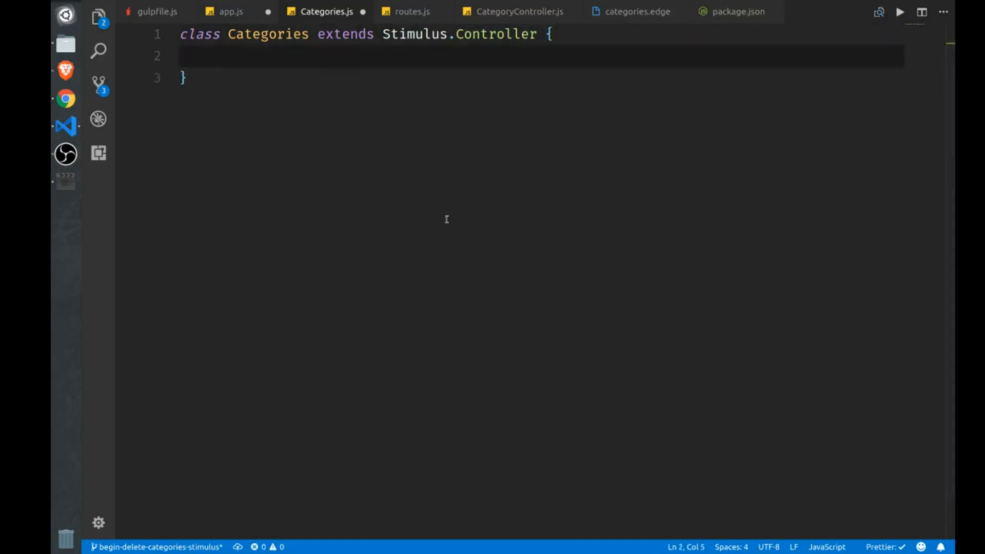
# Step: Add initialize() logging 'Loaded Categories Ctrl' and save the file
pyautogui.write('initiali')
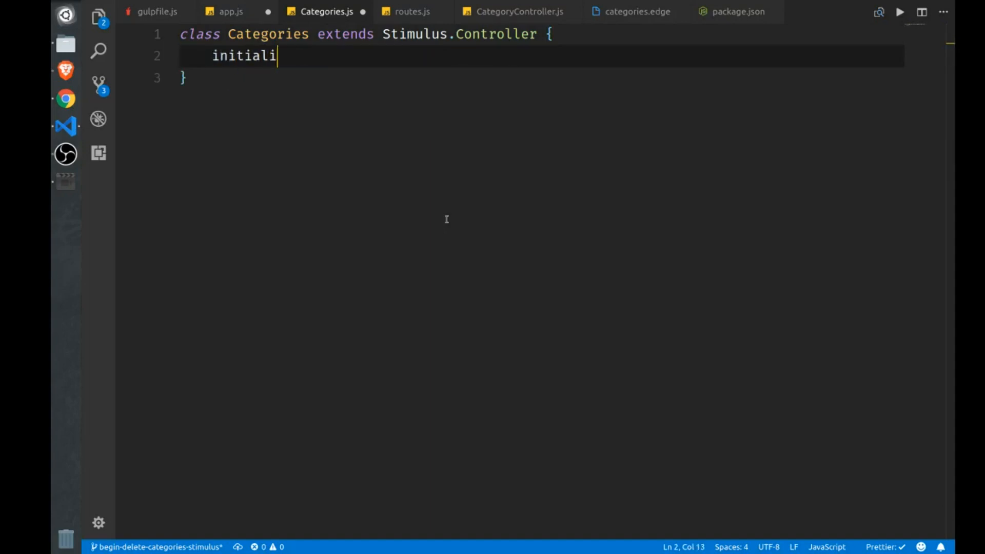
pyautogui.write('ze(0')
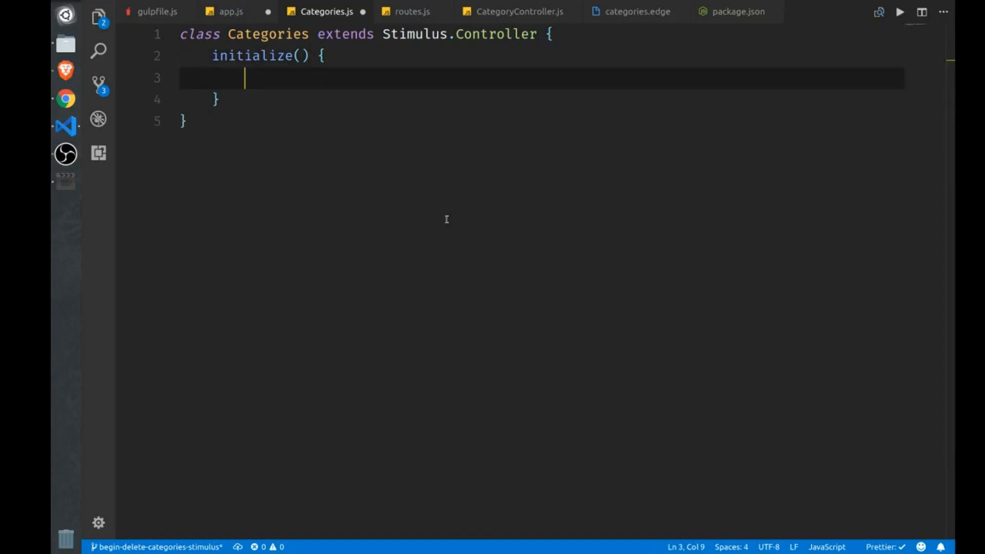
pyautogui.write("console.log('")
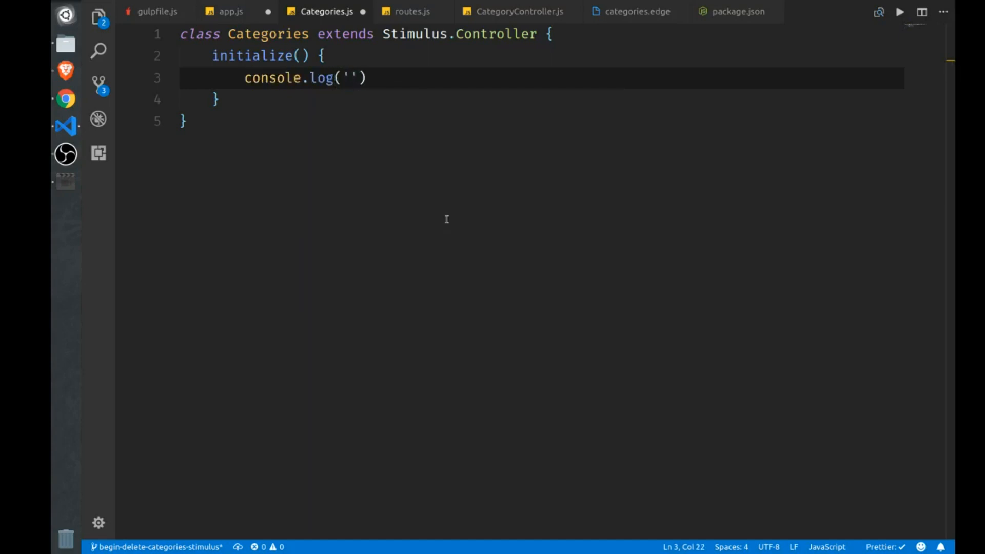
pyautogui.write('Loaded')
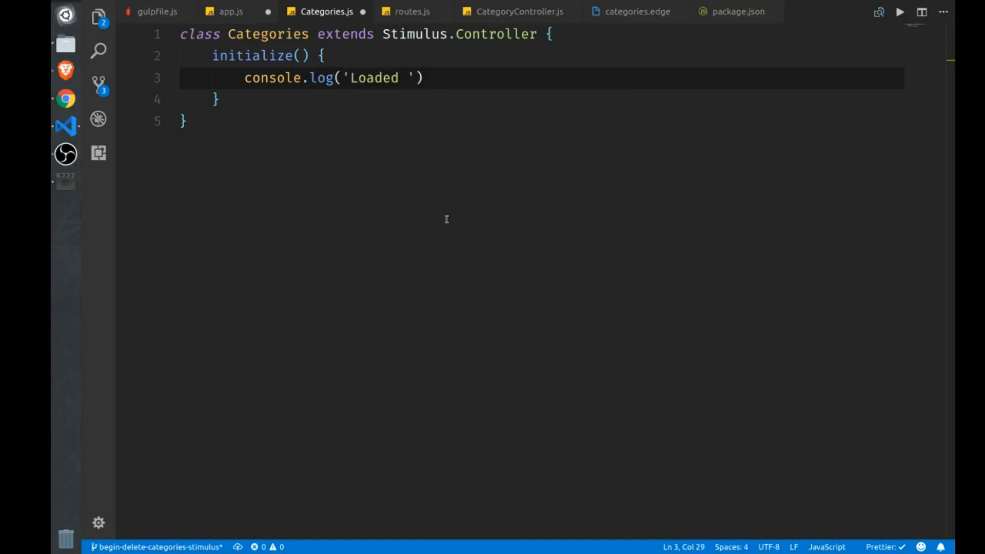
pyautogui.write('Categories C')
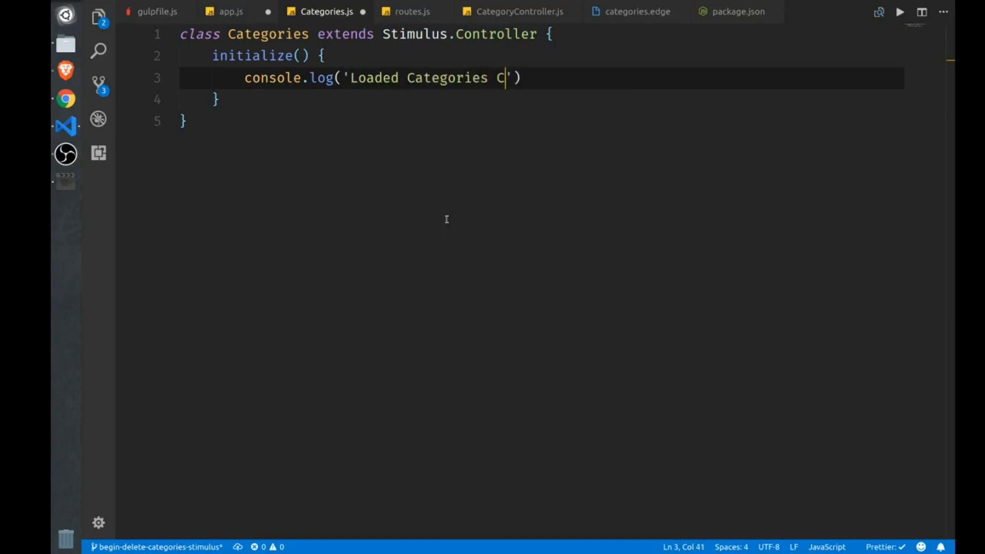
pyautogui.write('trl')
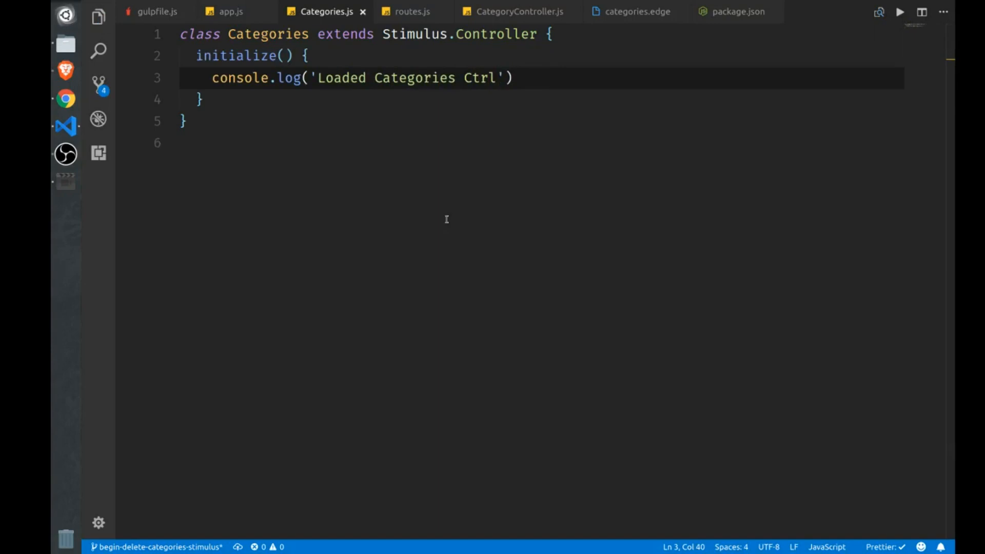
pyautogui.press('Ctrl+p')
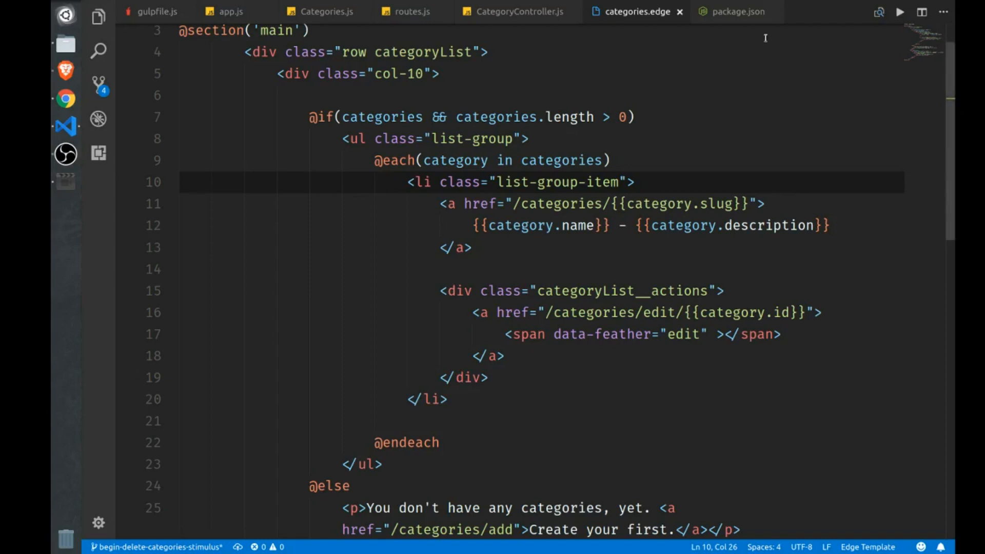
# Step: Add data-controller="categories" to the categoryList div in categories.edge
pyautogui.write('data')
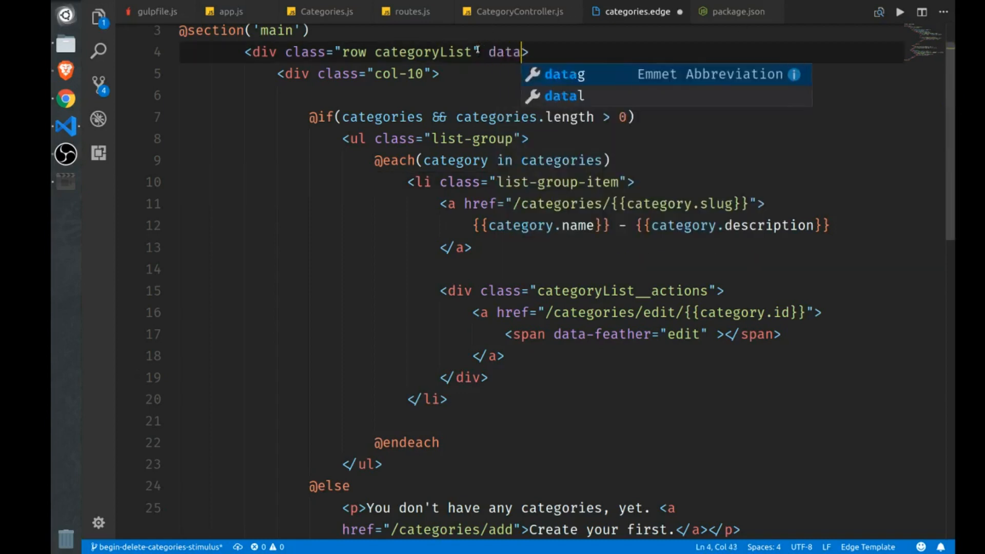
pyautogui.write('-controller="')
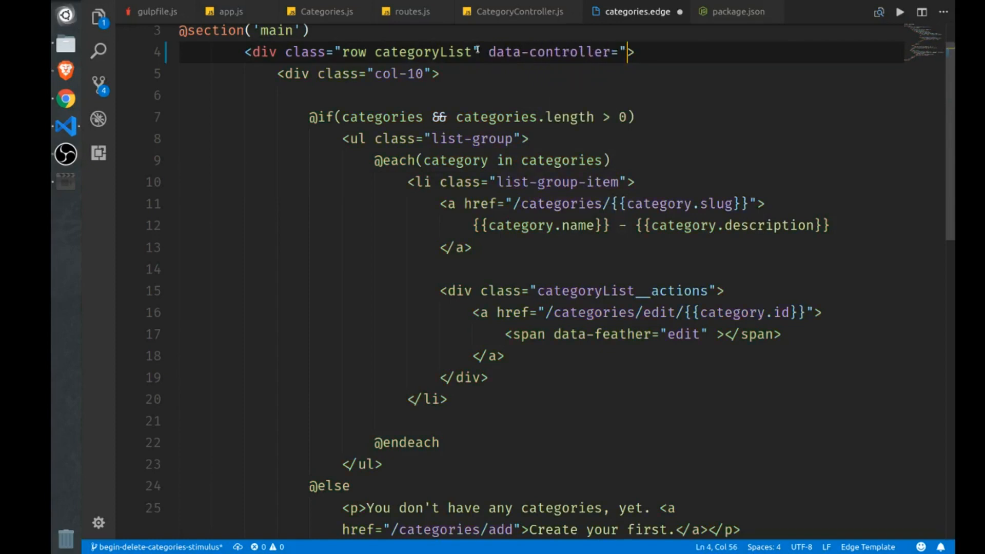
pyautogui.write('c')
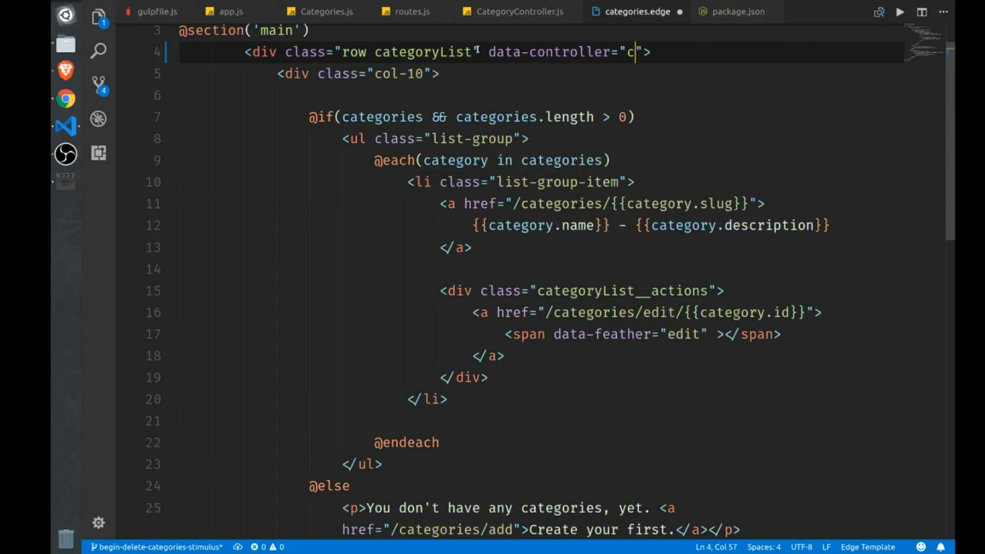
pyautogui.write('ategories')
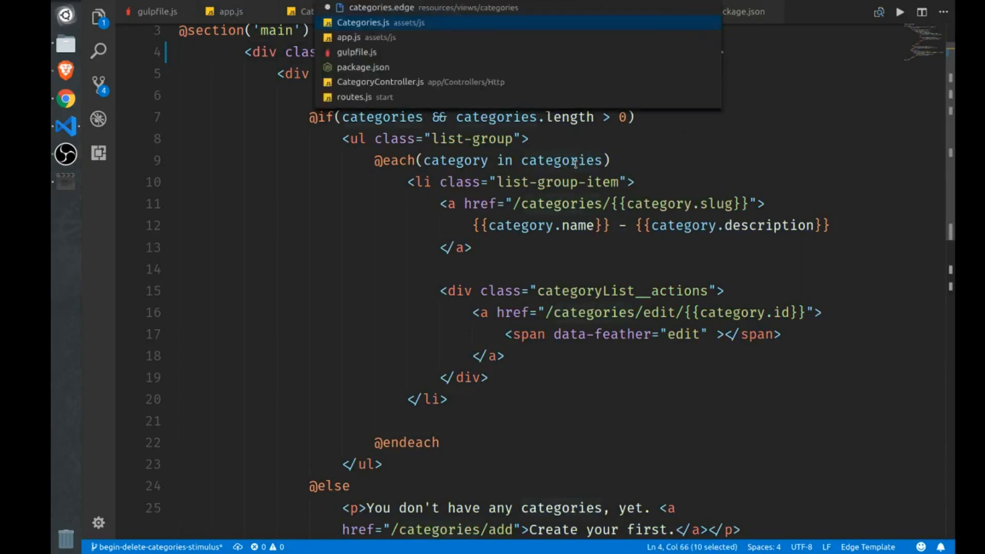
# Step: Check the registered name in app.js matches, then return to Categories.js
pyautogui.click(349, 36)
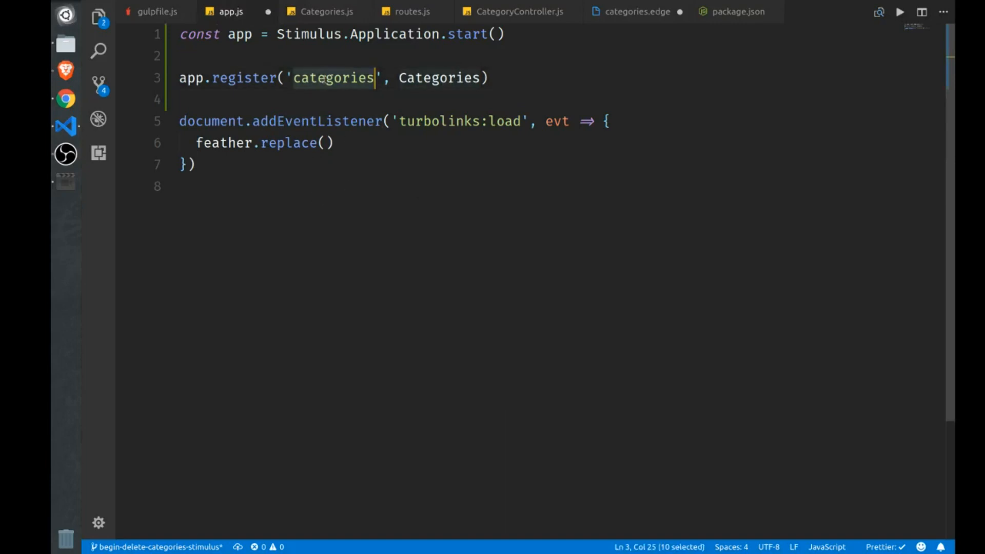
pyautogui.click(327, 12)
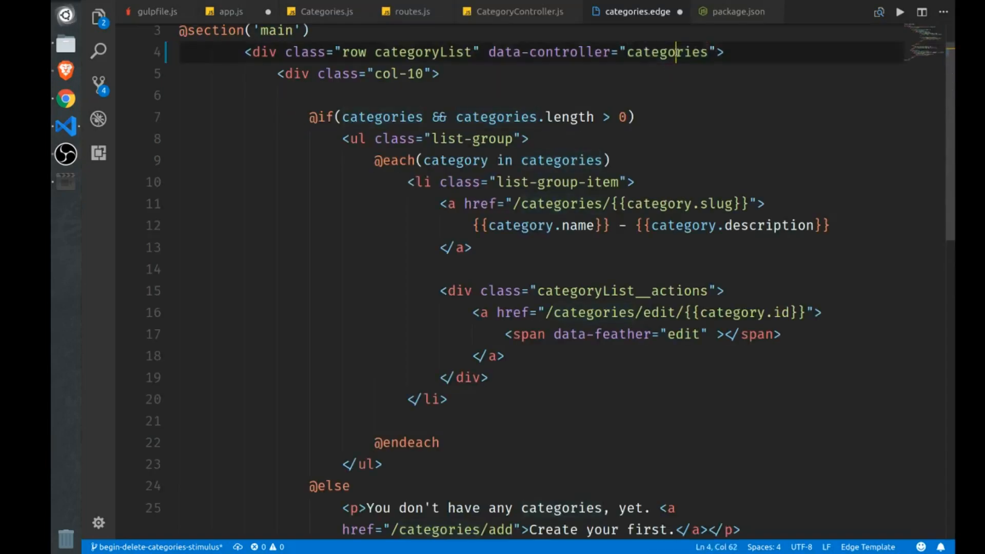
pyautogui.doubleClick(667, 51)
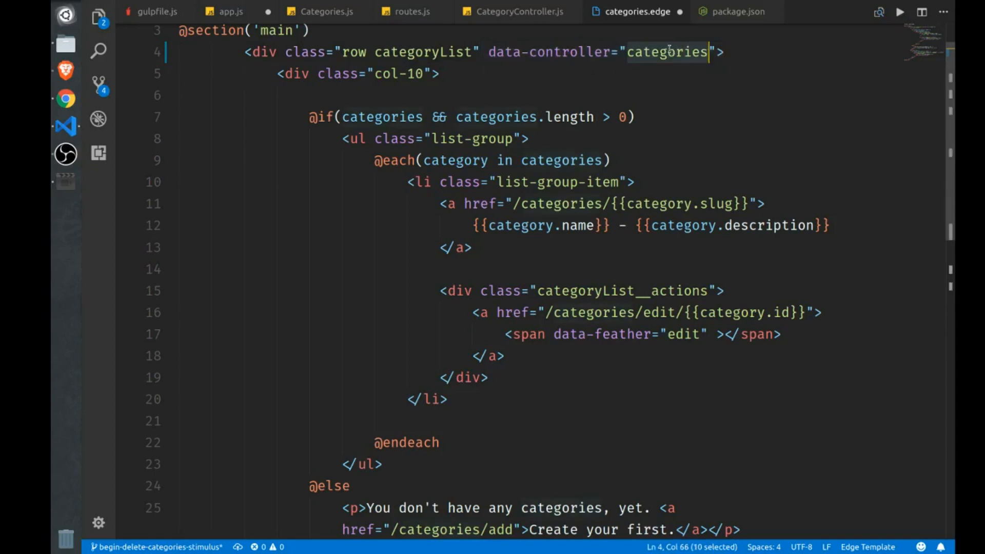
pyautogui.moveTo(668, 79)
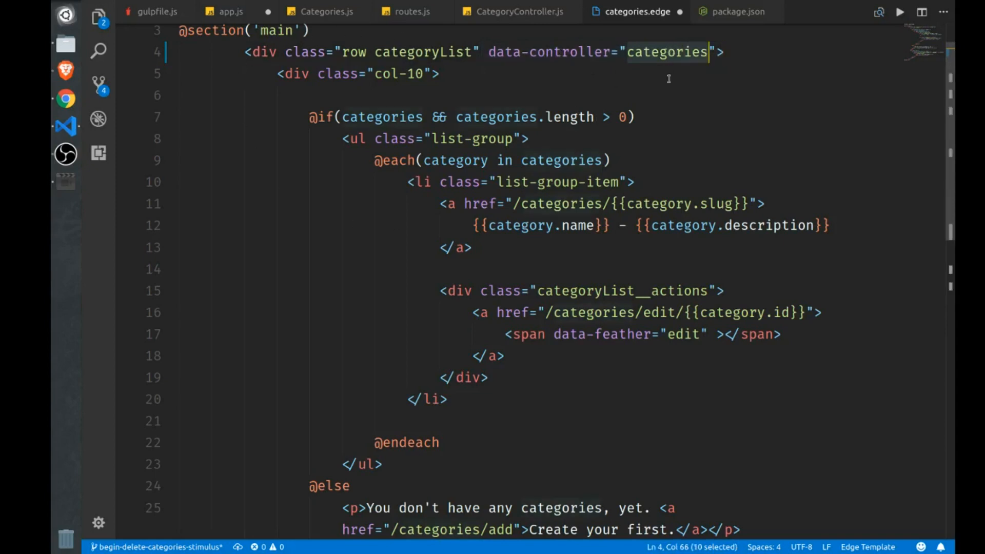
pyautogui.moveTo(695, 194)
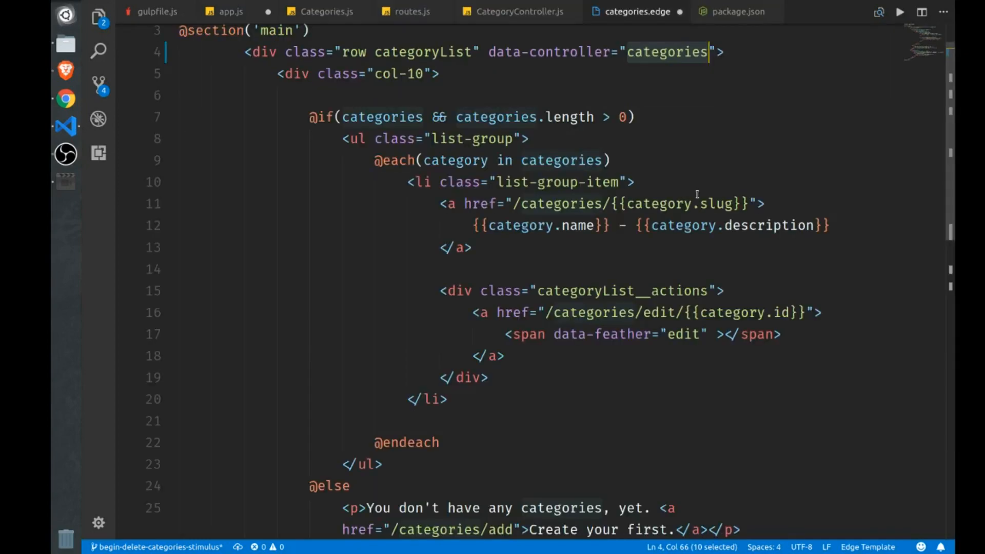
pyautogui.click(325, 11)
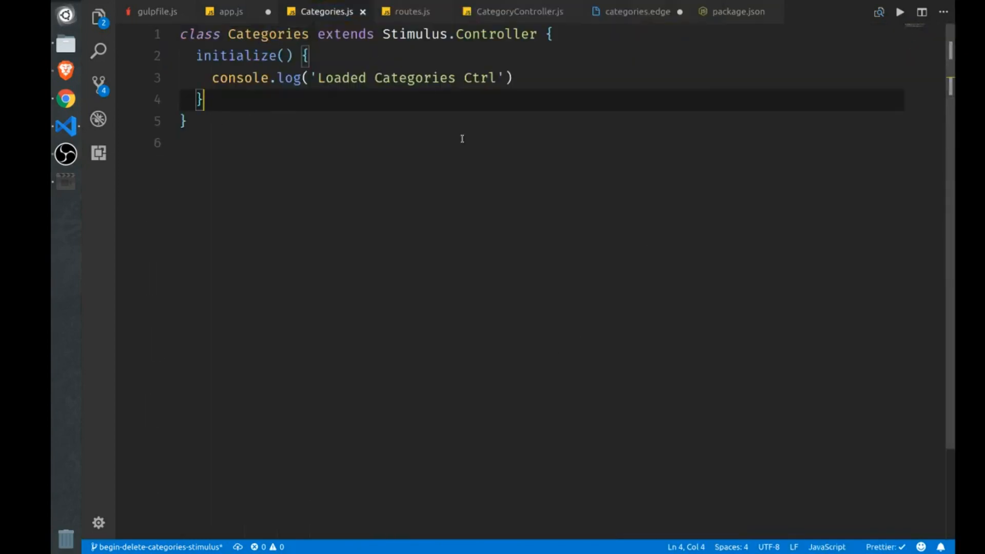
# Step: Set the custom-js src array to '/Categories.js' and '/app.js' in gulpfile.js
pyautogui.click(155, 11)
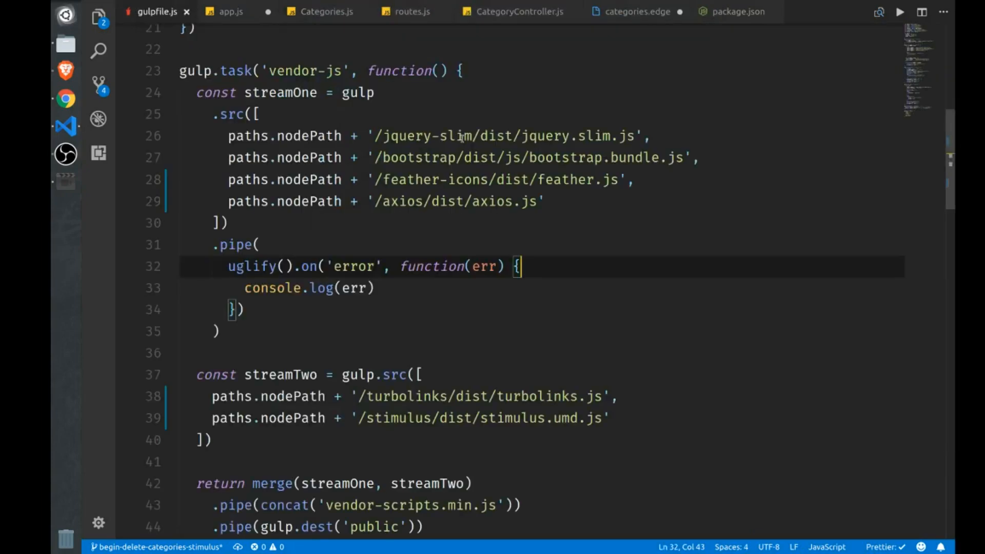
pyautogui.scroll(-3)
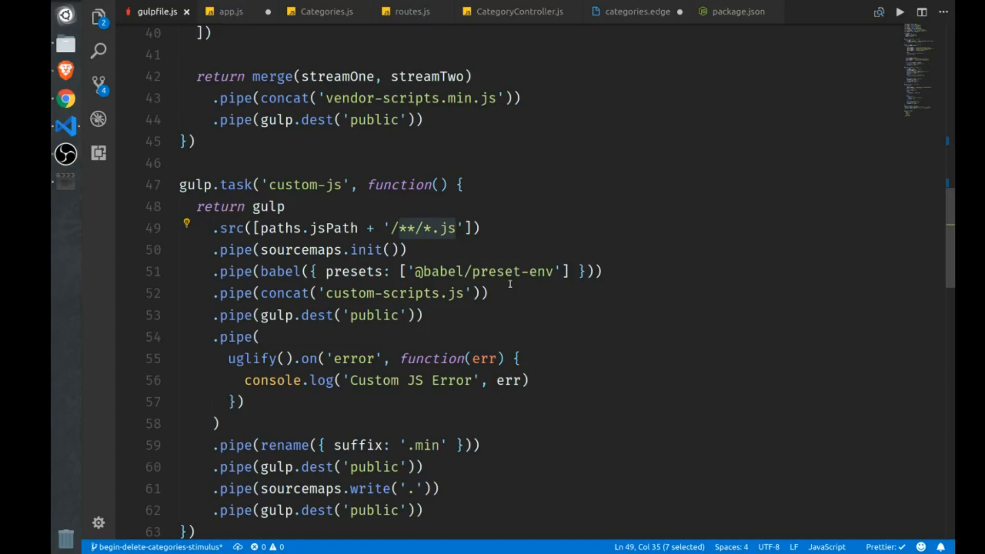
pyautogui.write('/Cat')
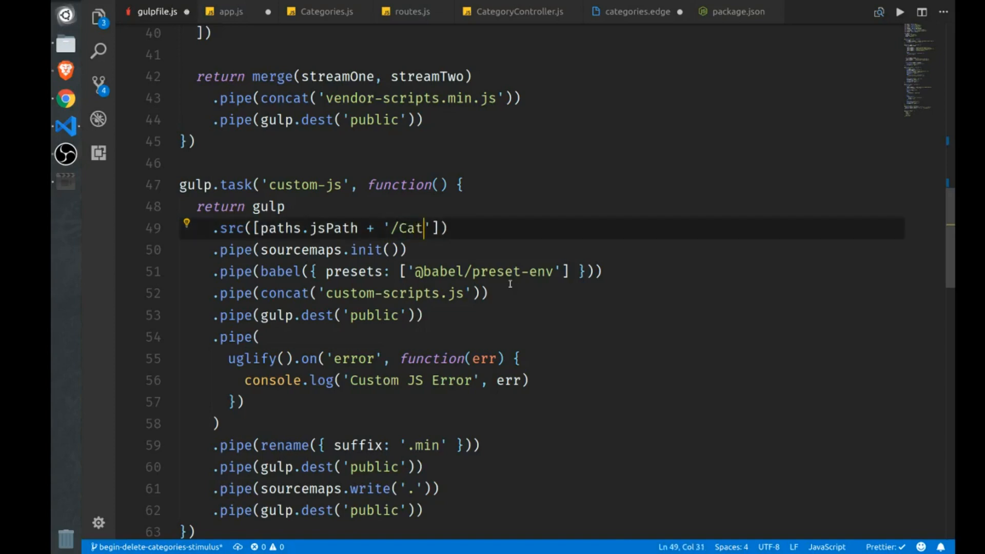
pyautogui.write('egories.js')
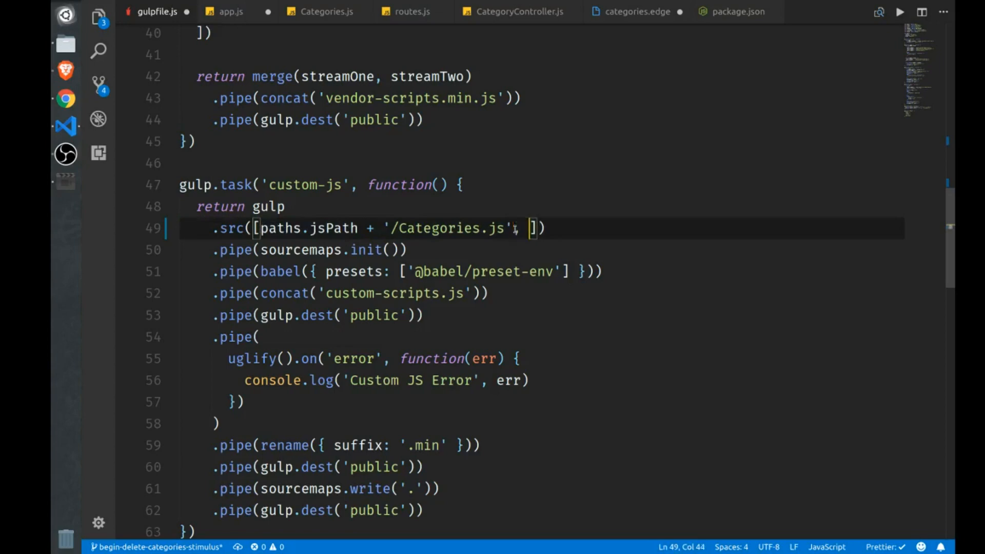
pyautogui.write("paths.jsPath + '/Categories.js'")
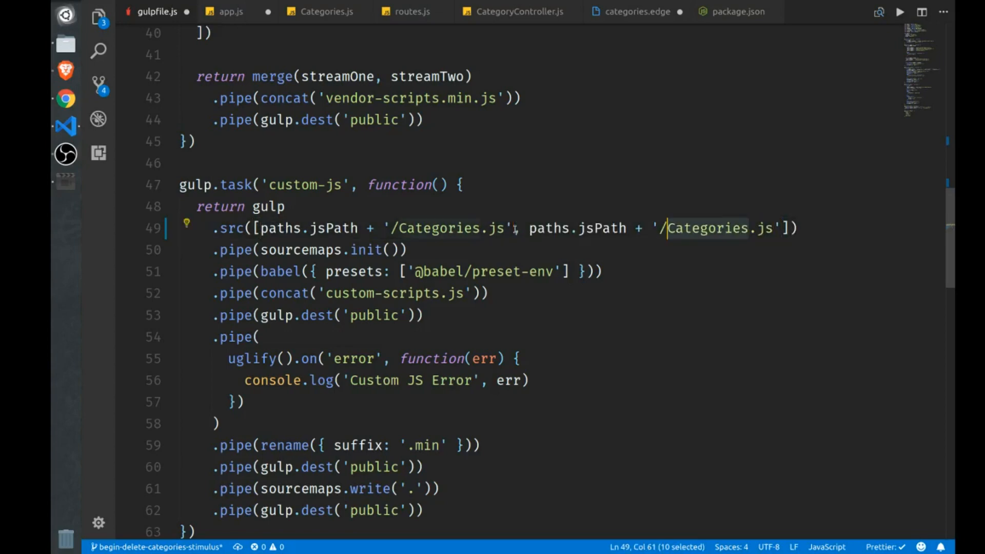
pyautogui.write('app.js')
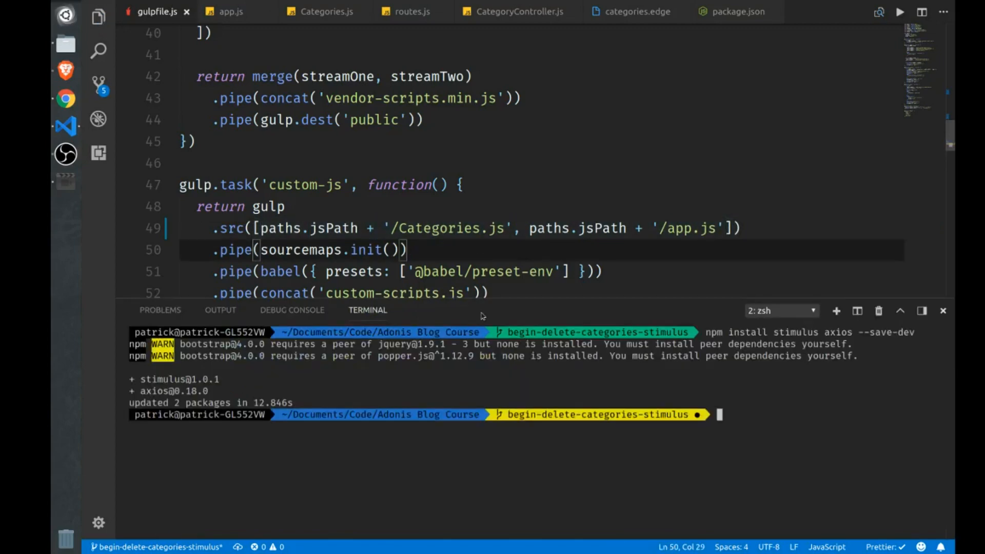
# Step: Run gulp in the terminal to start the build tasks
pyautogui.write('gulp')
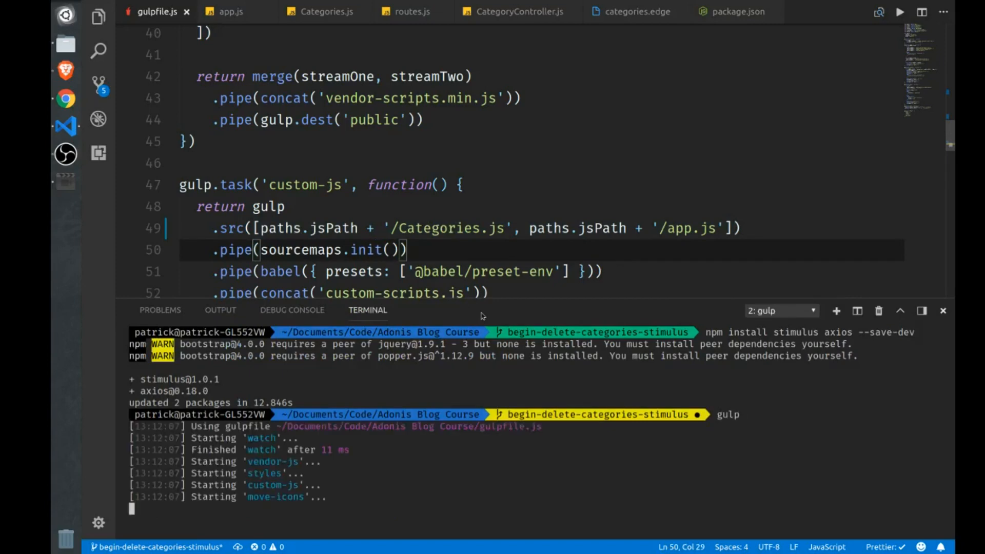
pyautogui.moveTo(481, 313)
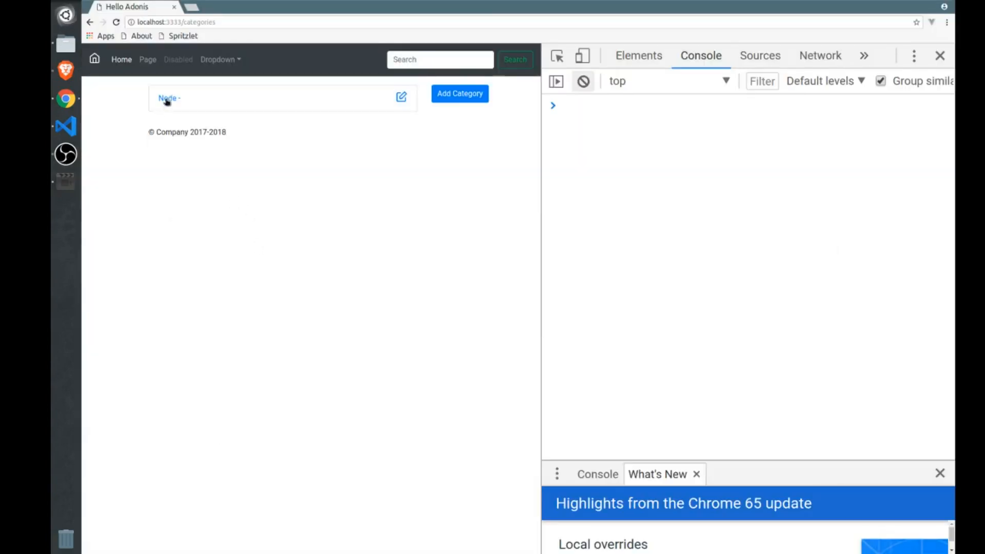
pyautogui.moveTo(371, 178)
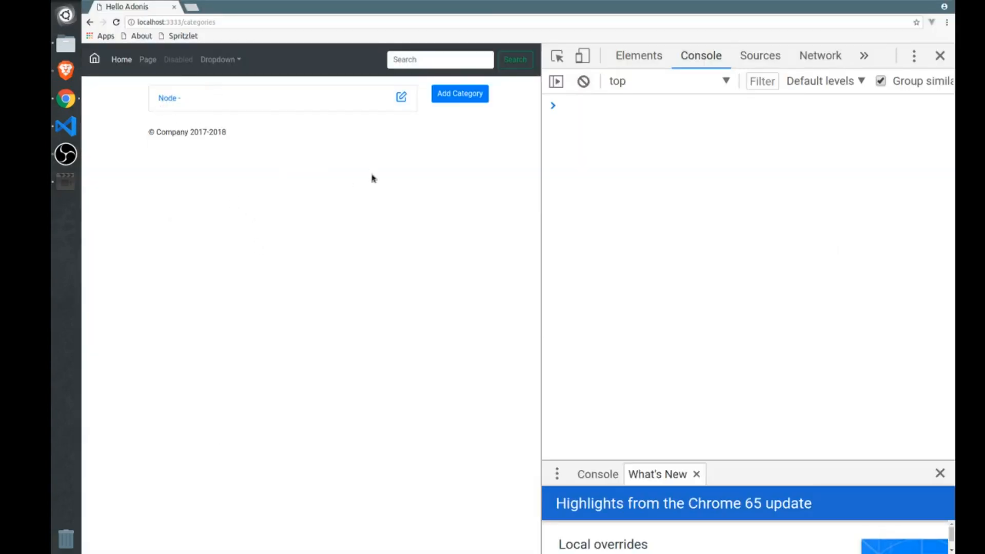
pyautogui.moveTo(331, 314)
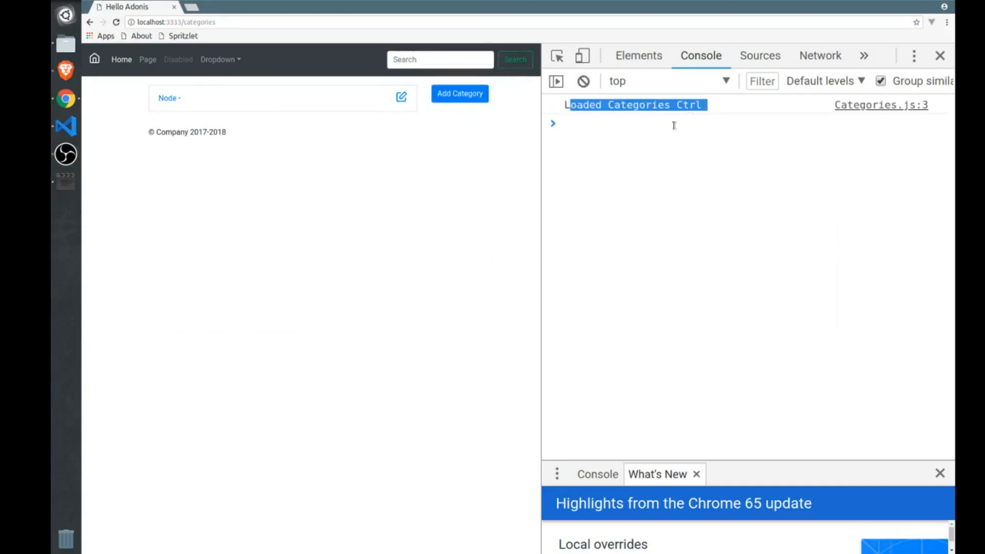
pyautogui.moveTo(203, 220)
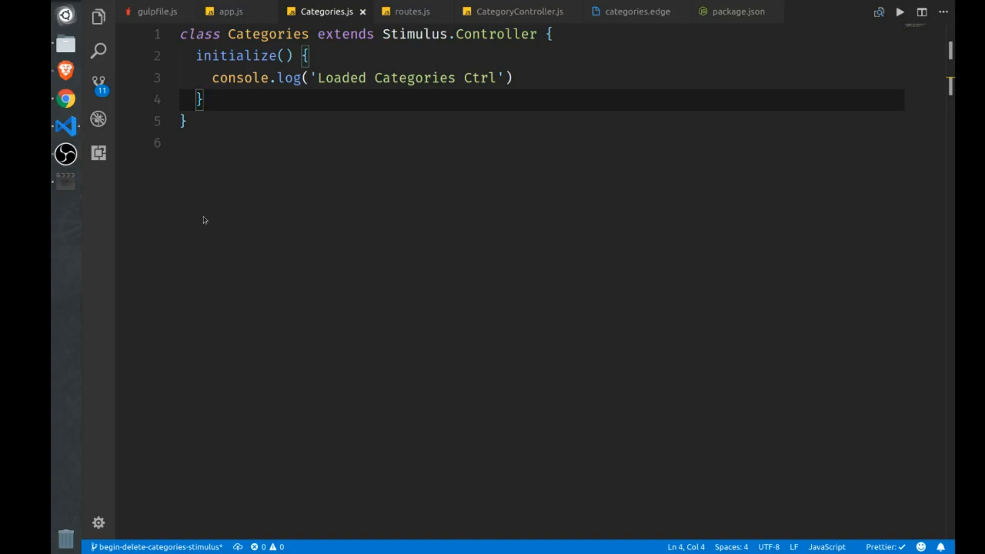
# Step: Add static get targets() { return ['category'] } above initialize() in Categories.js
pyautogui.click(195, 56)
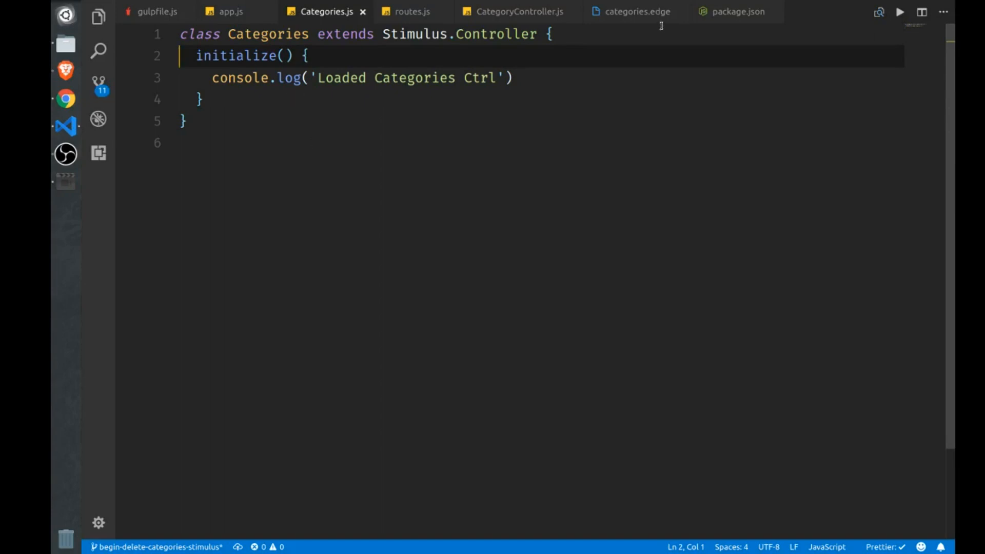
pyautogui.press('Enter')
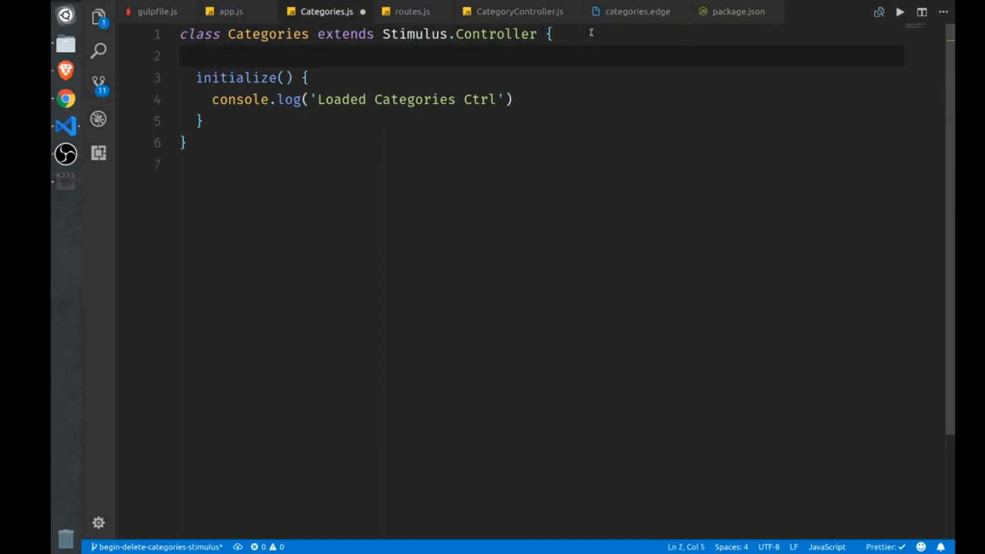
pyautogui.write('static get tar')
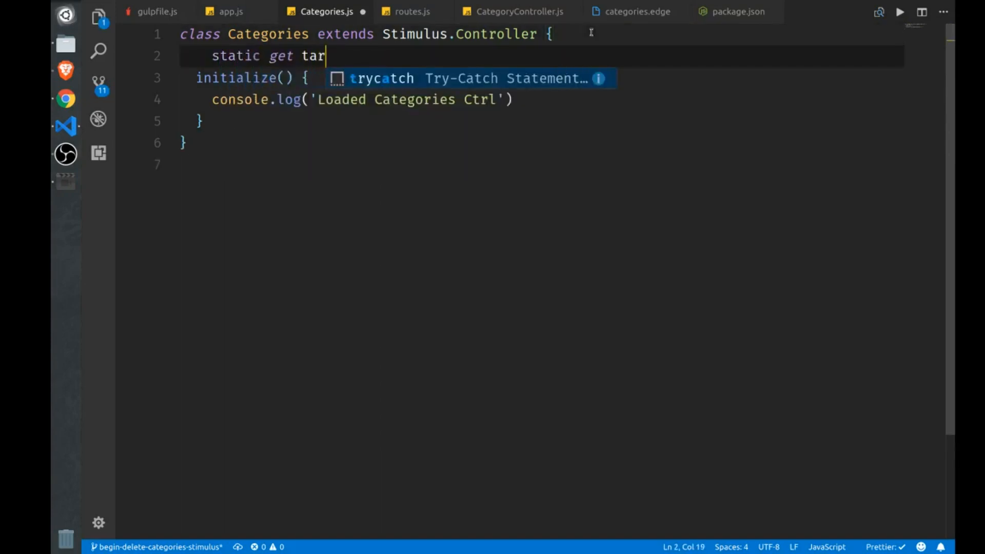
pyautogui.write('gets() {}')
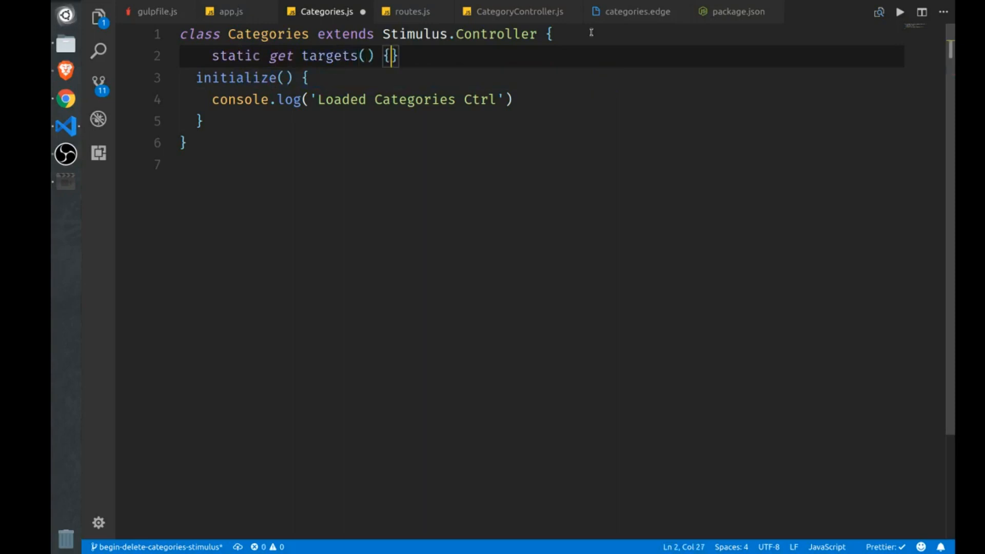
pyautogui.write('return []')
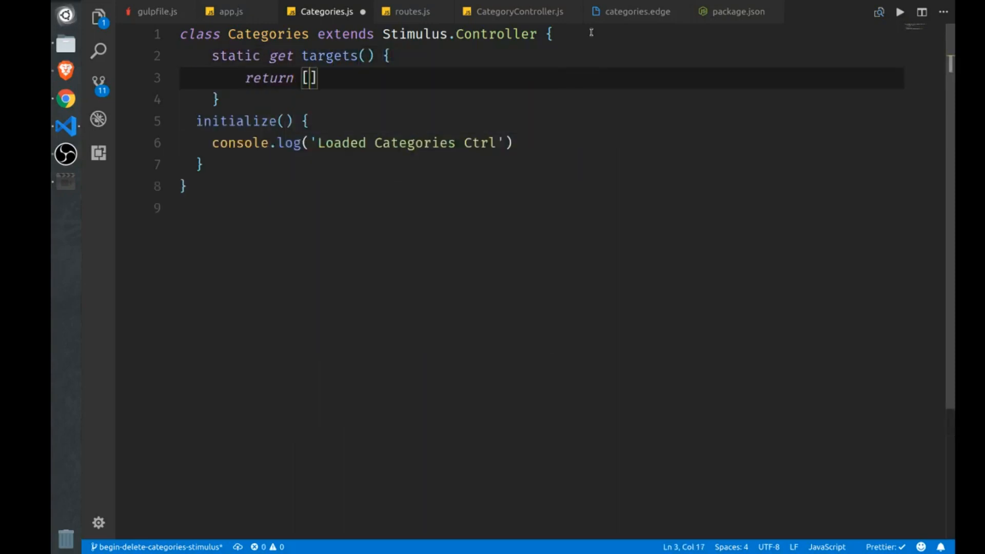
pyautogui.write("''")
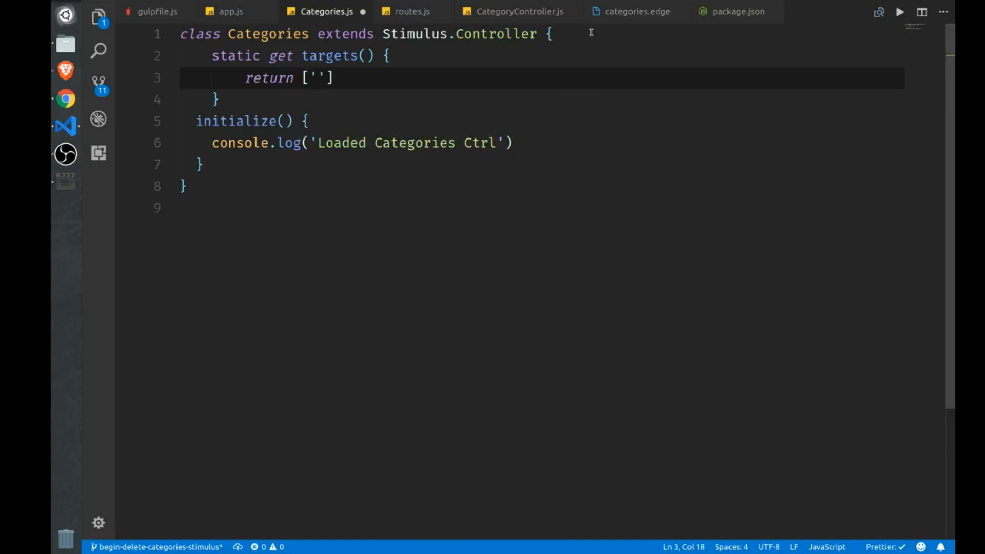
pyautogui.write('category')
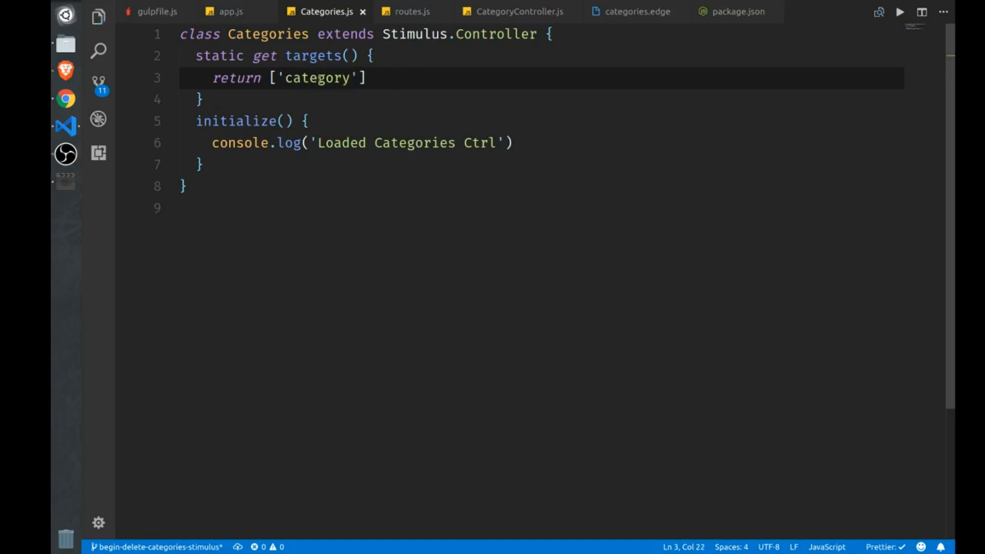
pyautogui.press('ctrl+p')
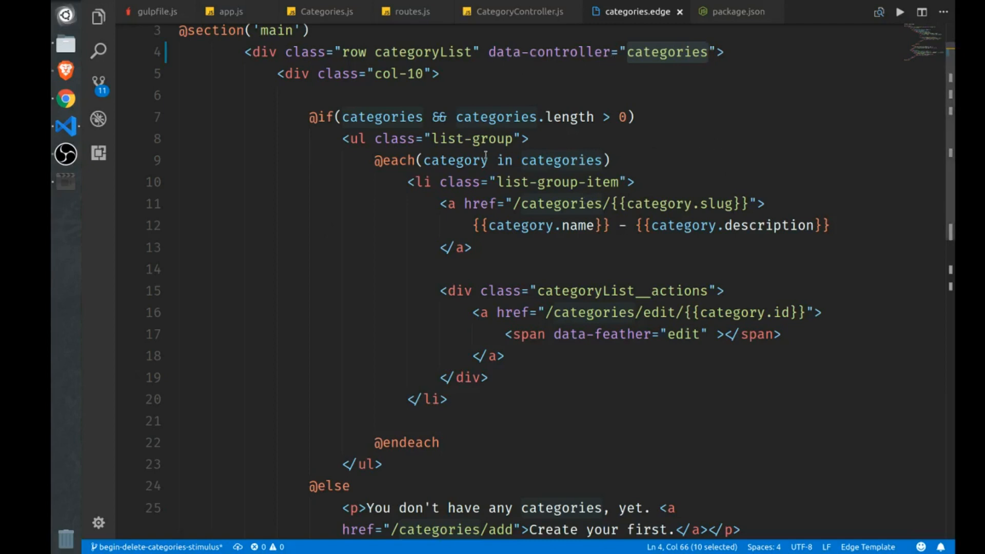
# Step: Add data-target="category" to the list-group ul, removing the duplicated line
pyautogui.write('data')
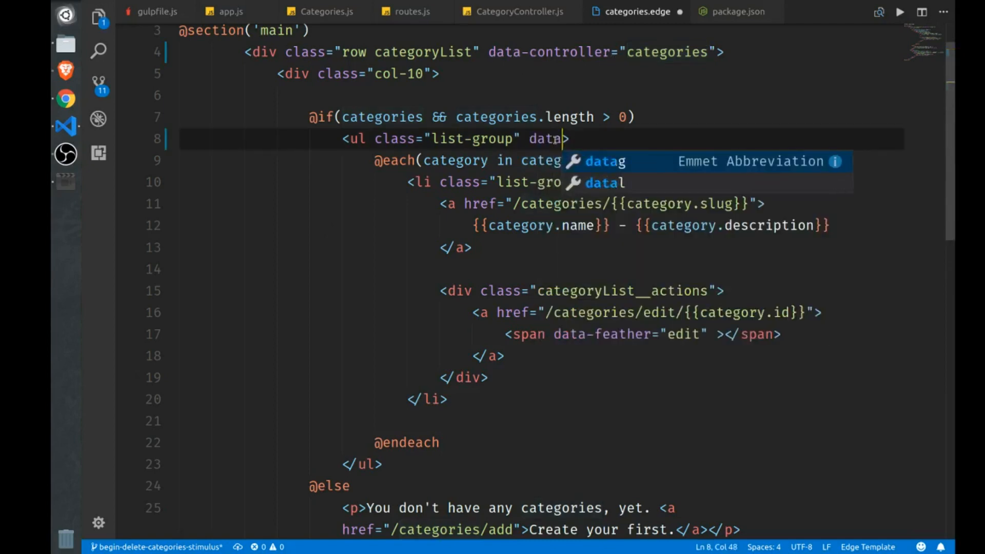
pyautogui.write('-target="')
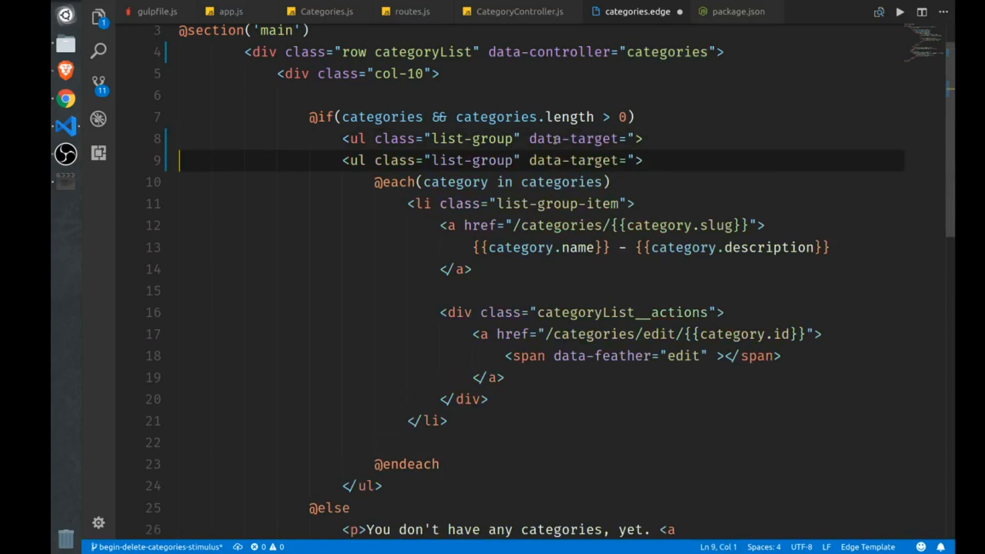
pyautogui.press('Backspace')
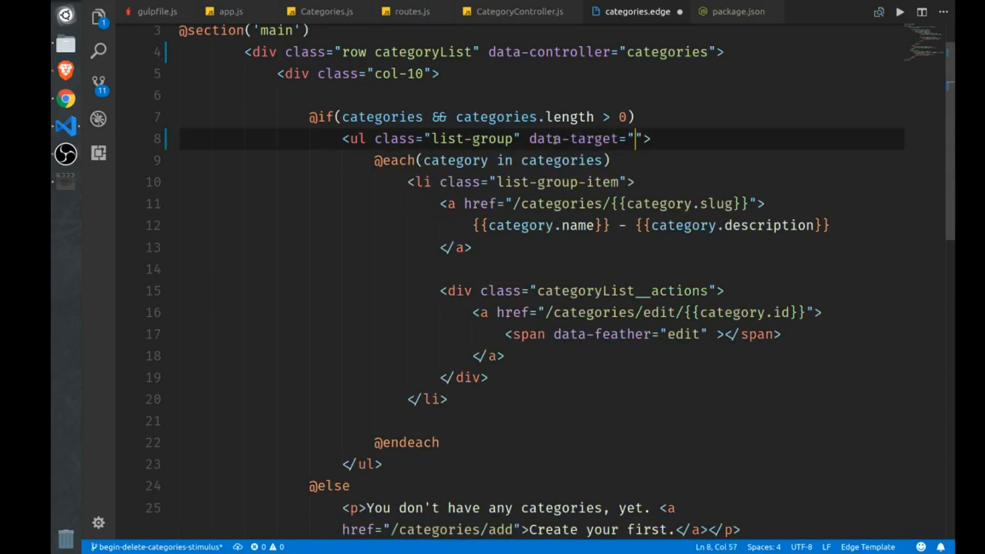
pyautogui.write("category']")
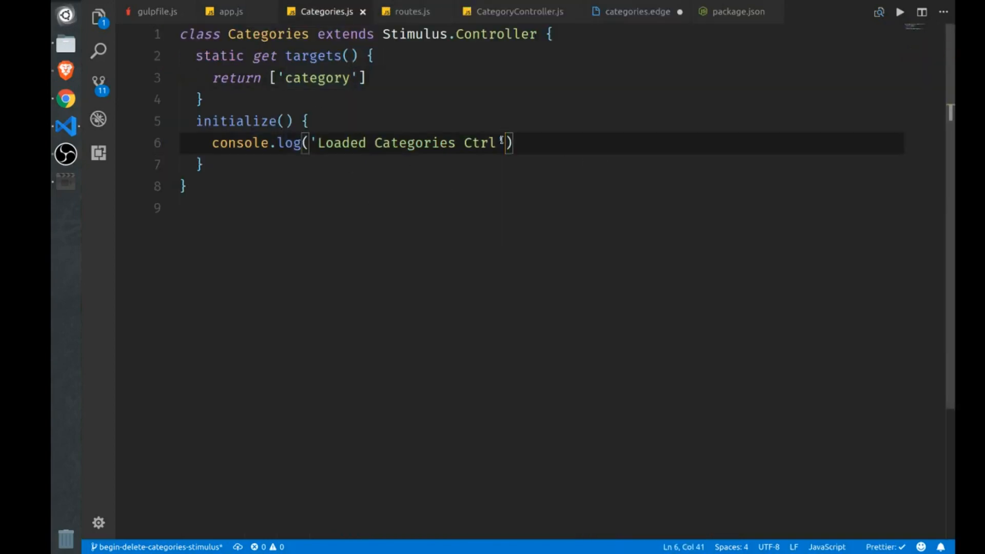
# Step: Log this.categoryTarget after 'Loaded Categories Ctrl' in initialize
pyautogui.write(', this.category')
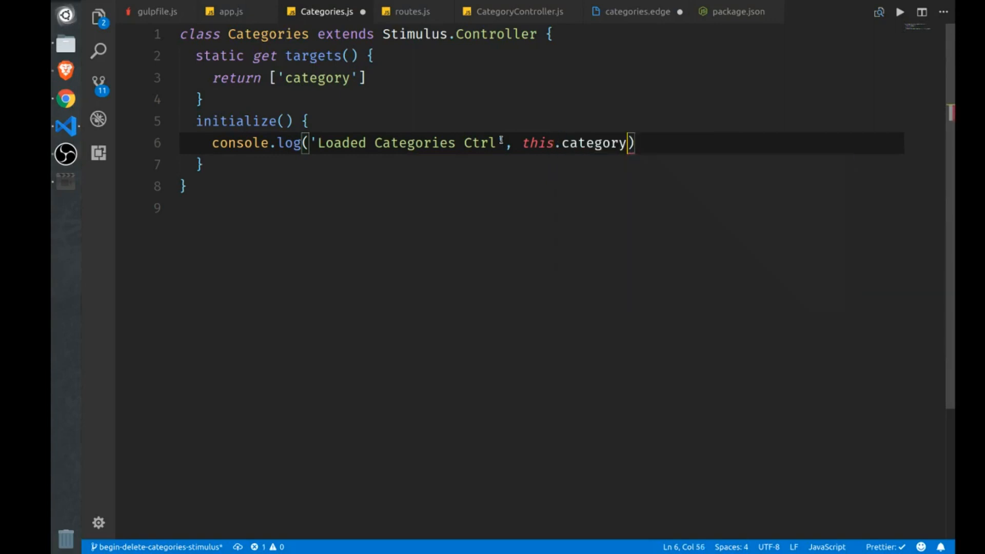
pyautogui.write('Tar')
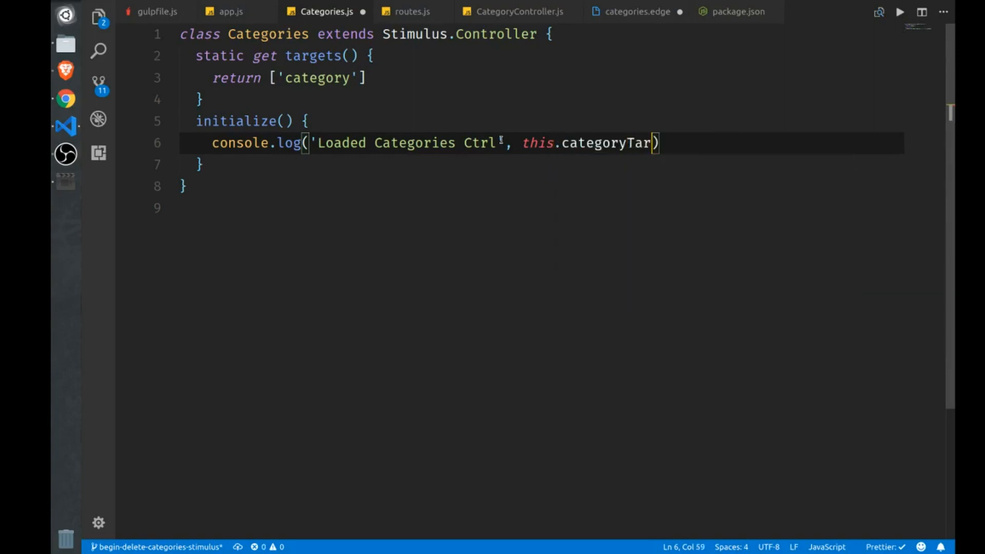
pyautogui.write('get')
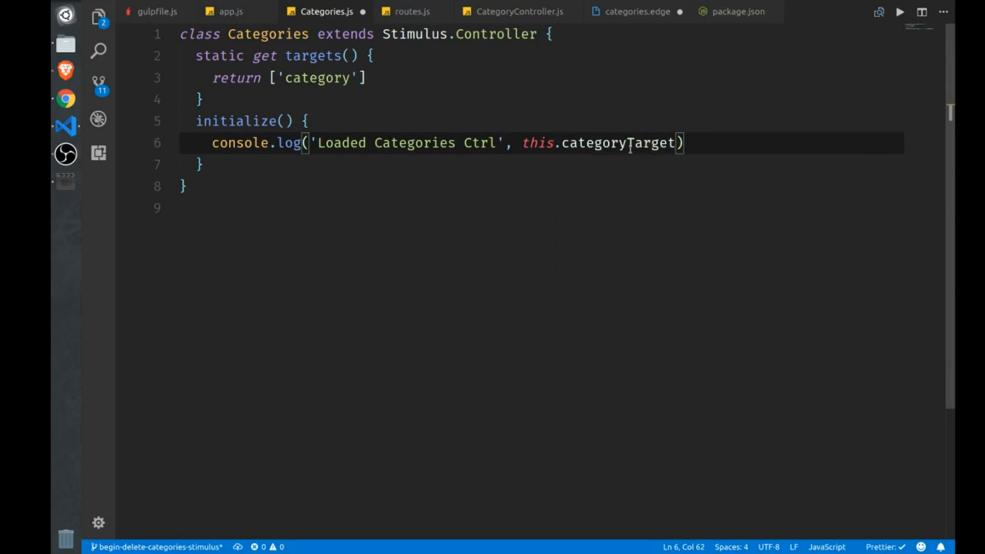
pyautogui.doubleClick(652, 143)
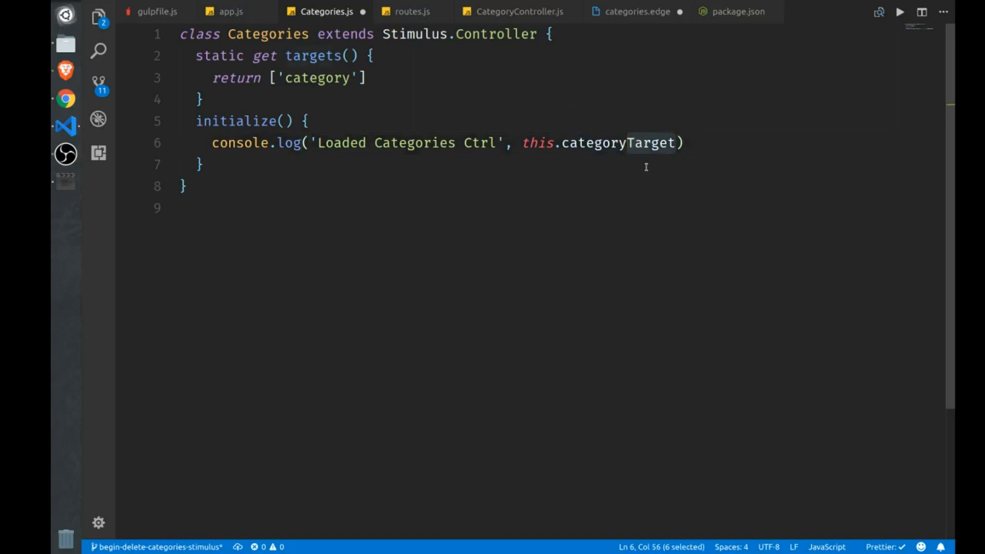
pyautogui.moveTo(636, 203)
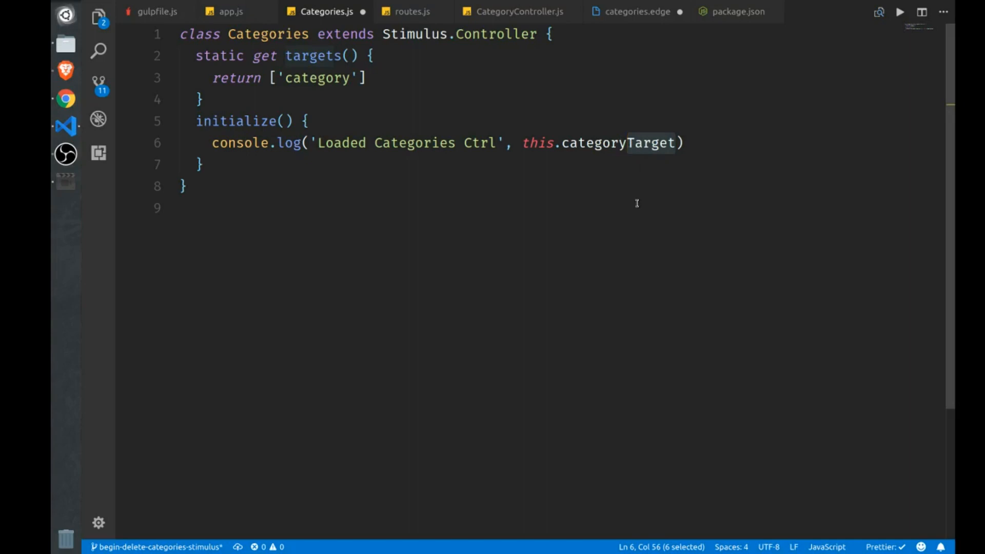
pyautogui.click(637, 11)
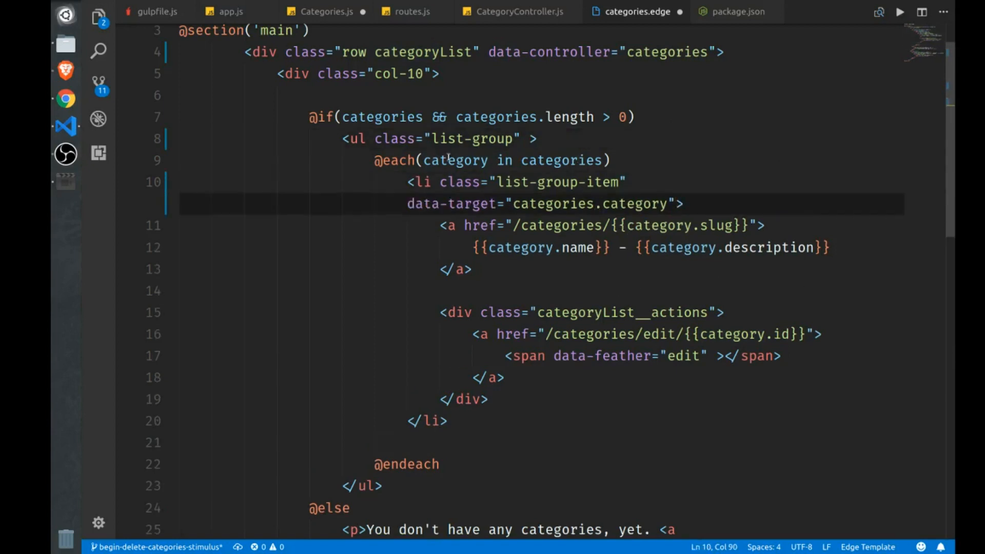
# Step: Move data-target="categories.category" from the ul onto the list-group-item li
pyautogui.moveTo(407, 183); pyautogui.dragTo(479, 312)
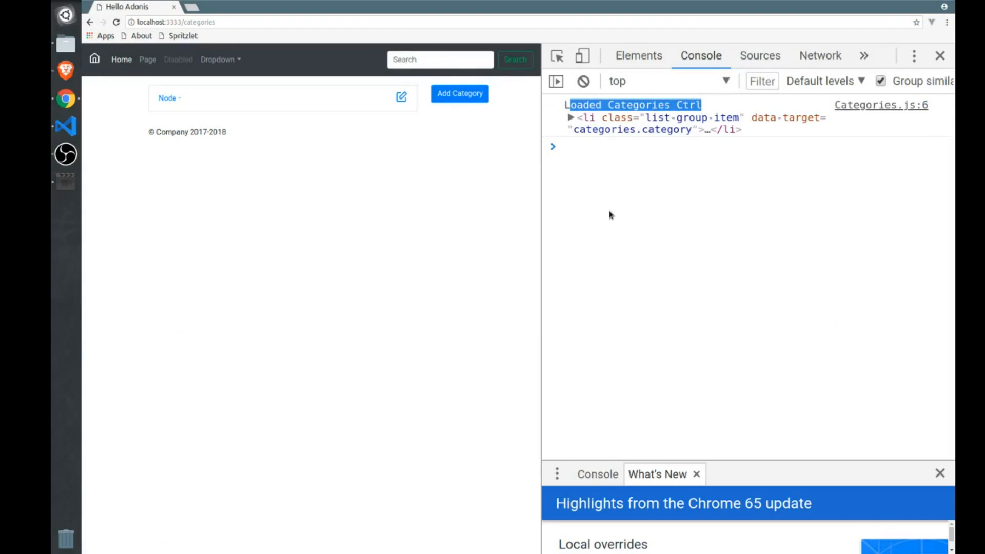
pyautogui.moveTo(660, 117)
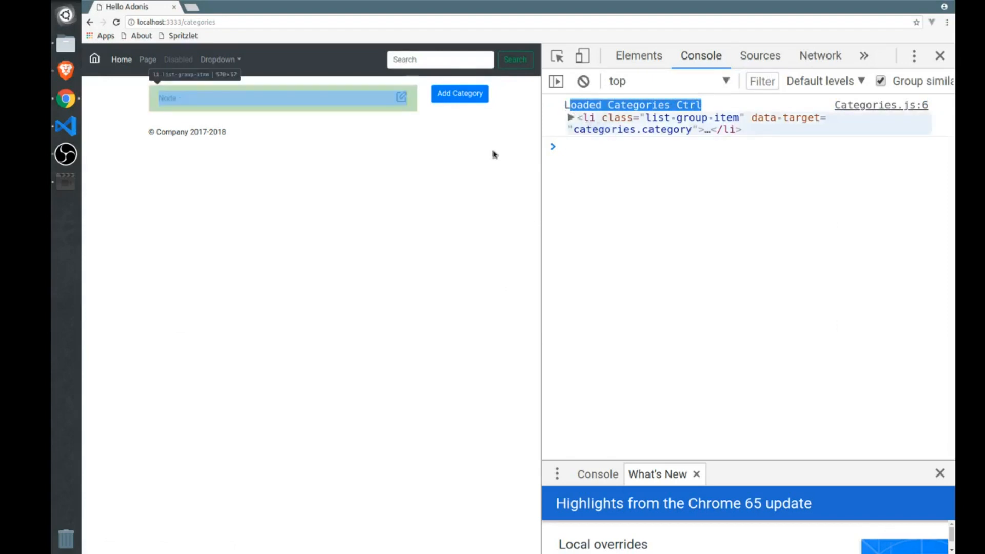
# Step: Submit a new JavaScript category with slug 'javascript tutorials' via the Add Category form
pyautogui.click(459, 93)
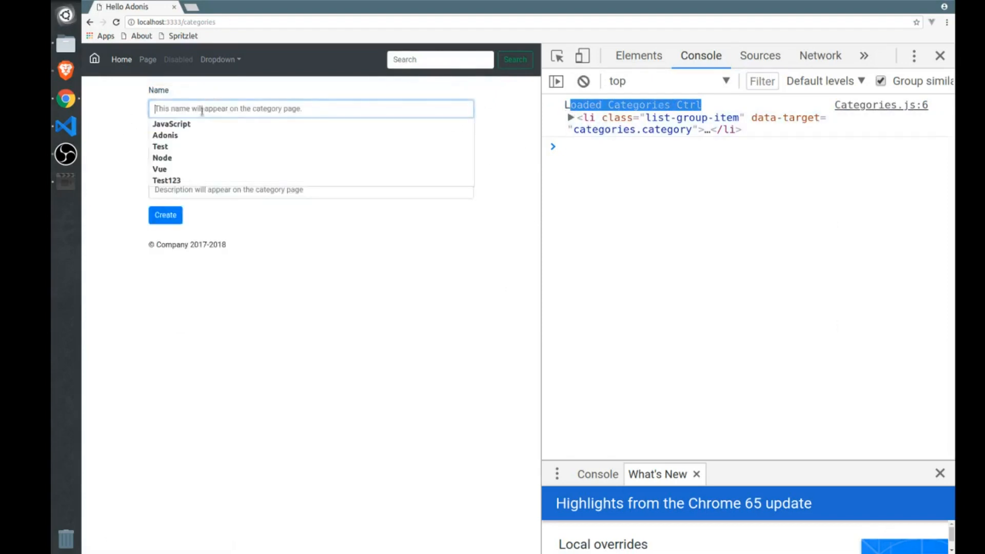
pyautogui.write('javascript tutorials')
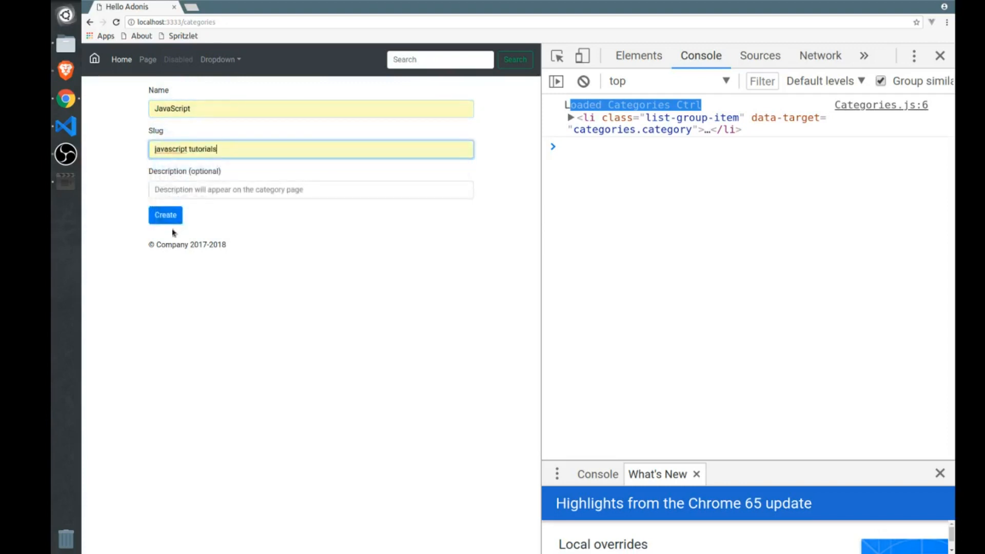
pyautogui.click(165, 214)
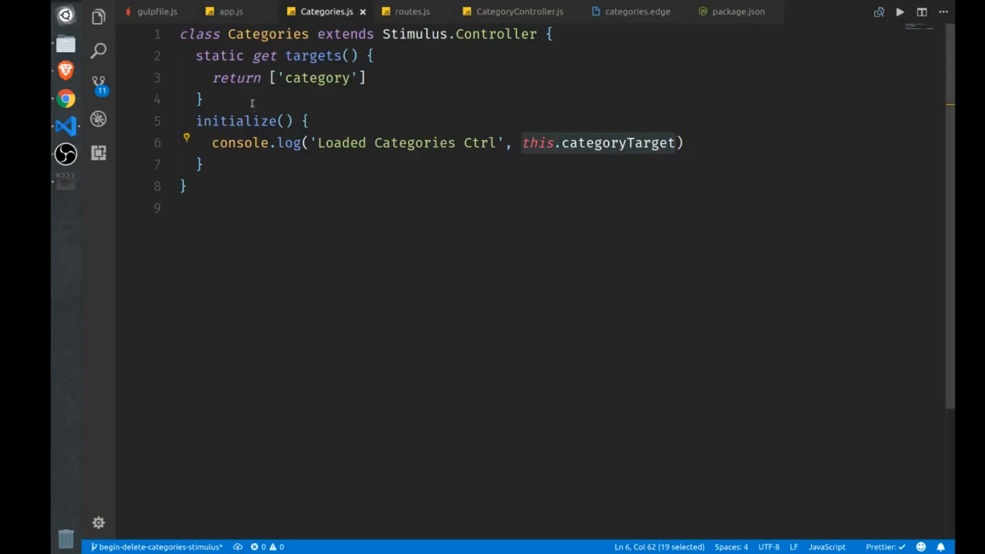
pyautogui.moveTo(290, 259)
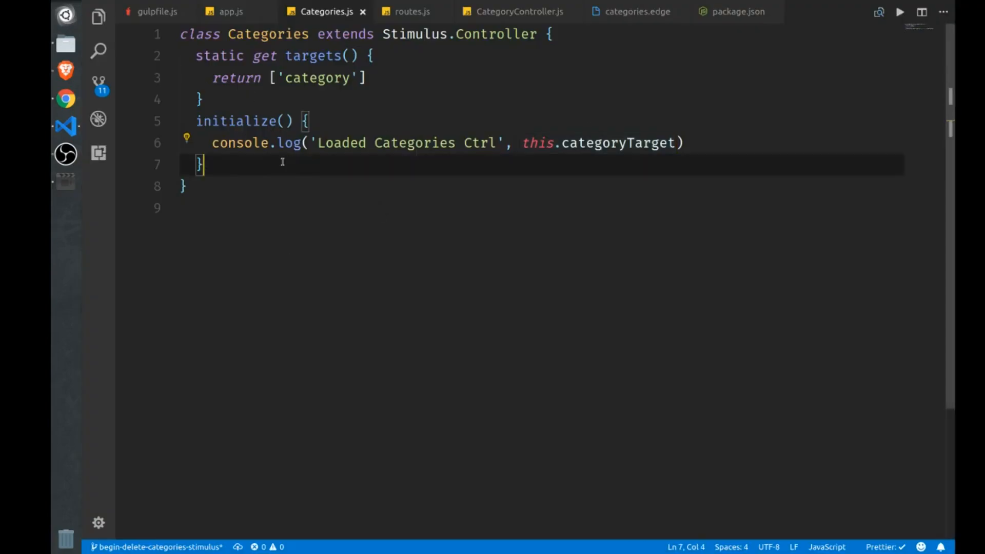
# Step: Write deleteCategory(evt) logging 'Clicked!' with evt.currentTarget
pyautogui.write('delete')
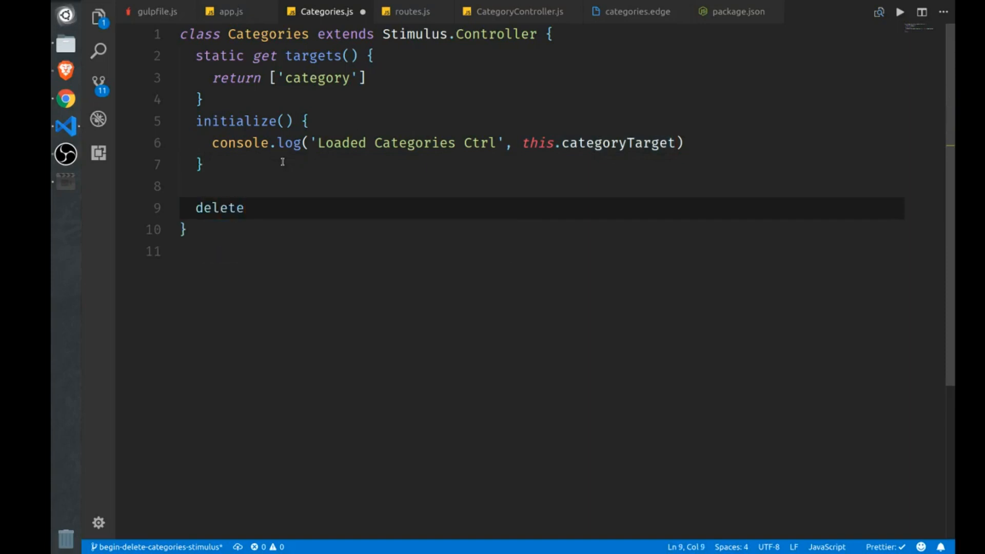
pyautogui.write('Category(ev')
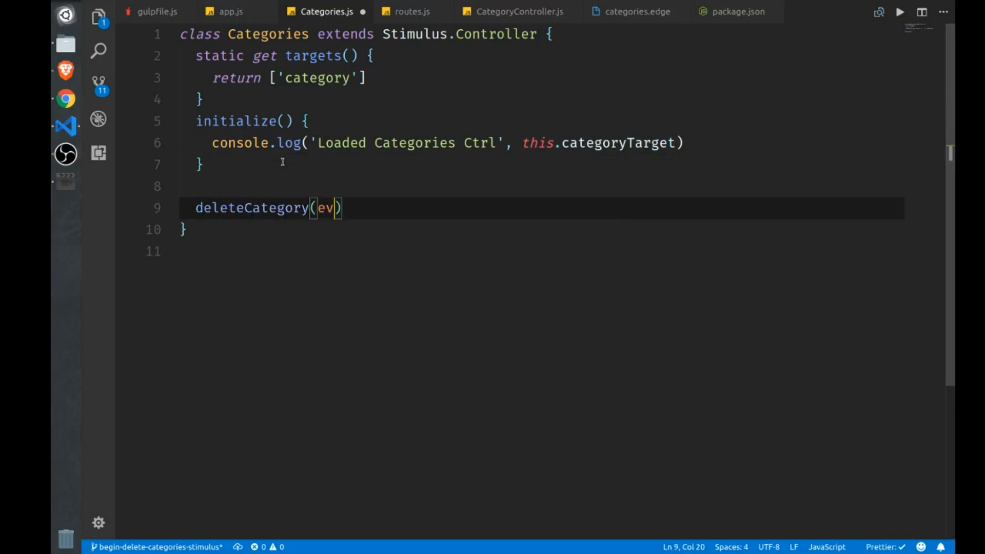
pyautogui.write('t')
pyautogui.write('con')
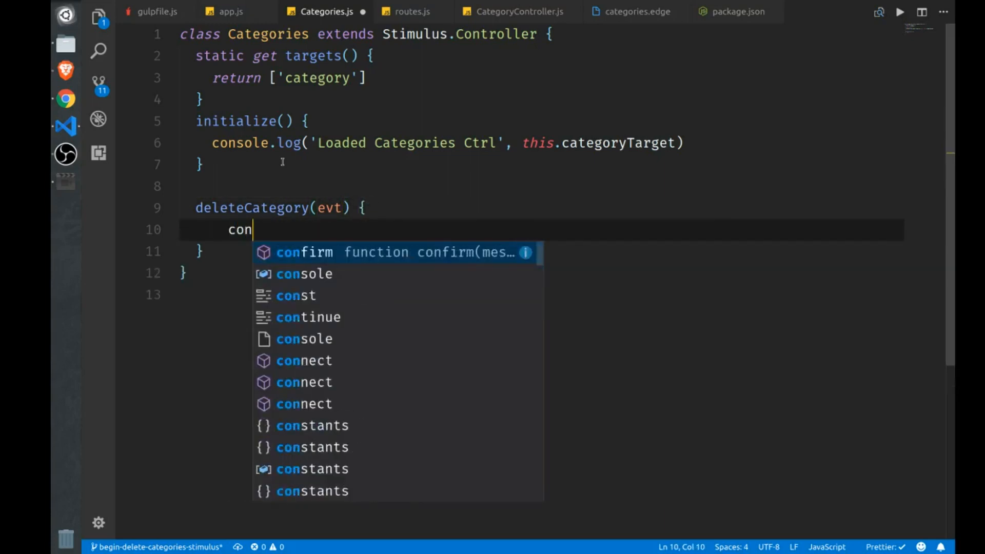
pyautogui.write('sole.log()')
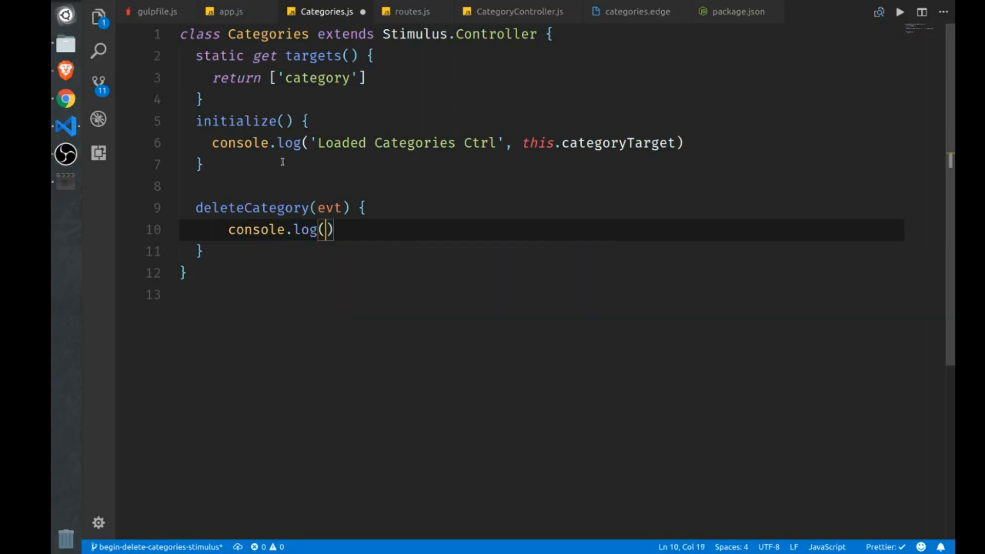
pyautogui.write("'Clicked!'")
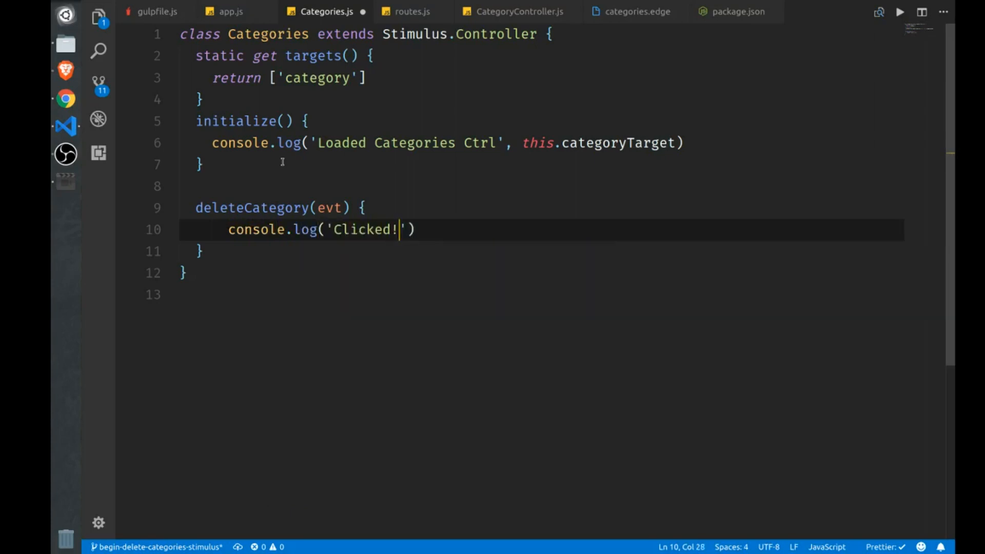
pyautogui.write(', evt.c')
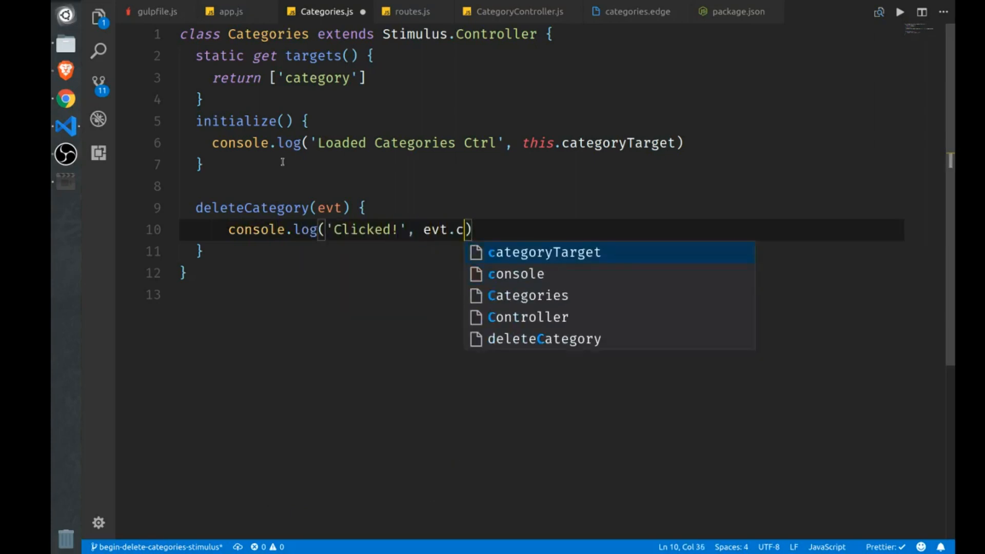
pyautogui.write('urren')
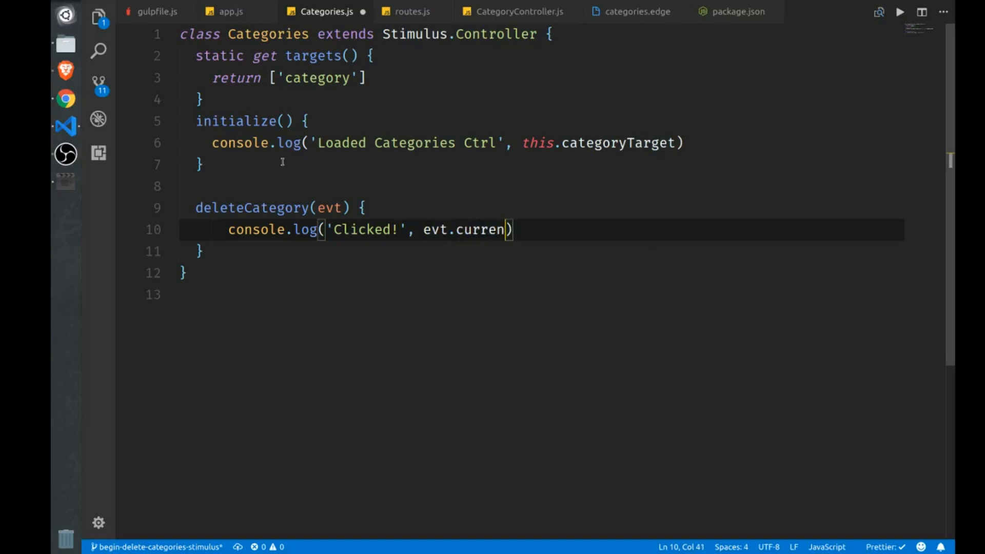
pyautogui.write('tTarget')
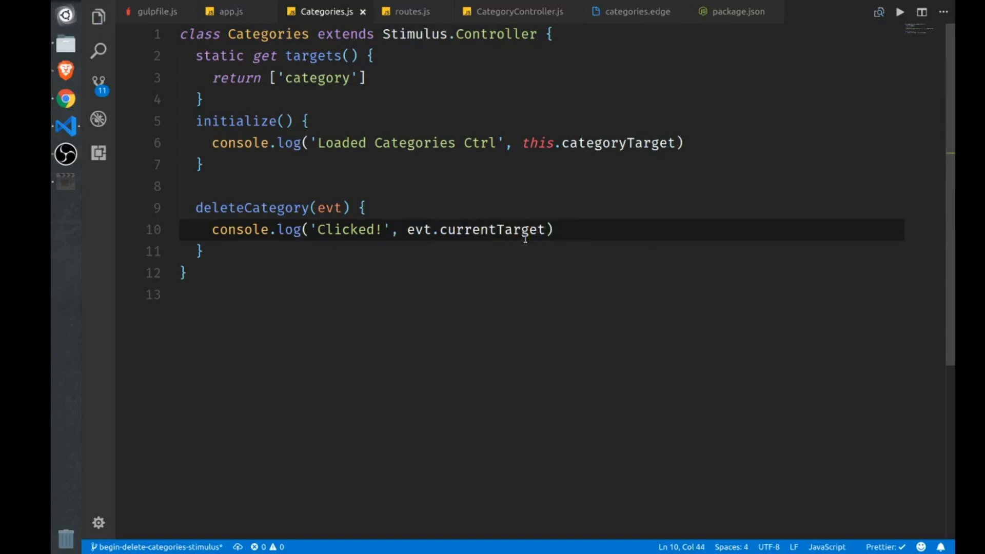
pyautogui.click(636, 11)
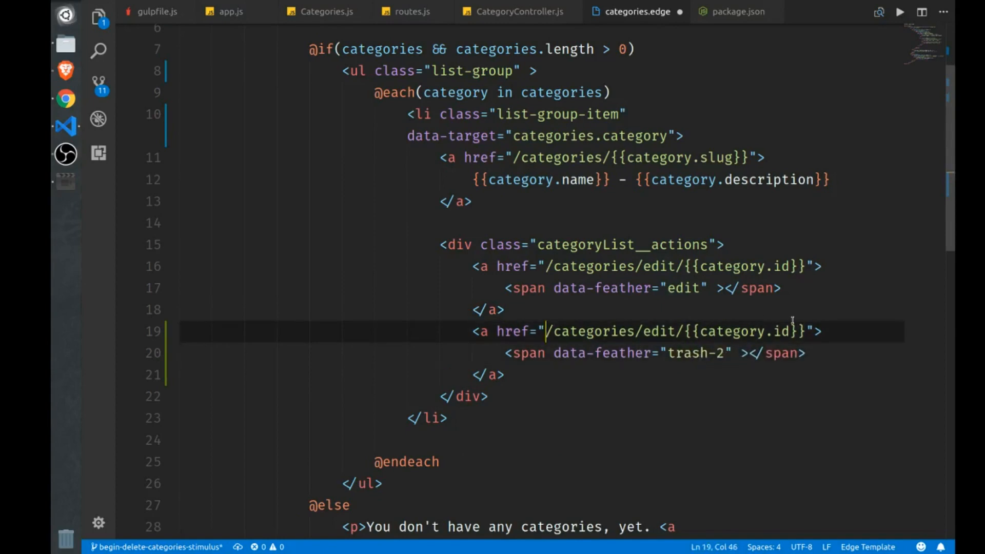
# Step: Point the trash link href to # and add data-action="click->categories#deleteCategory"
pyautogui.write('#">')
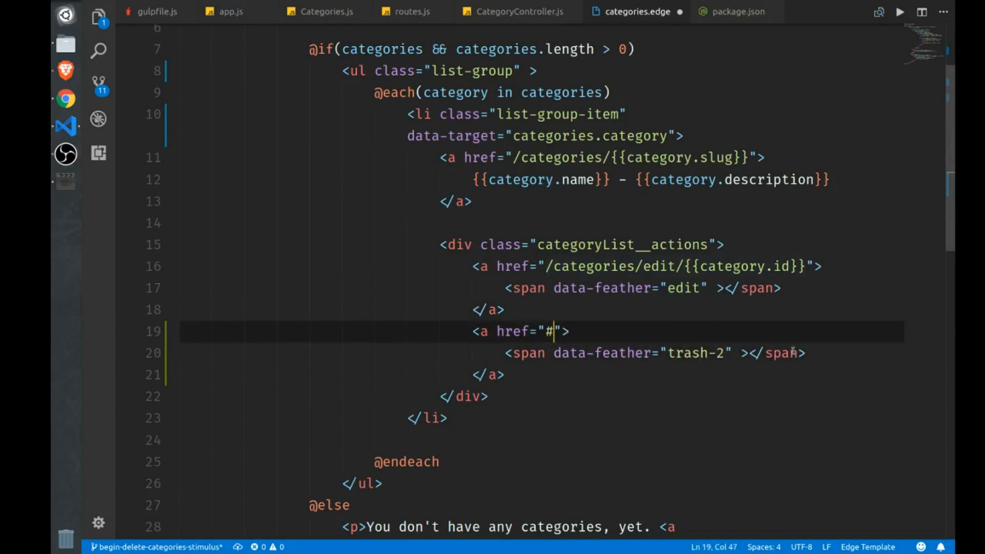
pyautogui.press('Right')
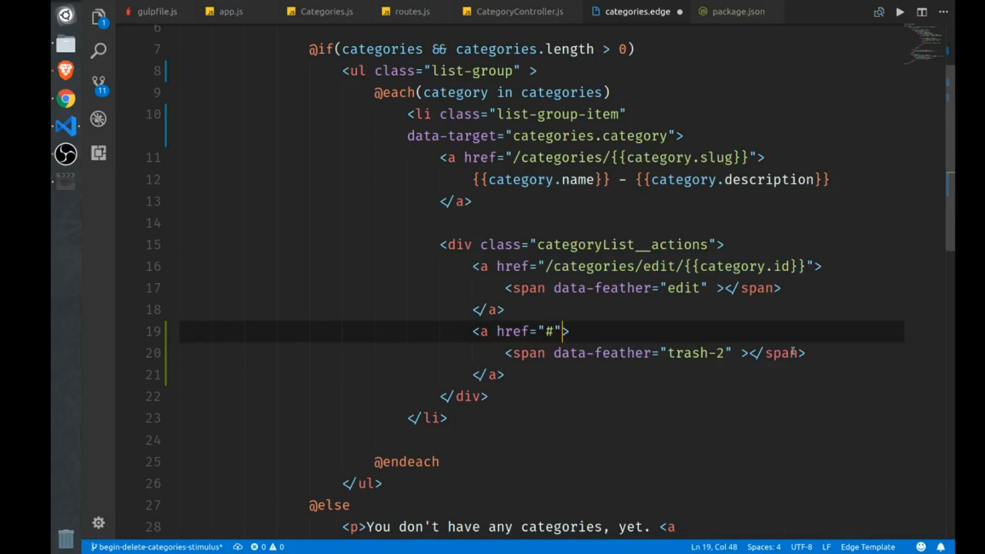
pyautogui.write('data-action=')
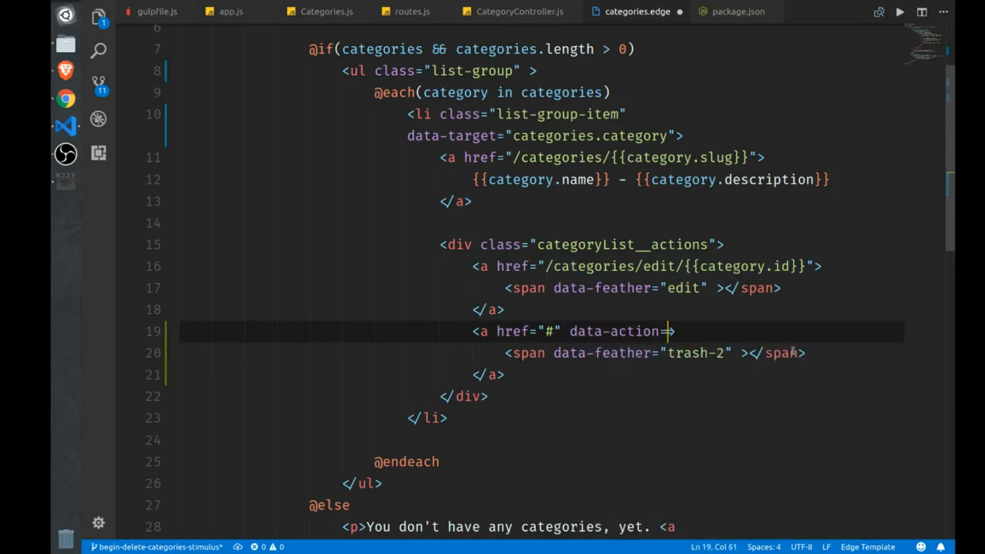
pyautogui.write('"')
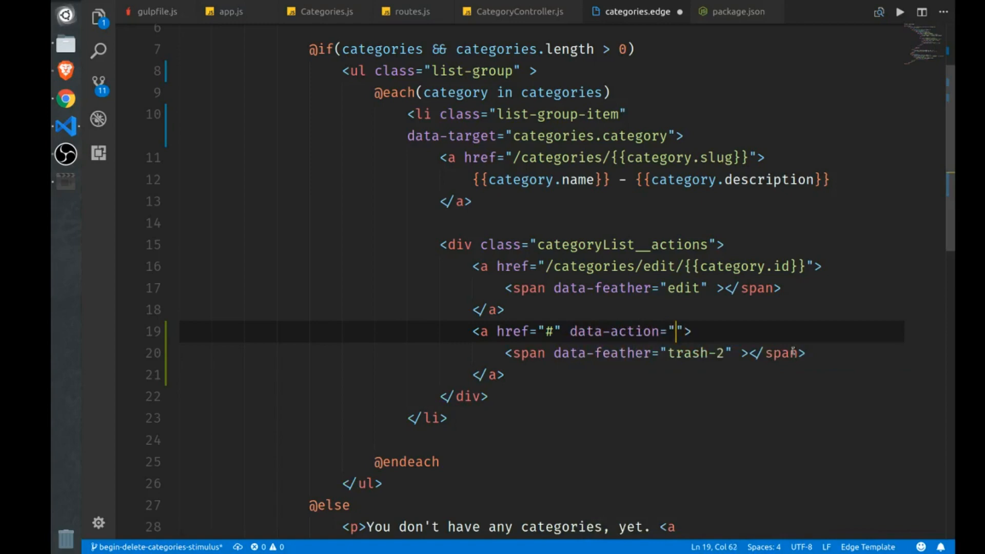
pyautogui.write('categori')
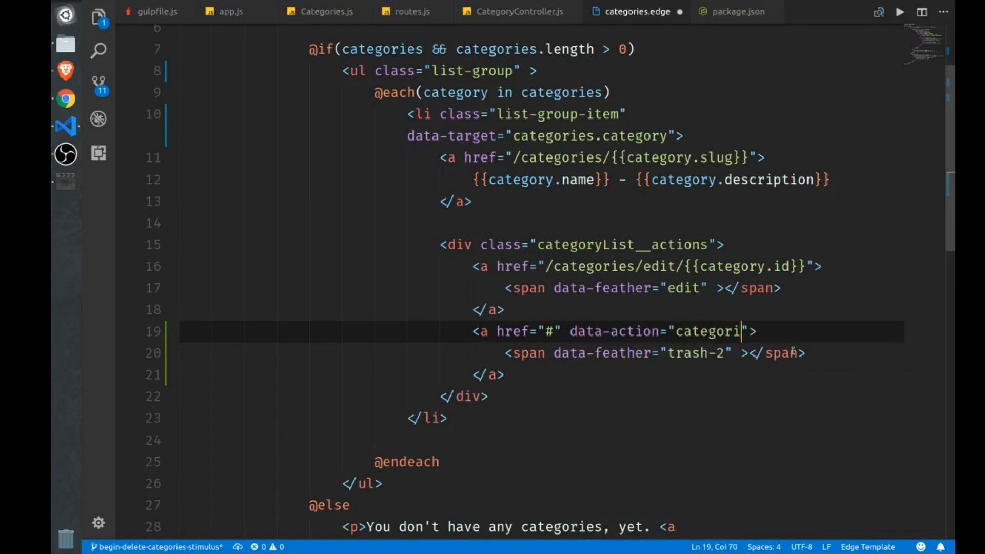
pyautogui.write('es.')
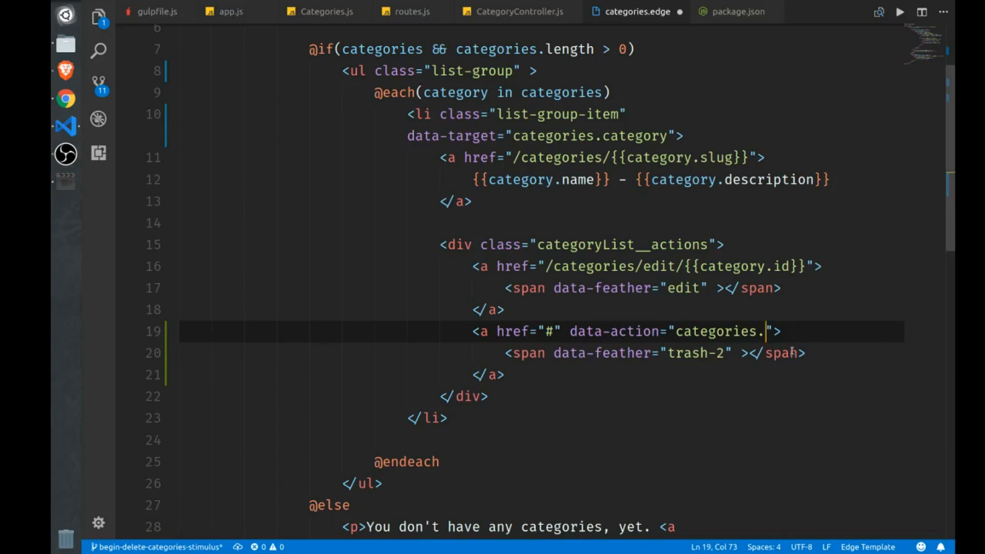
pyautogui.write('#')
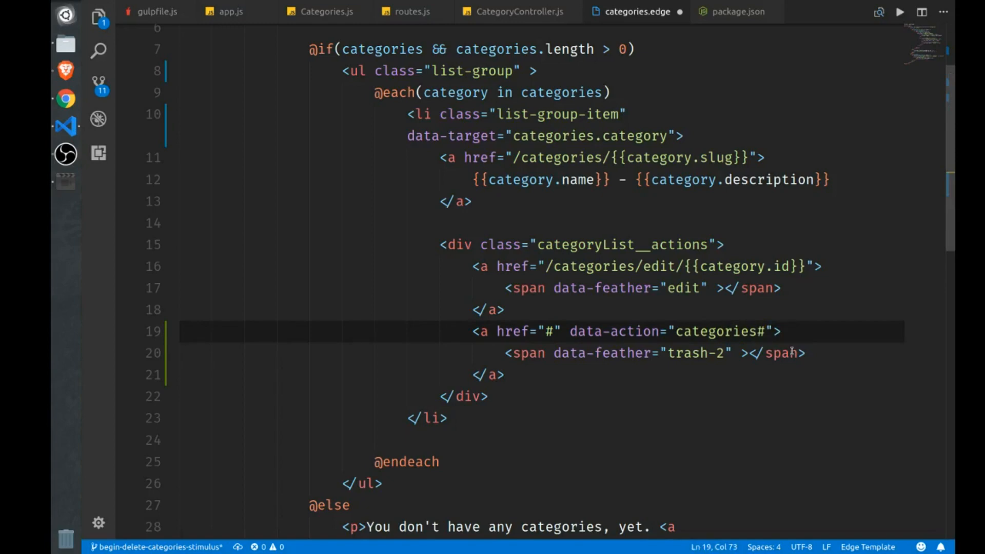
pyautogui.write('delete')
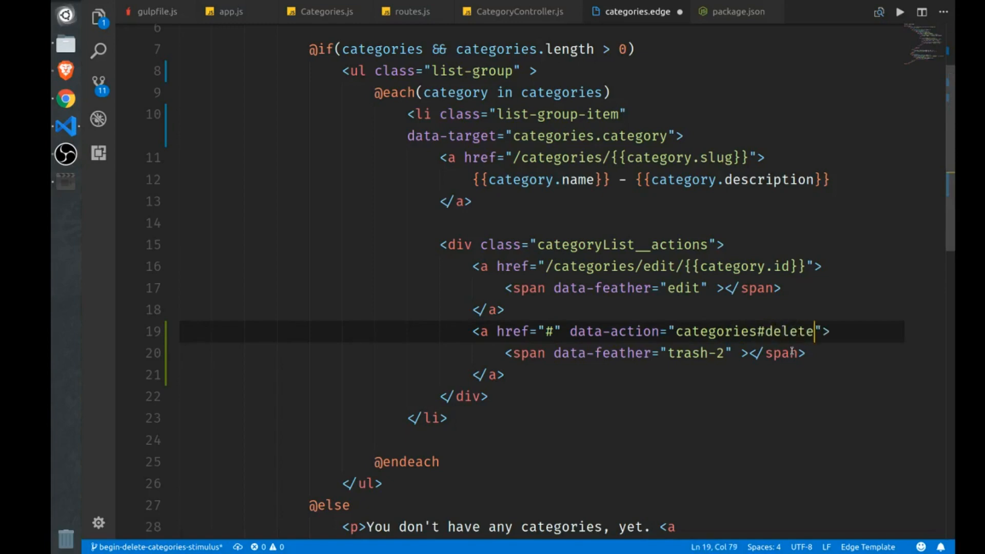
pyautogui.write('Category')
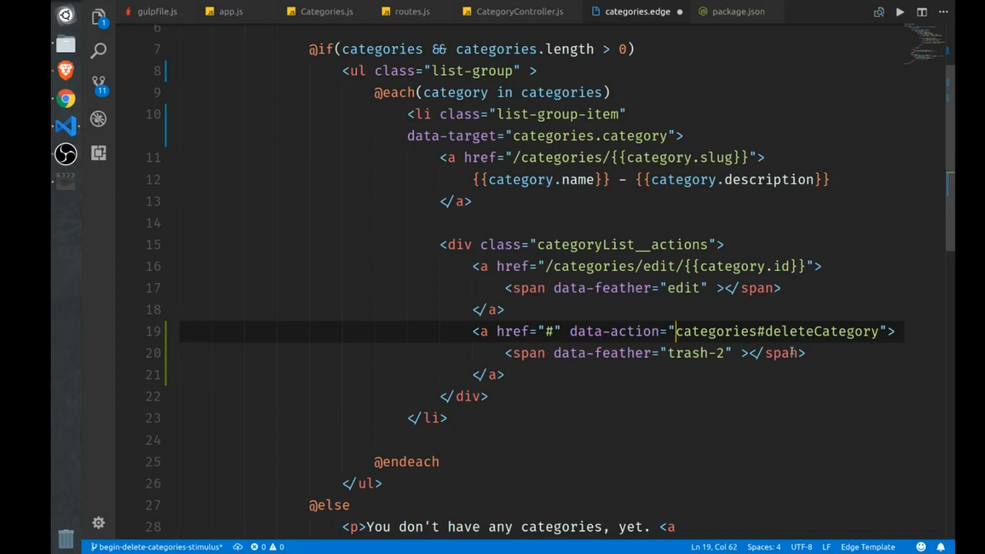
pyautogui.write('clikc')
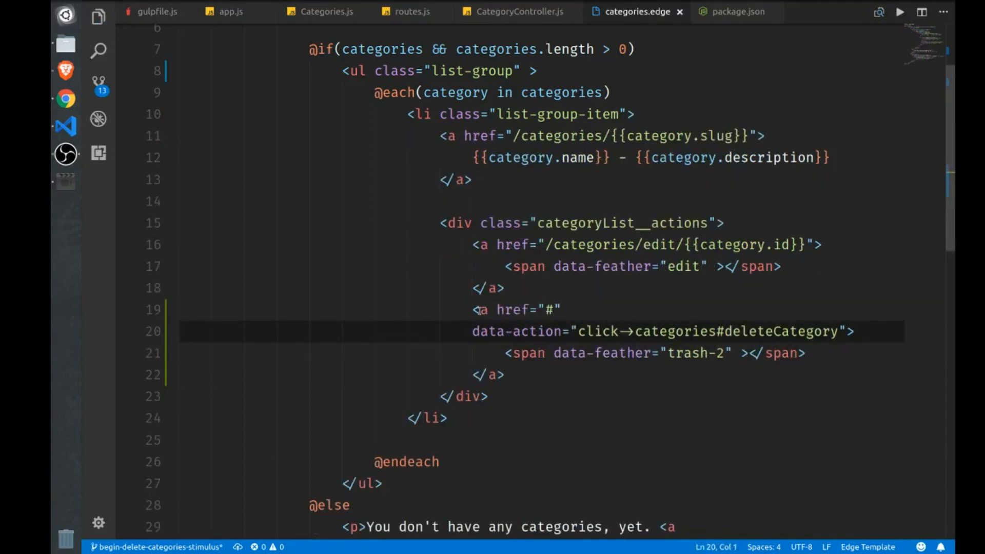
# Step: Review the deleteCategory method name and switch to the browser to test
pyautogui.doubleClick(598, 331)
pyautogui.write(' data-target="categories.category"')
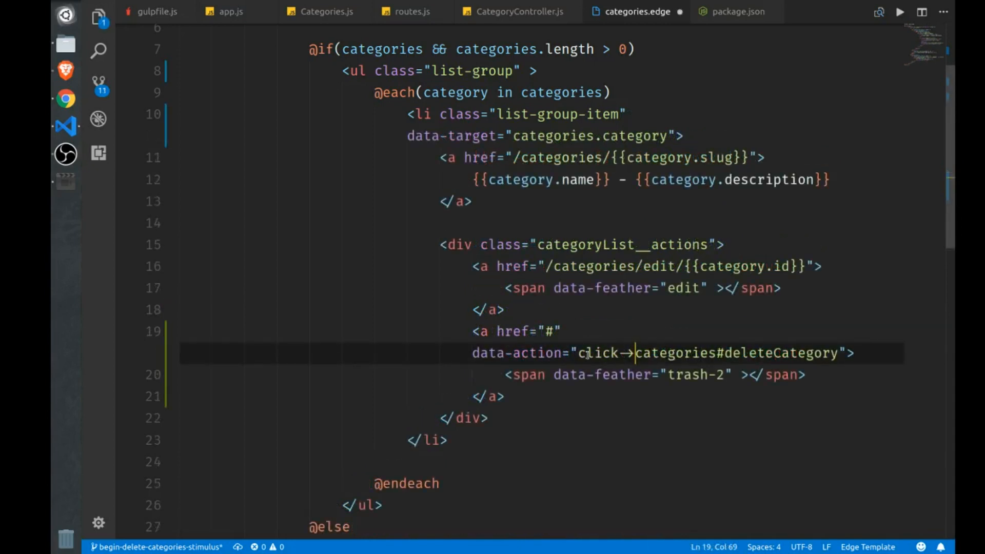
pyautogui.moveTo(583, 353); pyautogui.dragTo(838, 353)
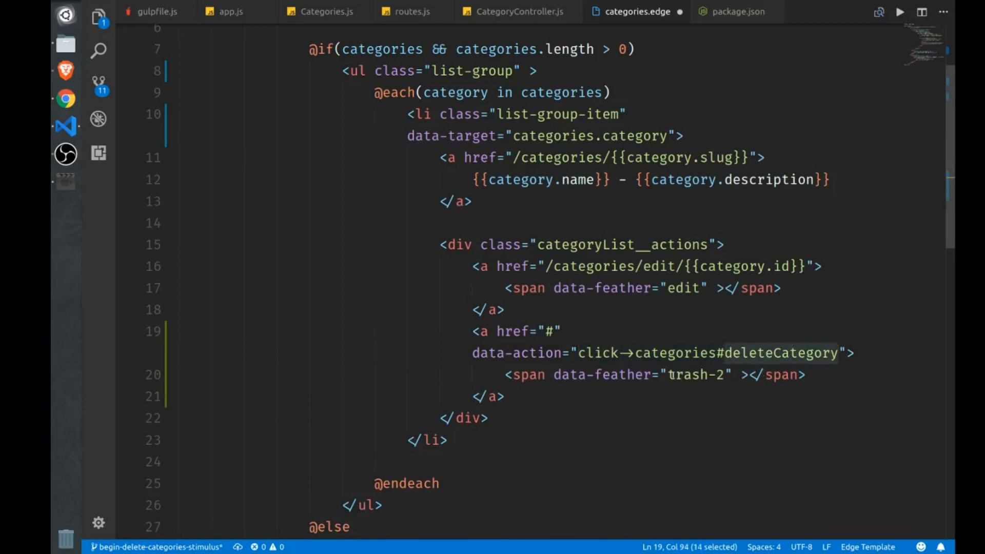
pyautogui.click(757, 352)
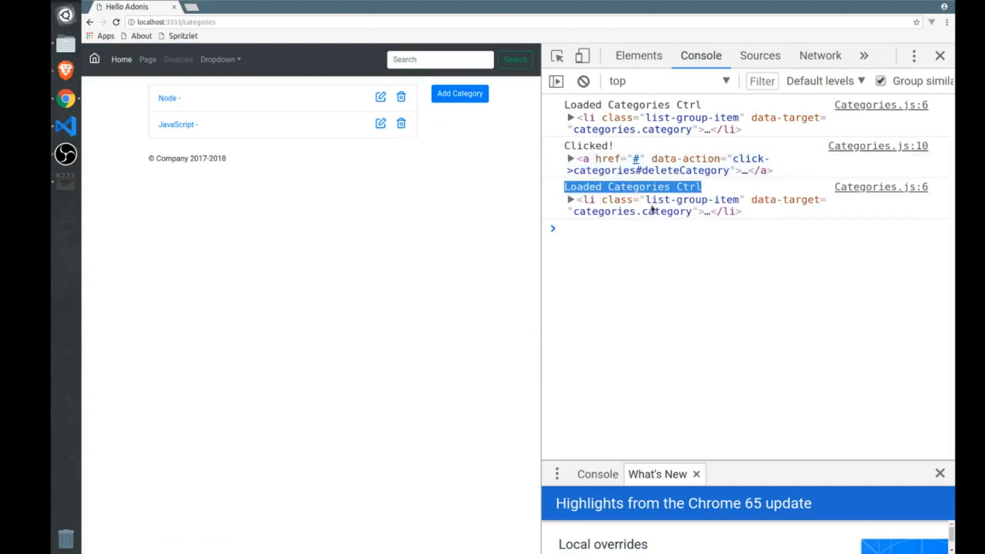
pyautogui.moveTo(300, 312)
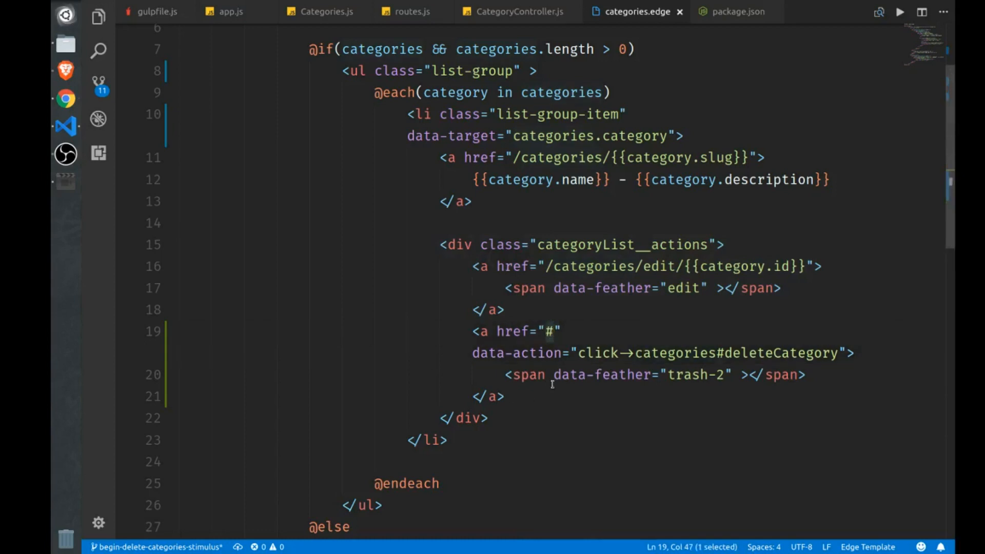
# Step: Add evt.preventDefault() at the top of deleteCategory
pyautogui.click(324, 11)
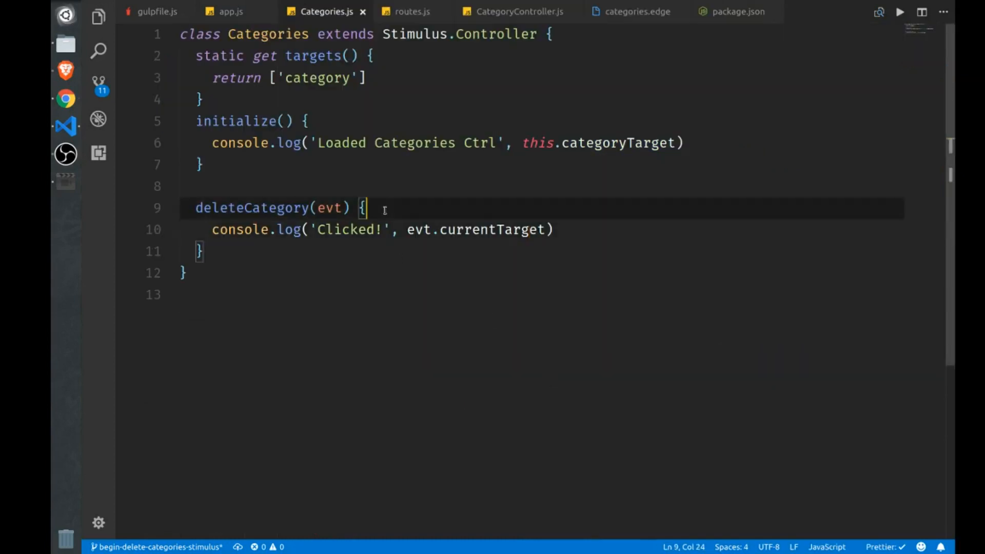
pyautogui.write('evt.prev')
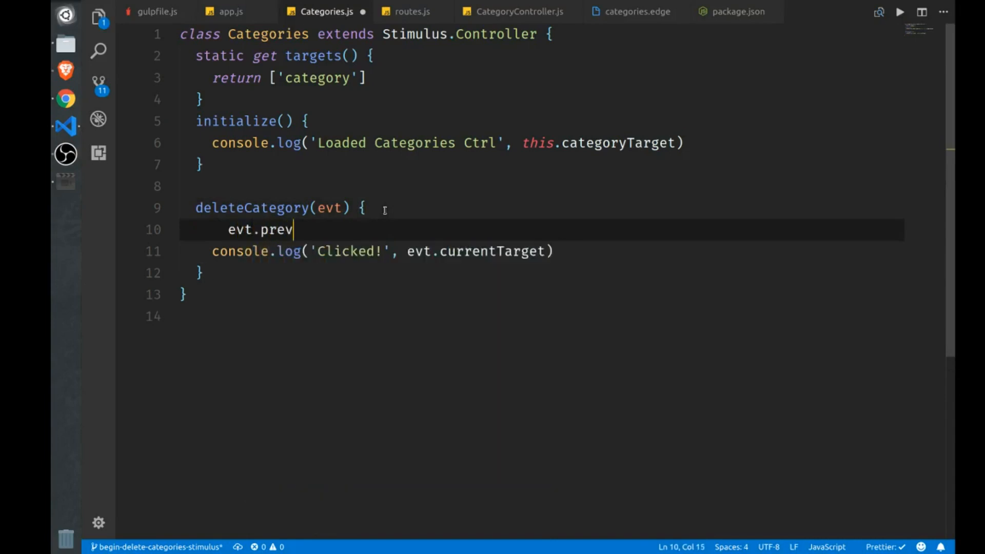
pyautogui.write('entDefault()')
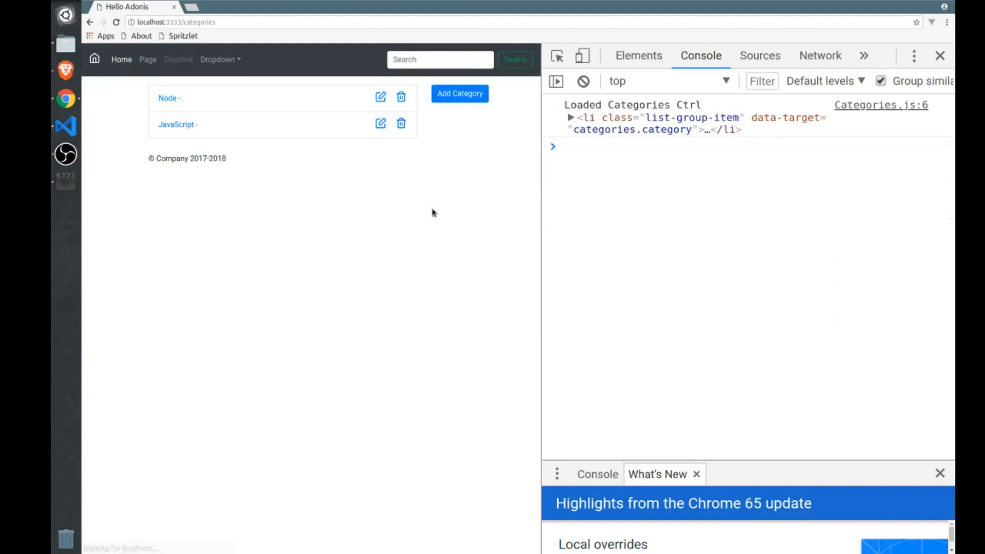
# Step: Test the JavaScript category's trash icon, then log this.categoryTarget in deleteCategory
pyautogui.click(401, 97)
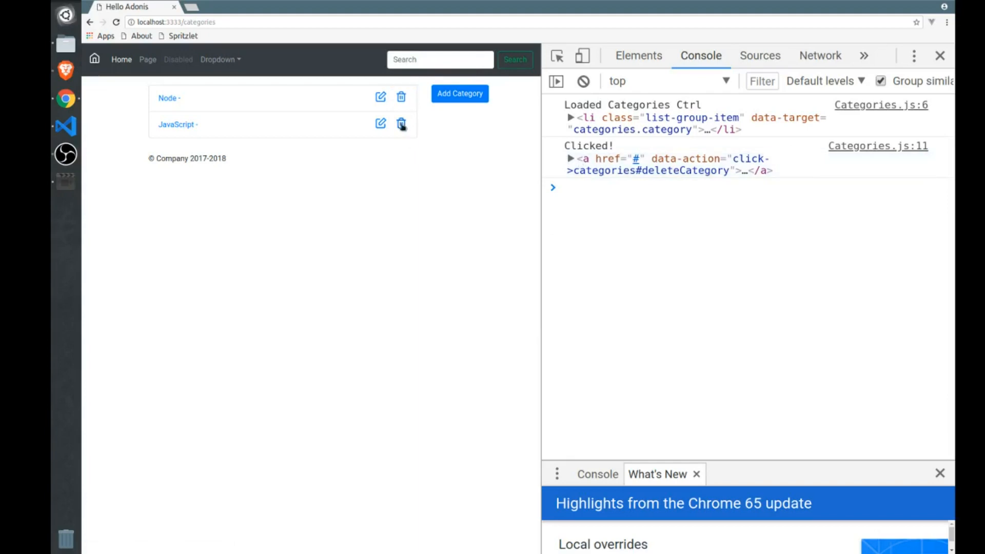
pyautogui.click(402, 124)
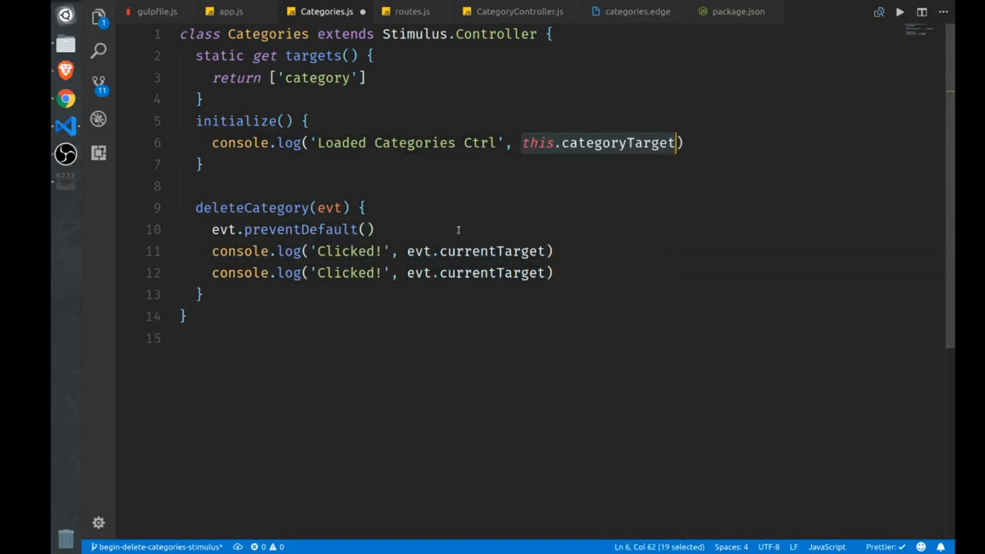
pyautogui.write('this.categoryTarget')
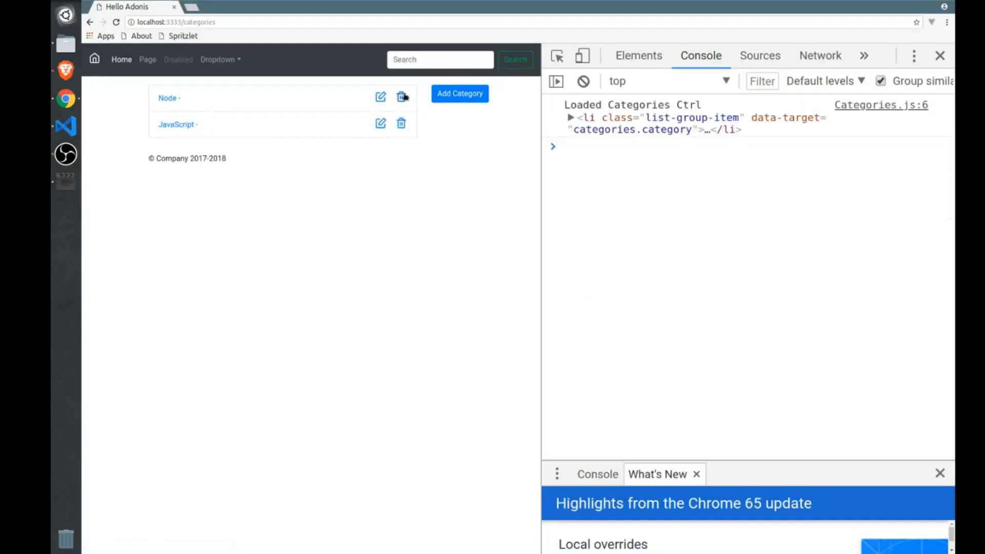
# Step: Test the Node category's trash icon and watch 'Clicked!' log in the console
pyautogui.click(402, 96)
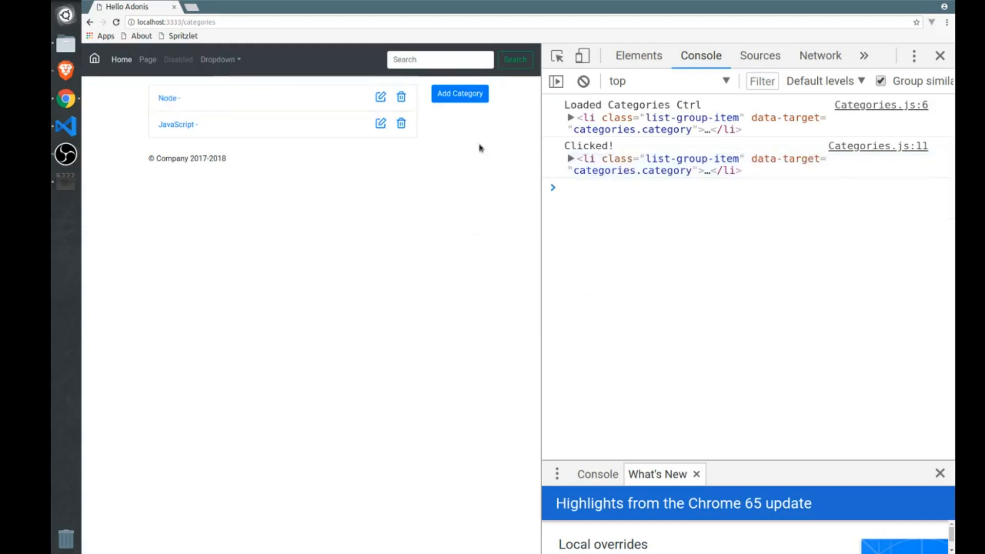
pyautogui.moveTo(408, 151)
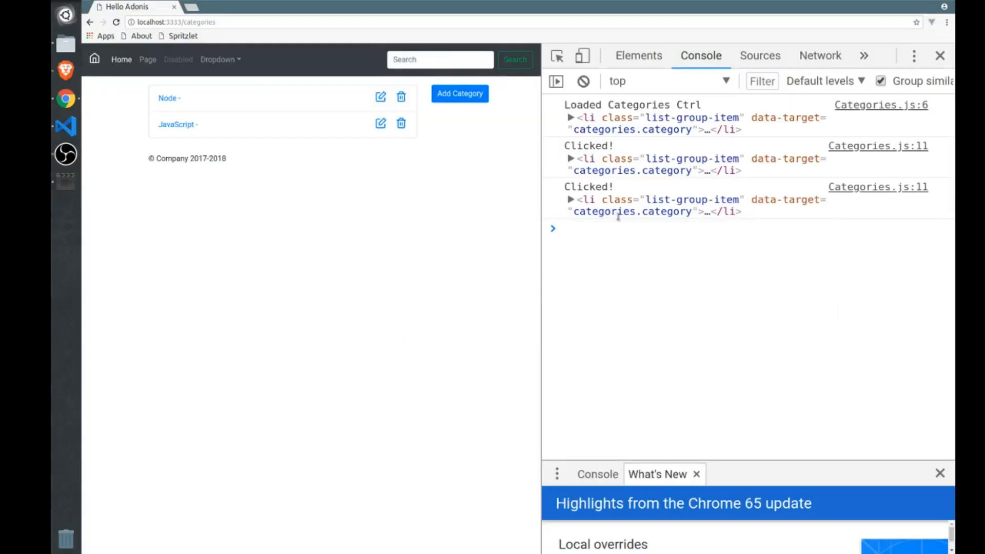
pyautogui.moveTo(475, 226)
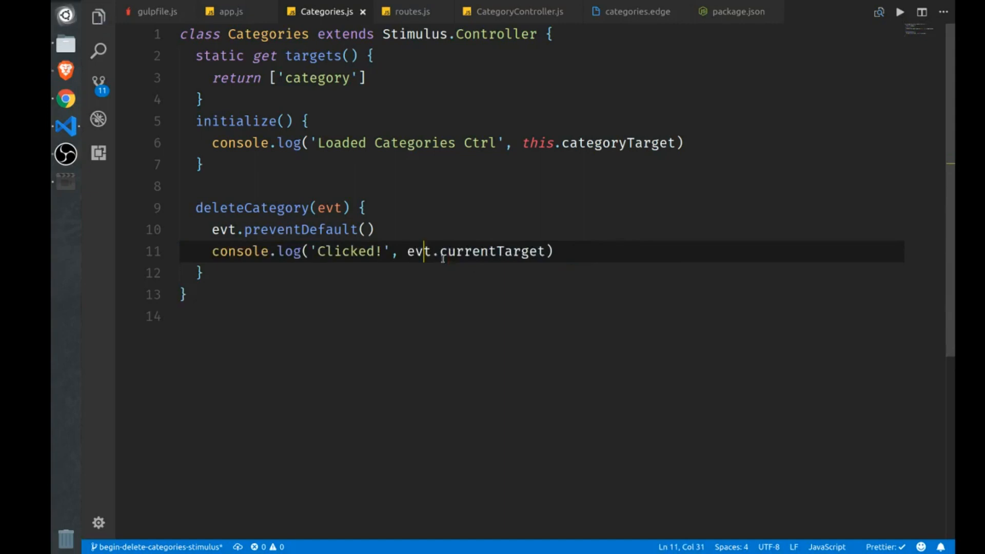
# Step: Review Categories.js, then in categories.edge make room for an attribute before data-action
pyautogui.click(632, 11)
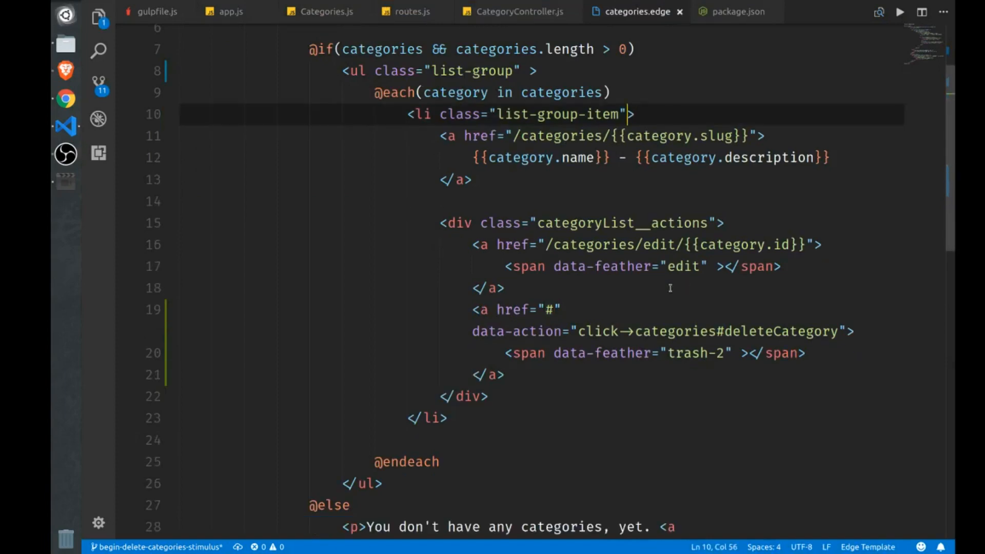
pyautogui.click(325, 11)
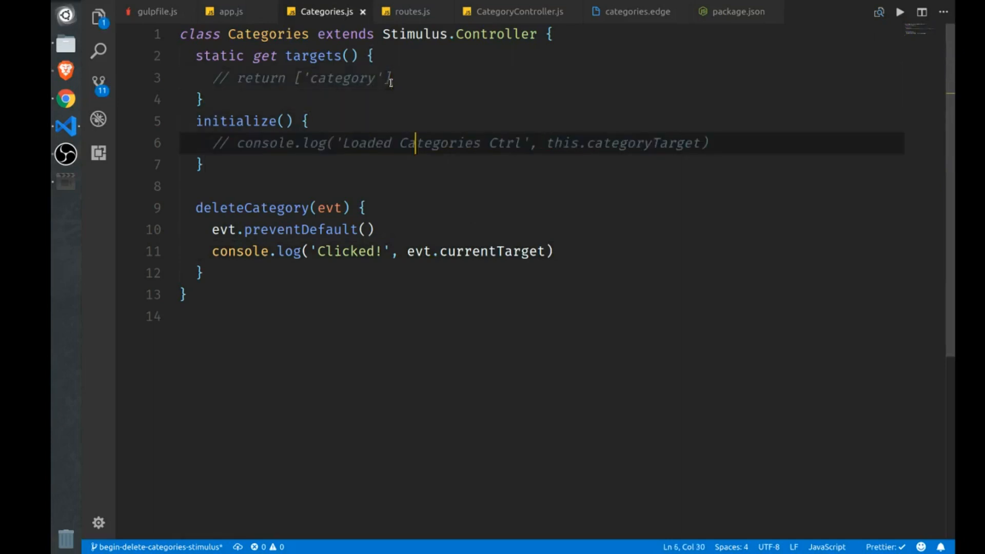
pyautogui.click(636, 11)
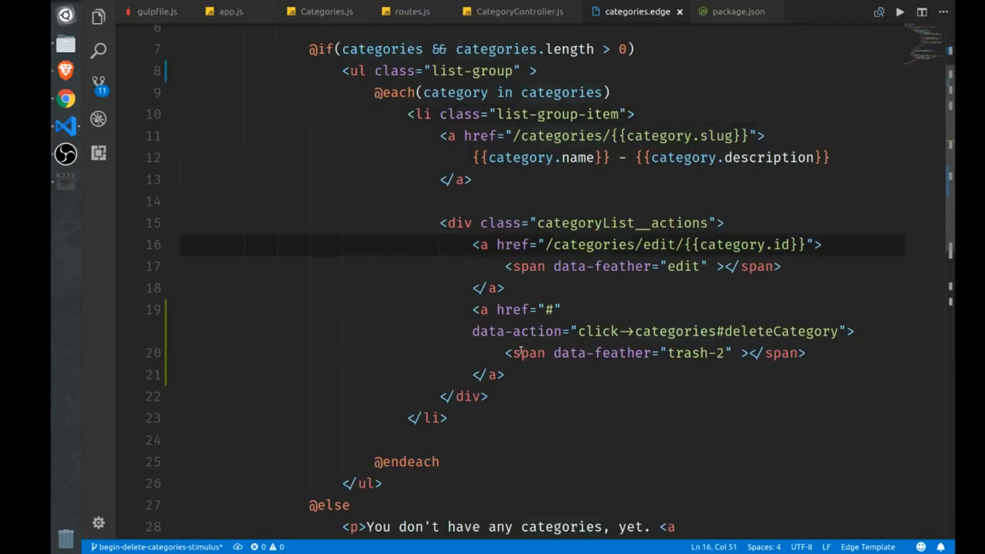
pyautogui.moveTo(472, 309); pyautogui.dragTo(504, 375)
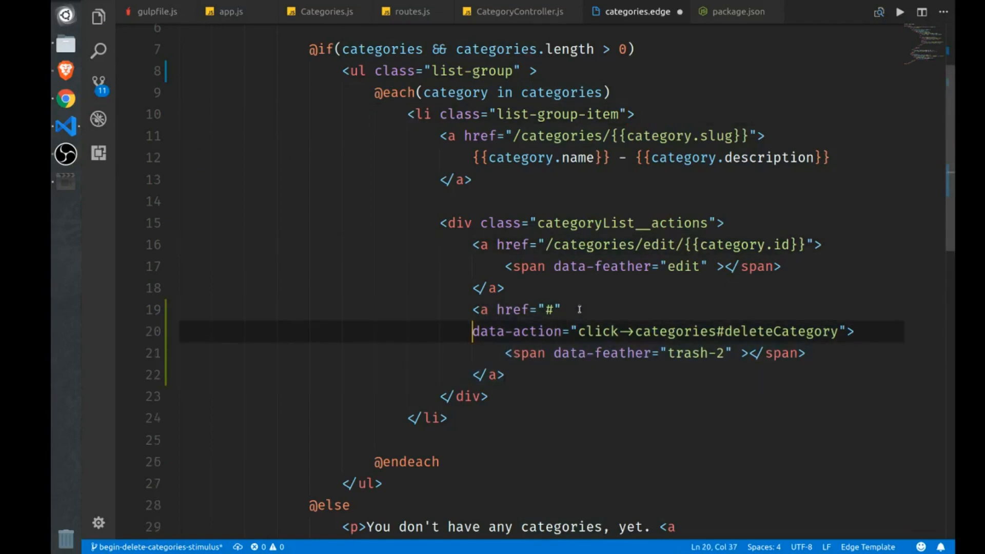
# Step: Add data-category-id="{{category.id}}" to the trash link and return to Categories.js
pyautogui.write('dat')
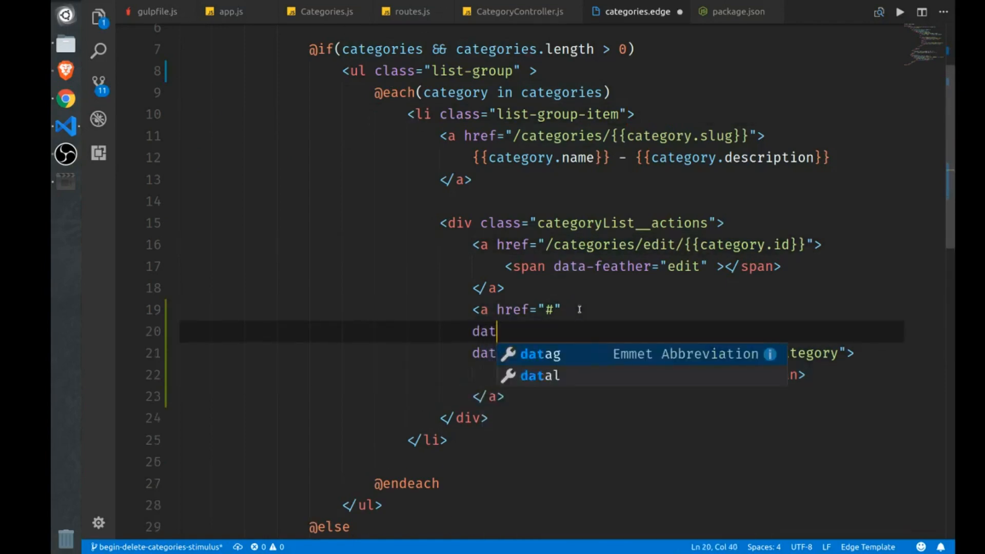
pyautogui.write('a-category-id=')
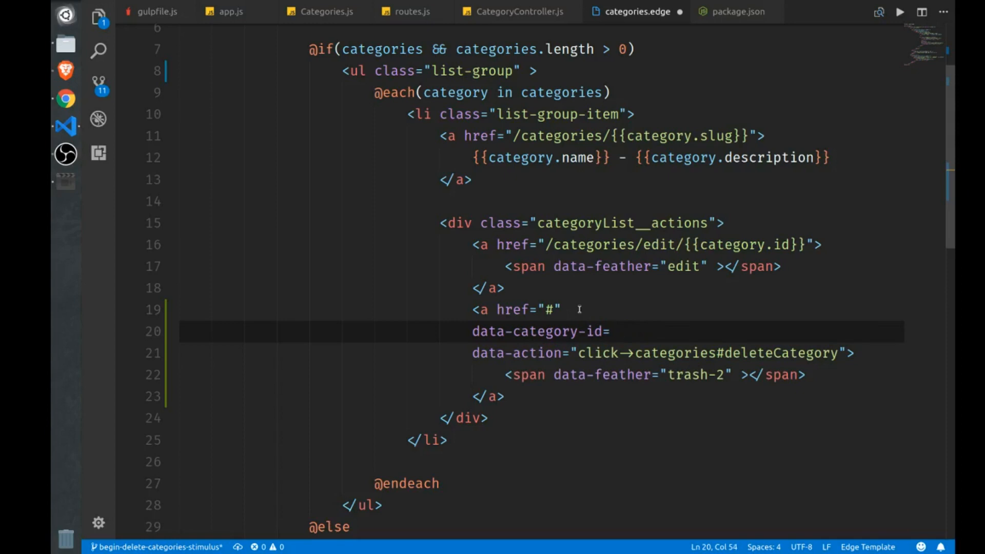
pyautogui.write('"{{catego')
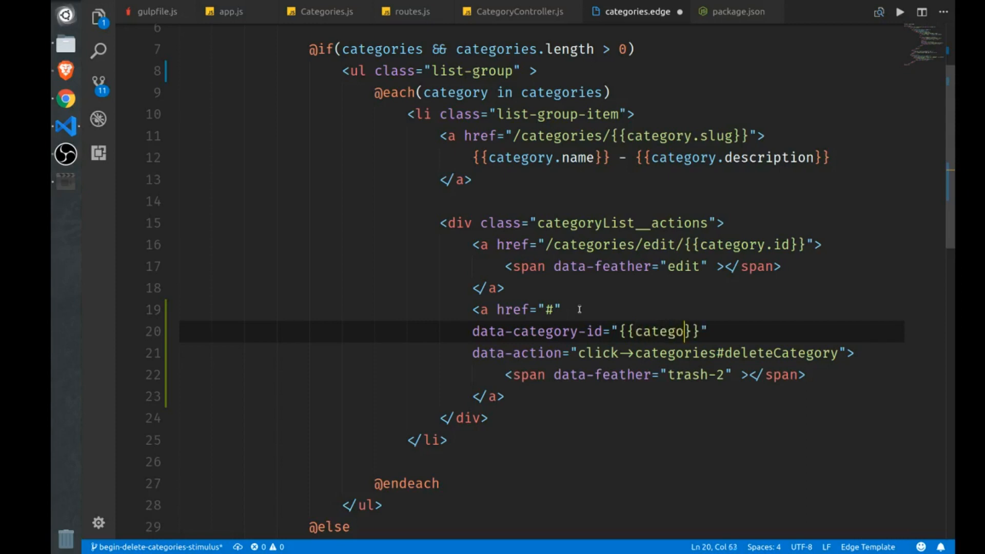
pyautogui.write('ry.id')
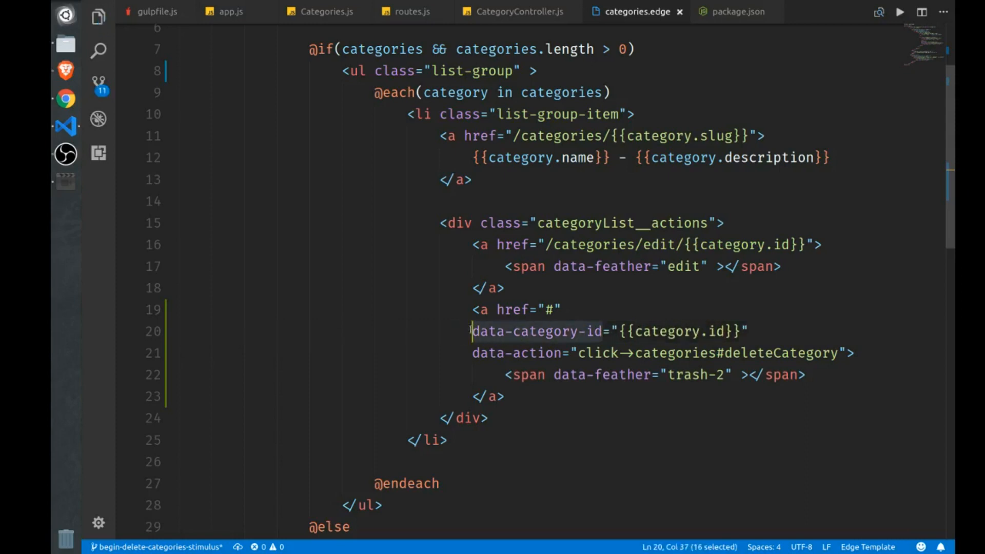
pyautogui.click(326, 11)
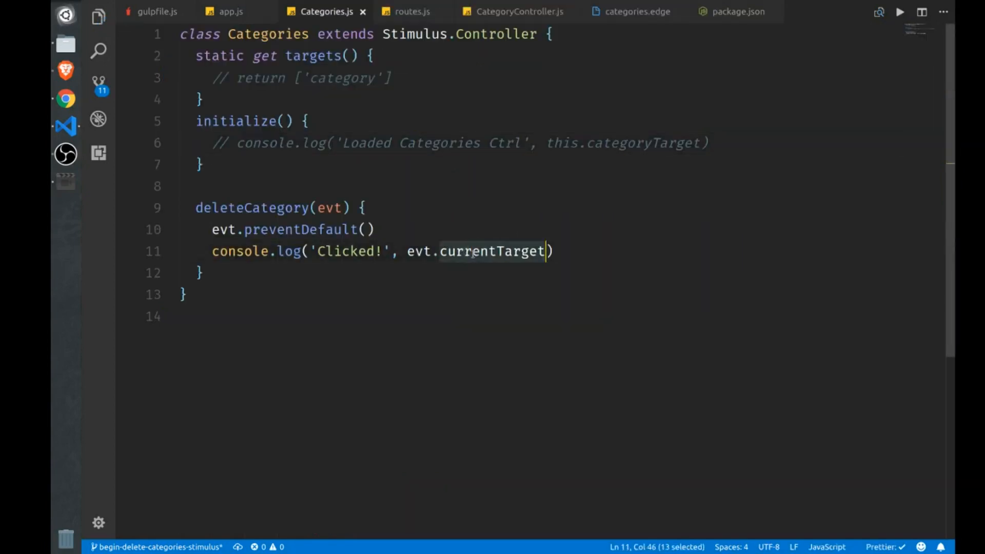
# Step: Log evt.currentTarget.getAttribute('data-category-id') in deleteCategory and save
pyautogui.write('.get')
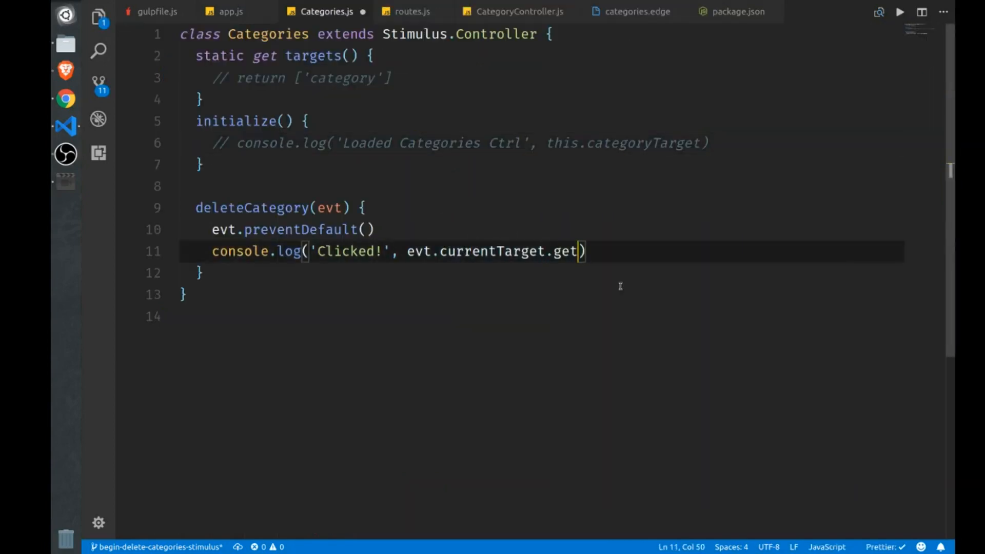
pyautogui.write('Attribute(')
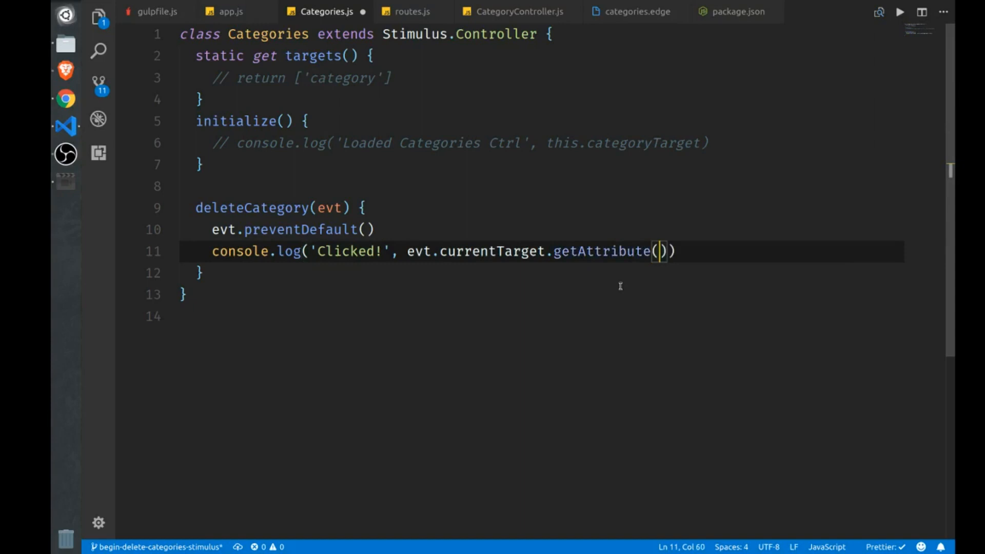
pyautogui.write("'data'")
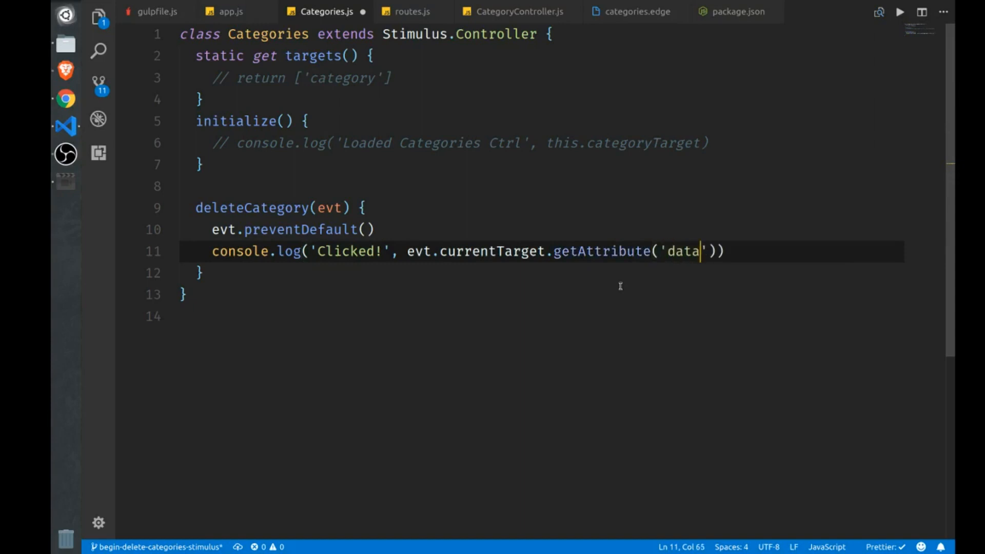
pyautogui.write('-category-id')
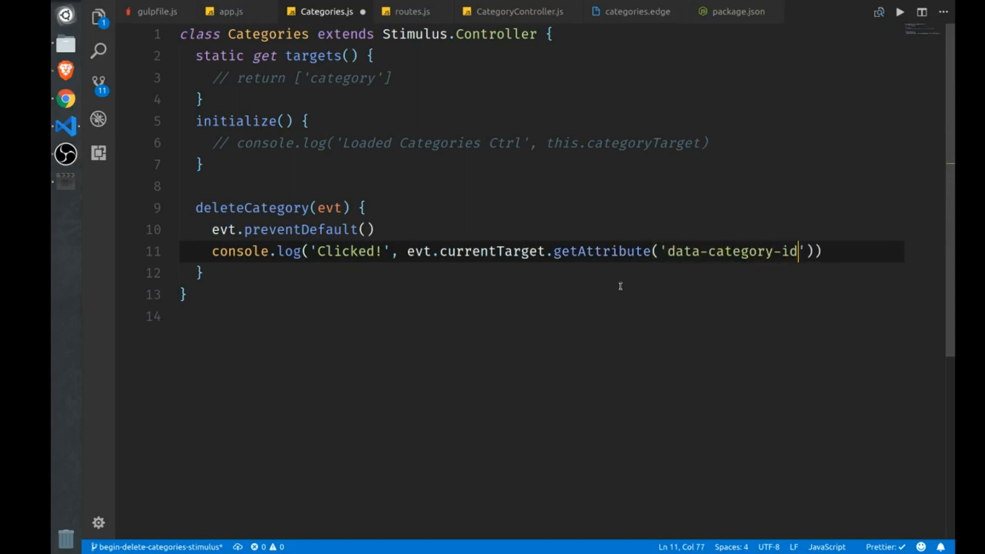
pyautogui.press('ctrl+s')
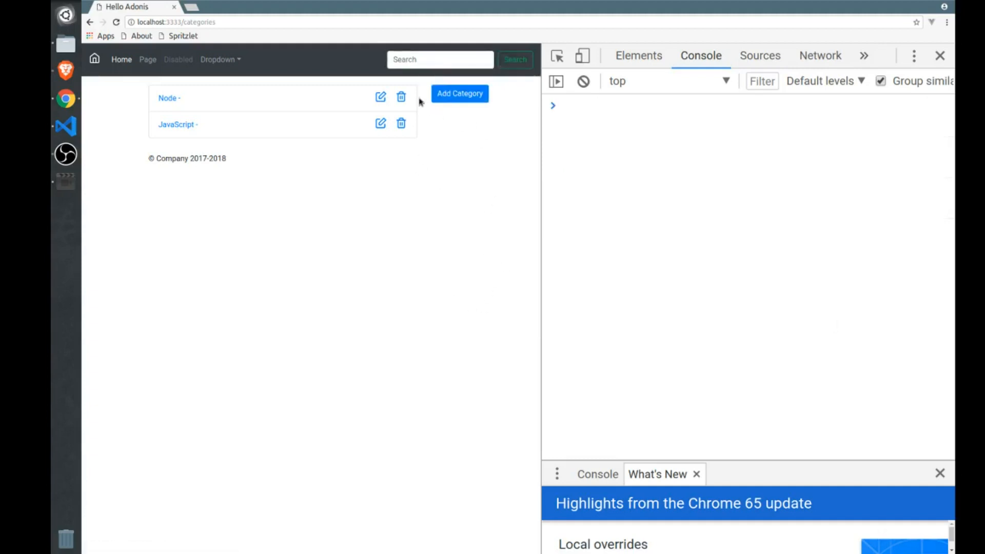
pyautogui.click(460, 94)
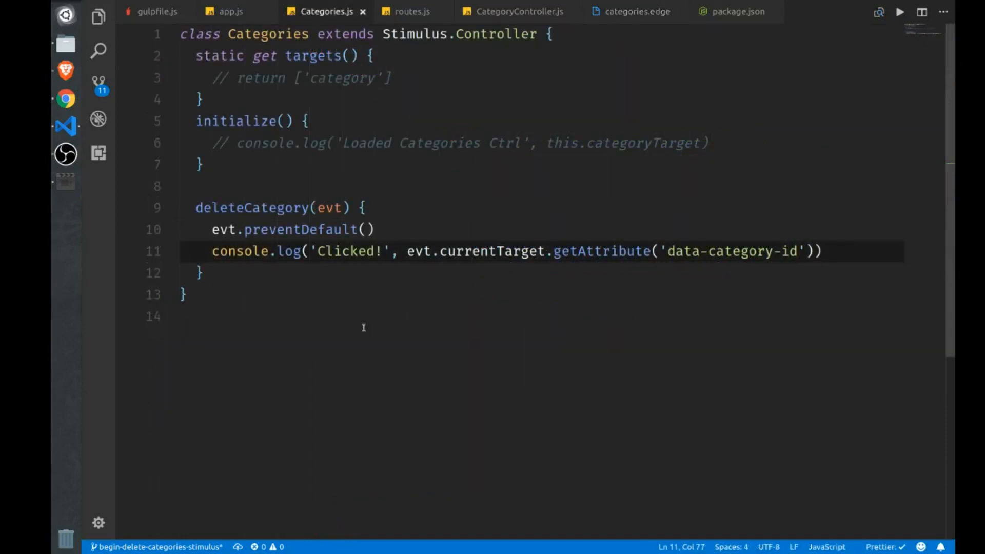
# Step: Add Route.delete('categories/:id', 'CategoryController.destroy') to routes.js, then look up CategoryController
pyautogui.write('ro')
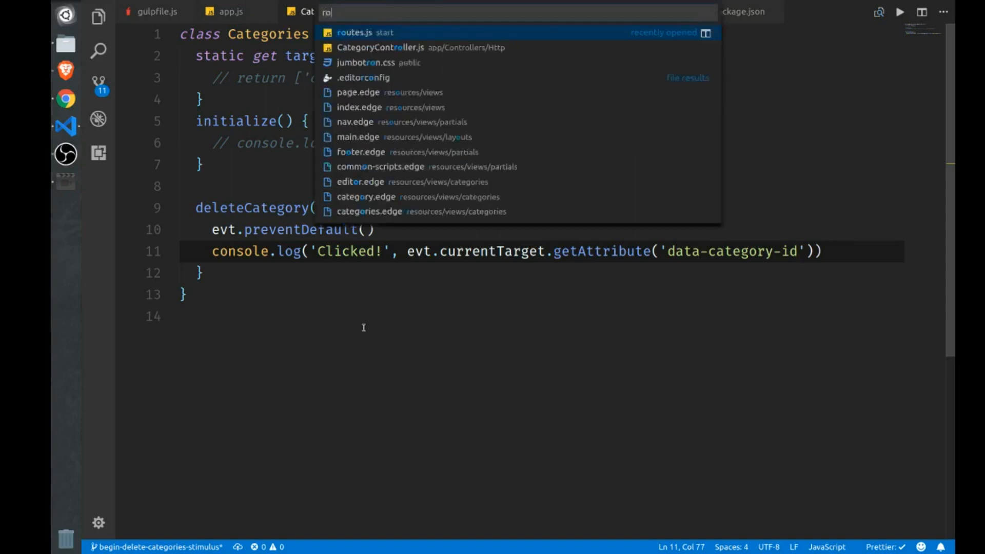
pyautogui.click(354, 32)
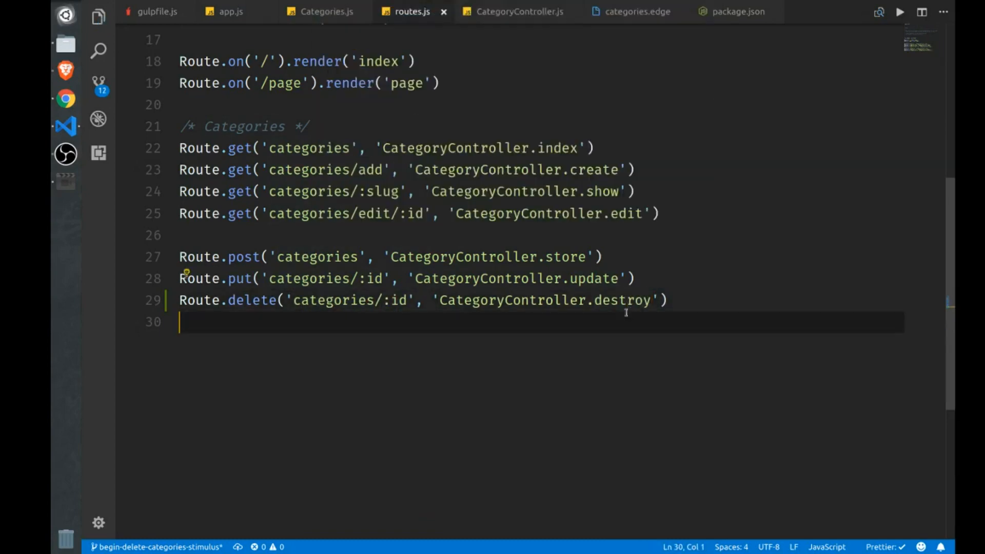
pyautogui.write('cacon')
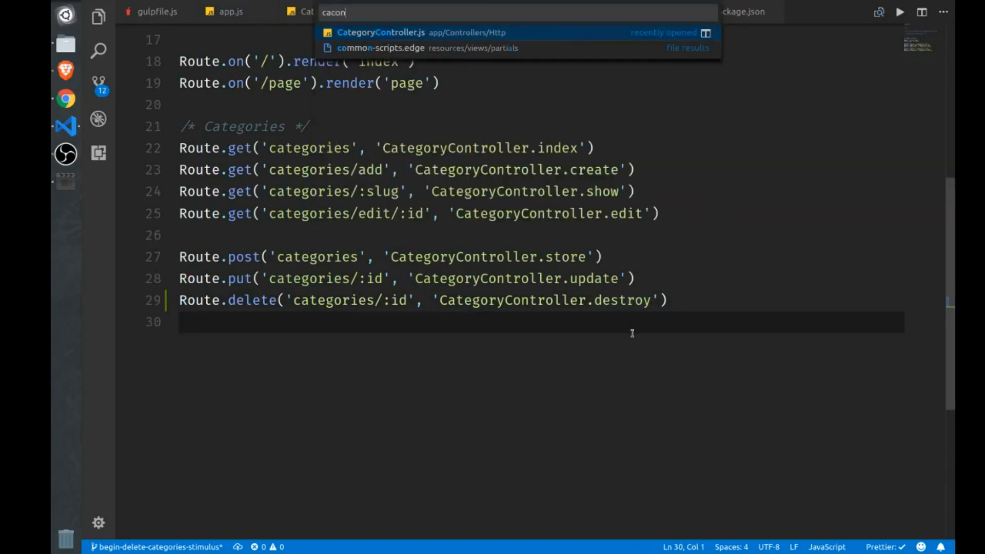
# Step: Declare destroy({ params, response }) in CategoryController.js
pyautogui.click(381, 32)
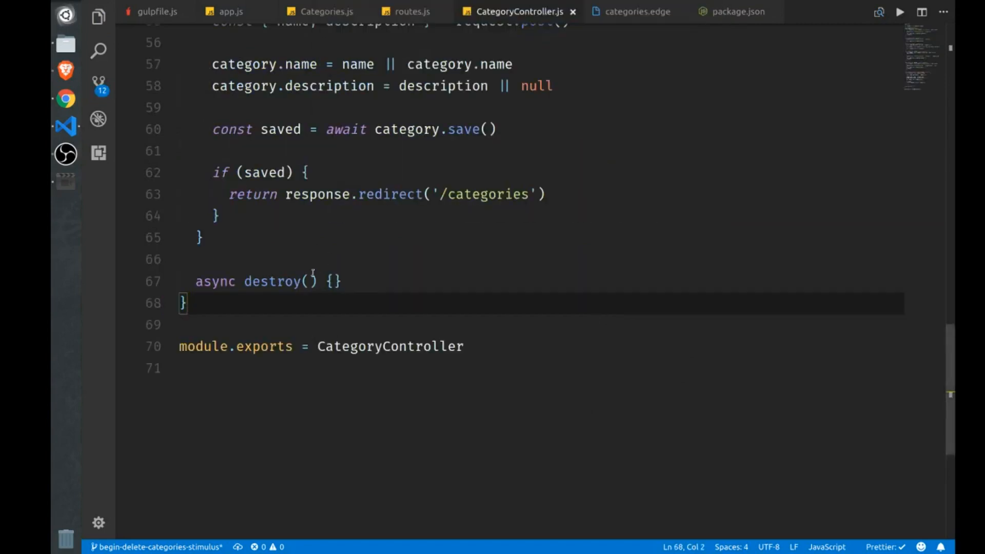
pyautogui.write('{}')
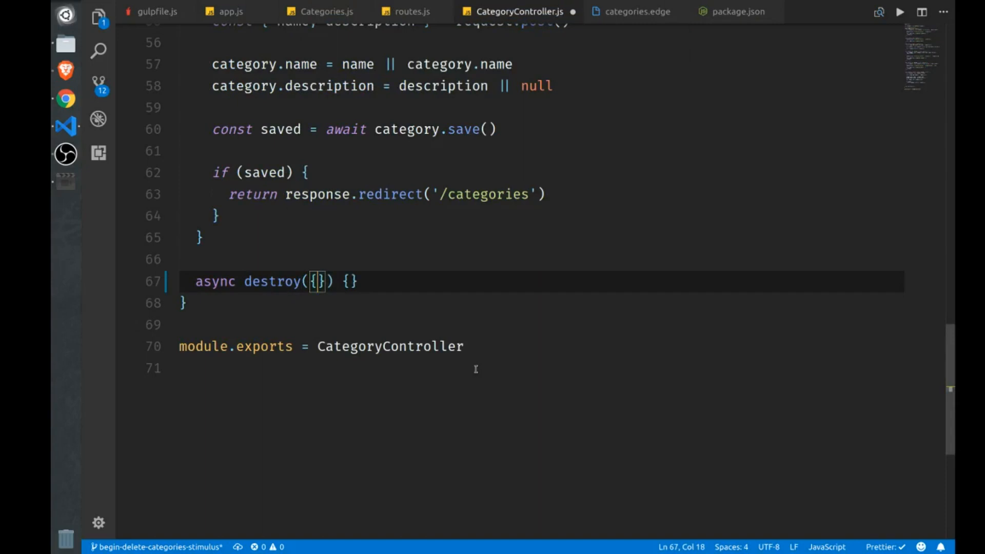
pyautogui.write('params: Pi')
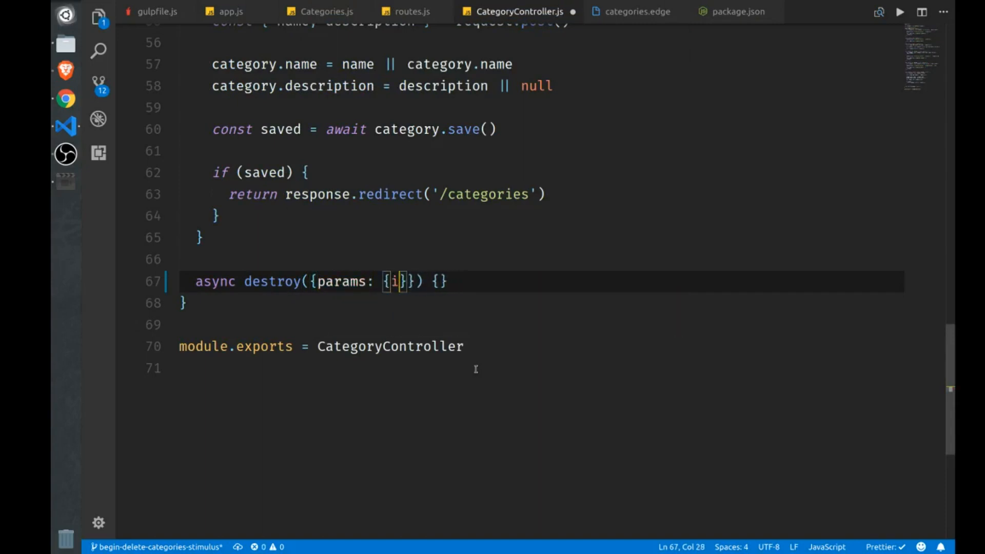
pyautogui.write(', response')
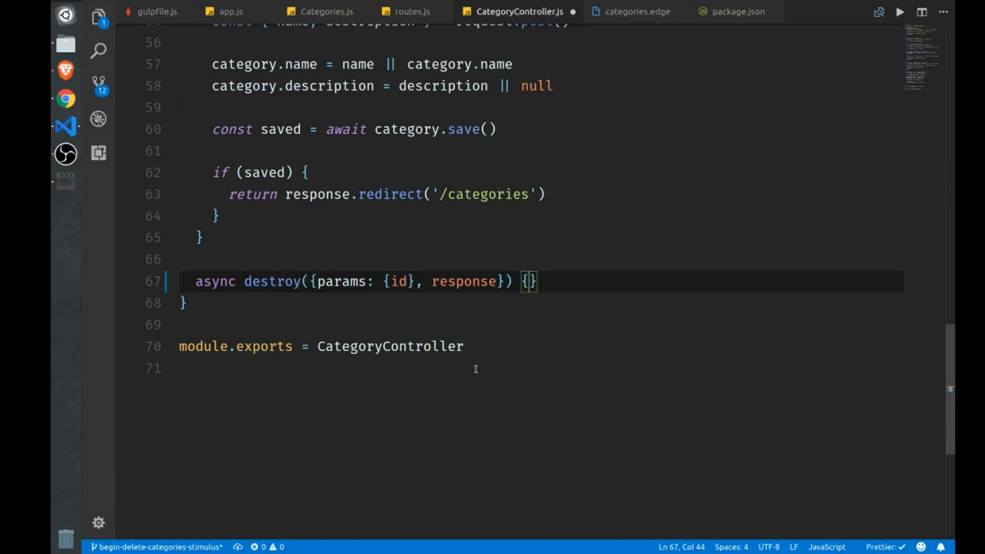
pyautogui.press('Enter')
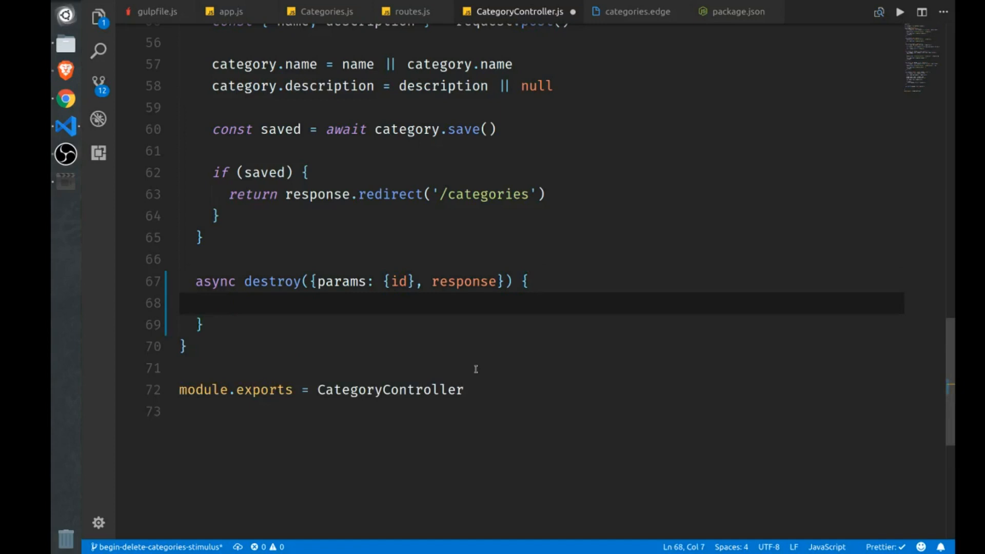
# Step: Find the category by id and await its deletion inside destroy
pyautogui.write('const')
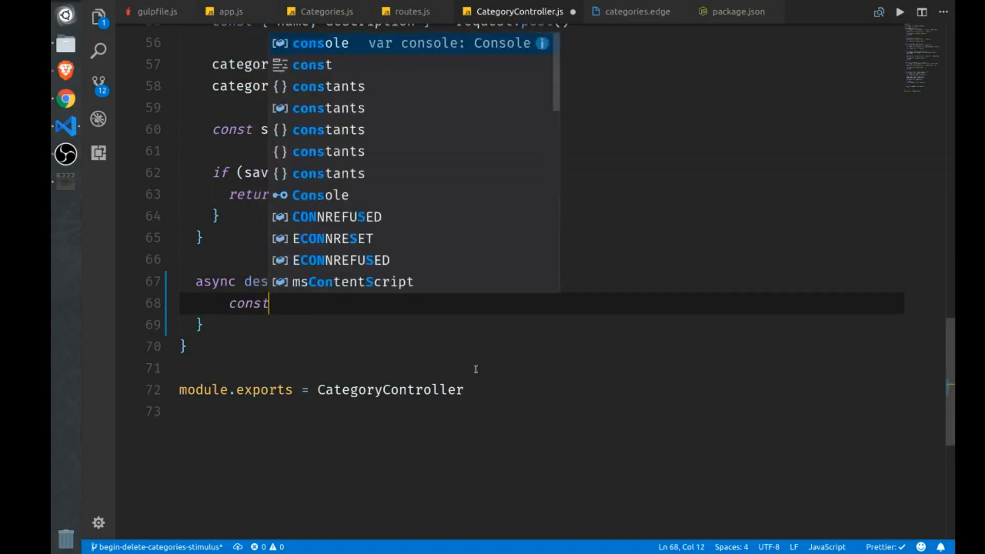
pyautogui.write('category = await Catego')
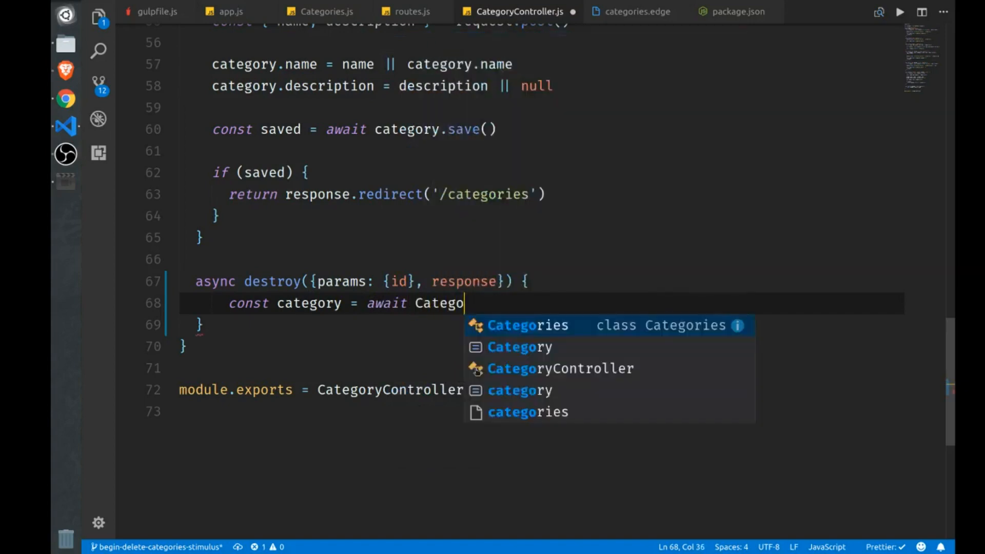
pyautogui.write('.find(id')
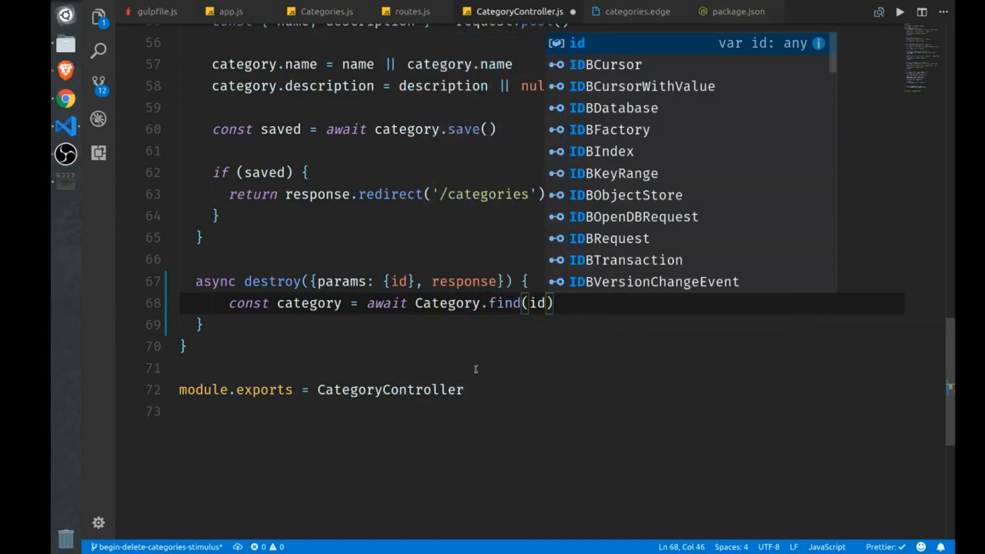
pyautogui.press('Enter')
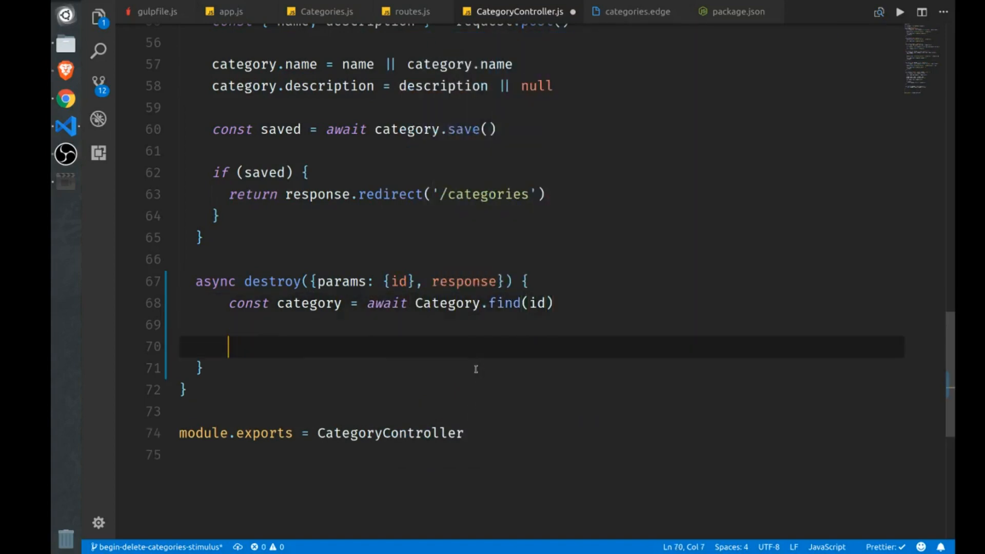
pyautogui.write('await category.delete(')
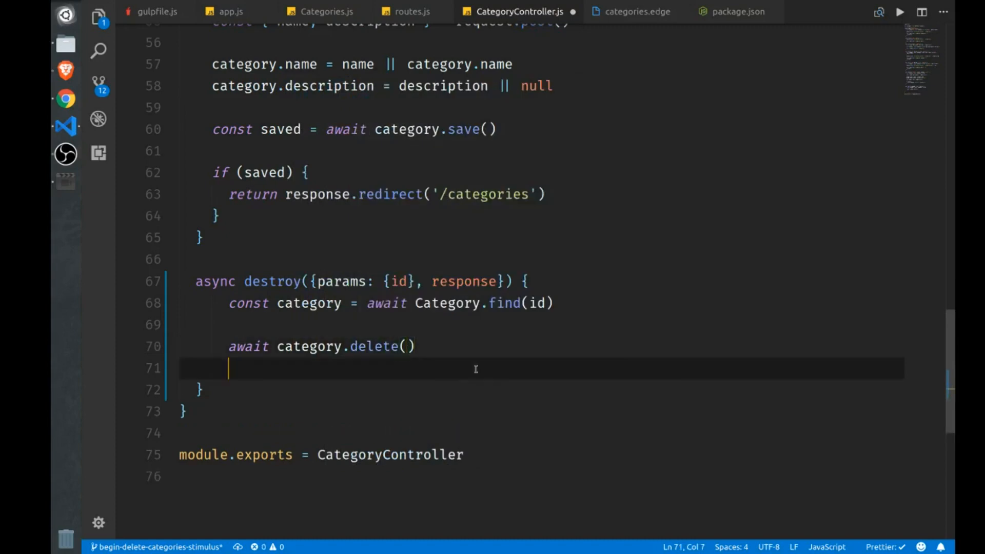
# Step: Return response.status(200).json({ deleted: true }) from destroy and return to Categories.js
pyautogui.write('return response.stat')
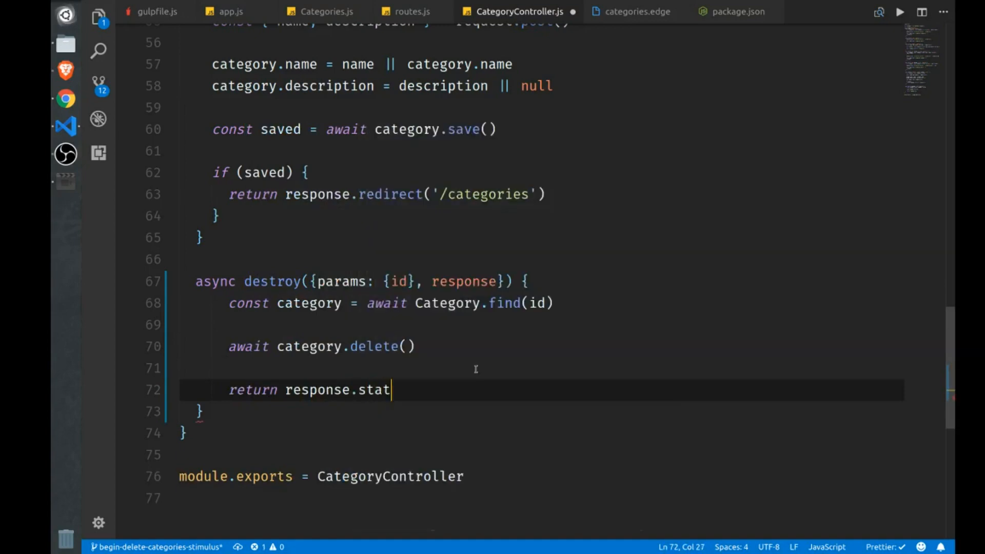
pyautogui.write('us(200).json({')
pyautogui.write('deleted: true')
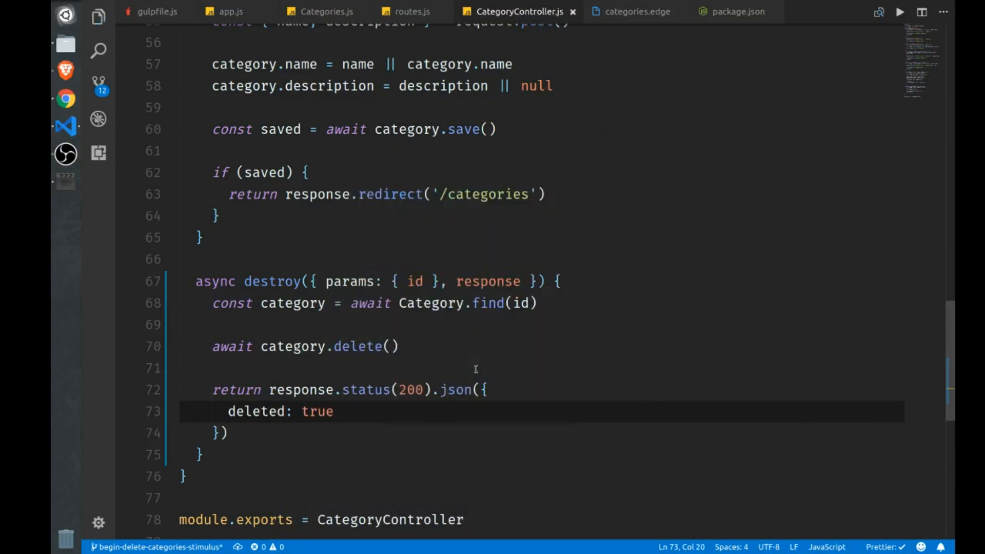
pyautogui.click(287, 411)
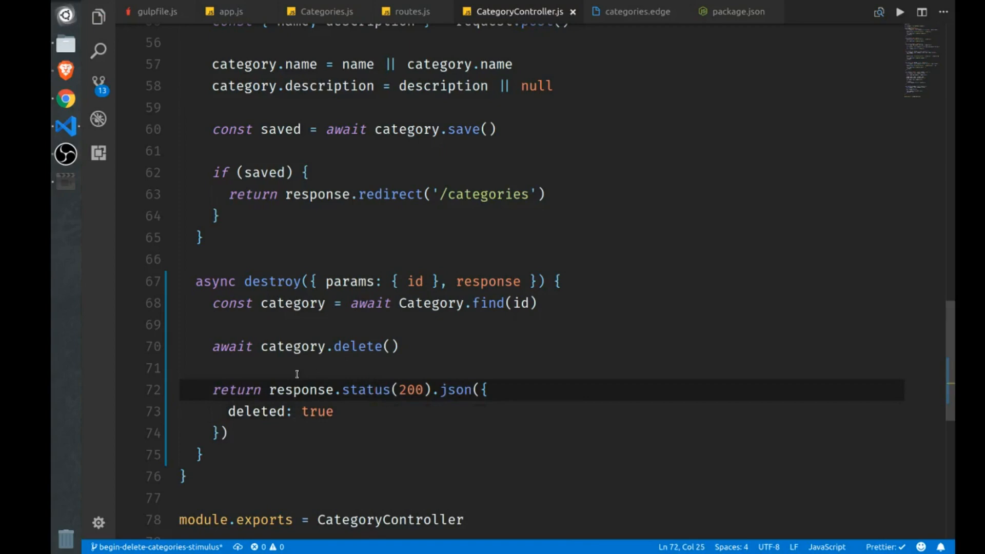
pyautogui.click(322, 12)
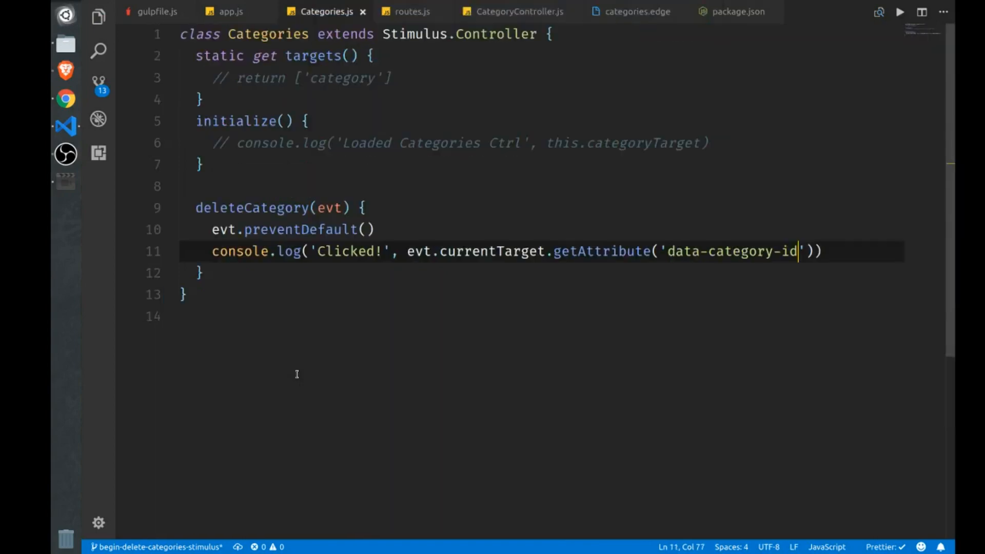
# Step: Store evt.currentTarget's data-category-id in catId and begin returning an axios call
pyautogui.click(408, 250)
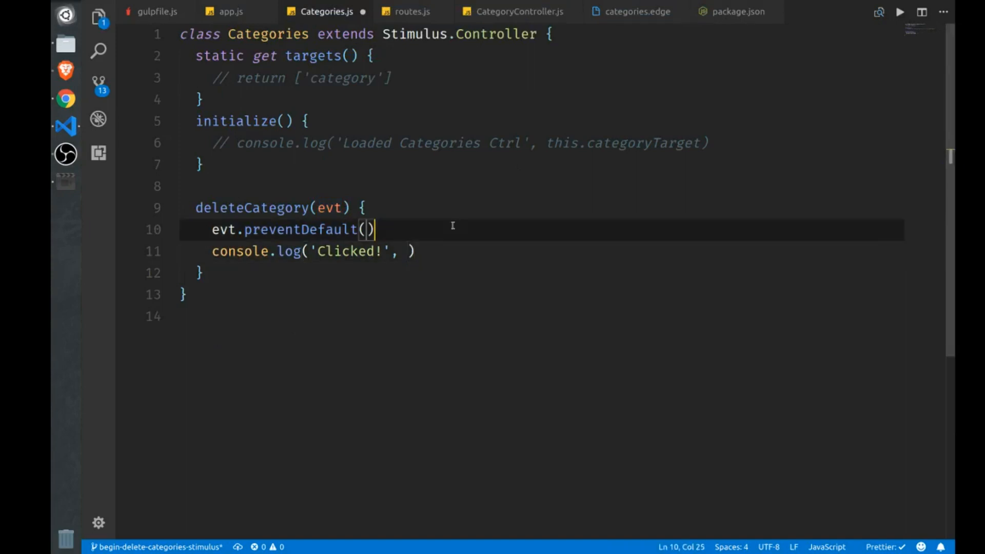
pyautogui.write('const cat')
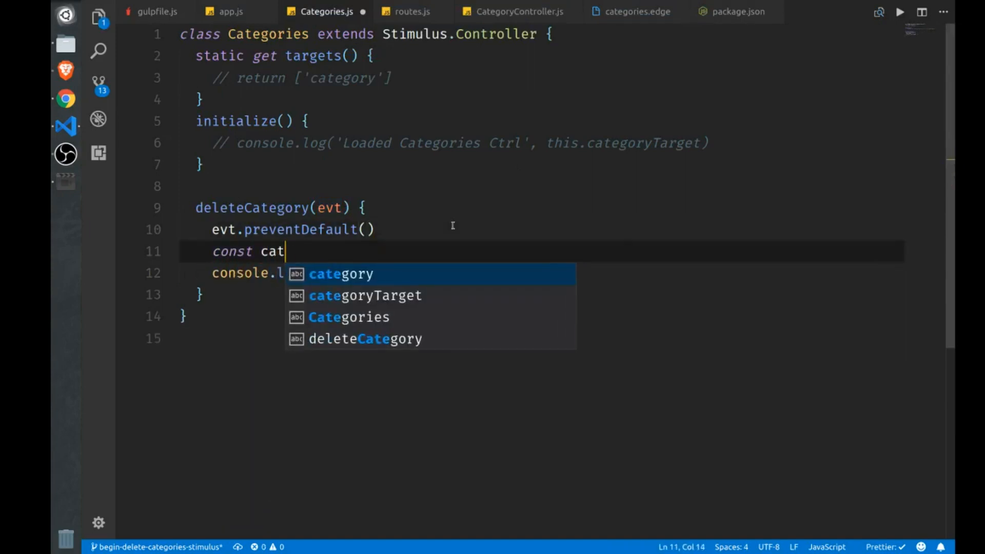
pyautogui.write("Id = evt.currentTarget.getAttribute('data-category-id')")
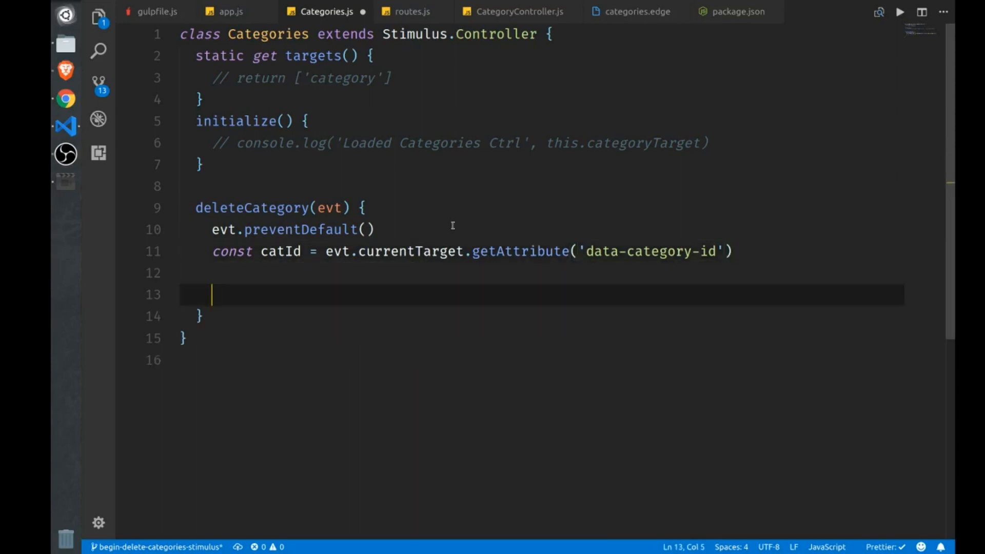
pyautogui.write('return')
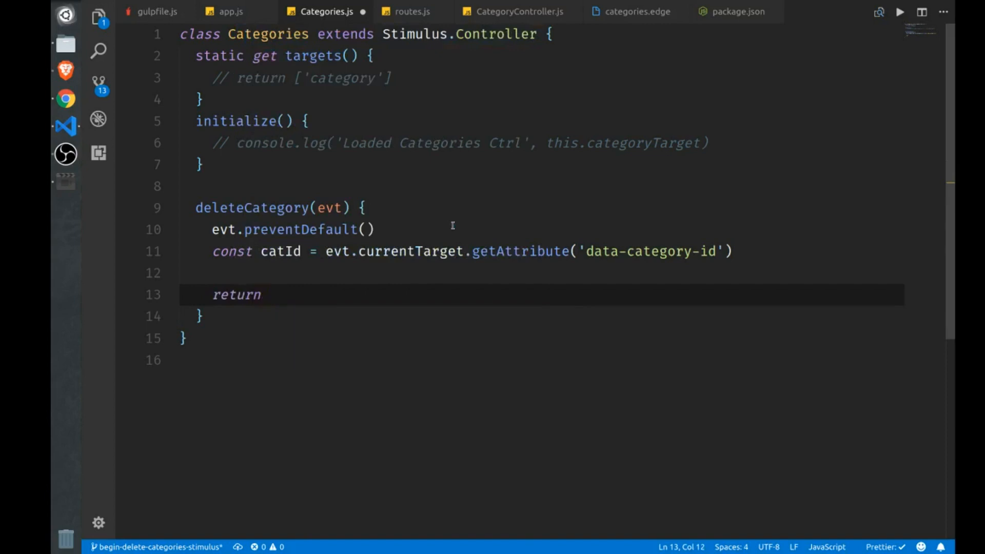
pyautogui.write('axios')
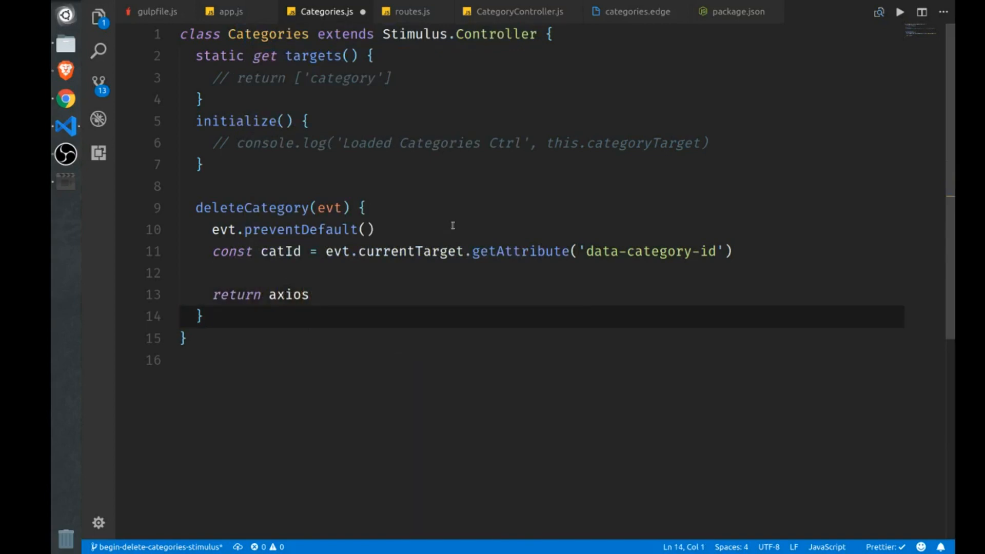
pyautogui.write('.s')
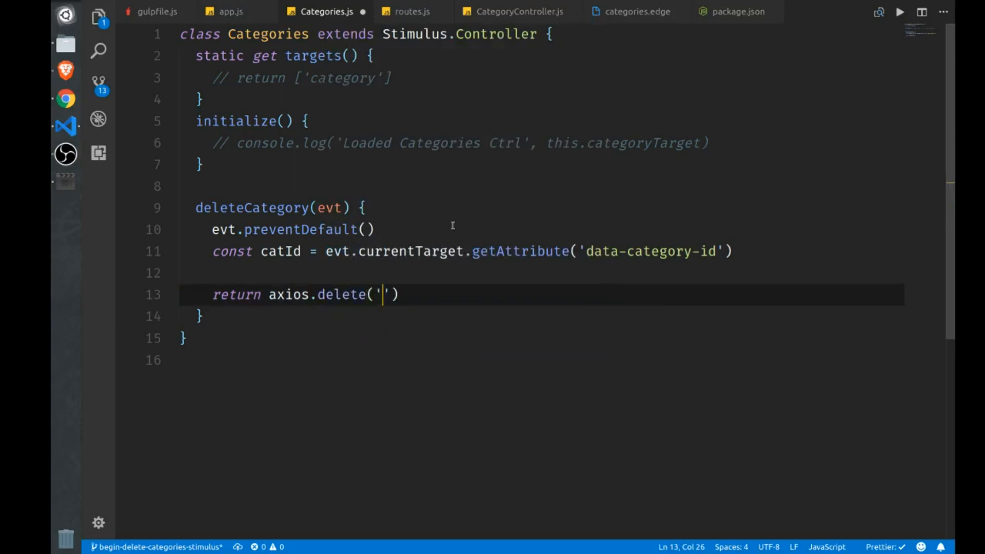
pyautogui.write('http')
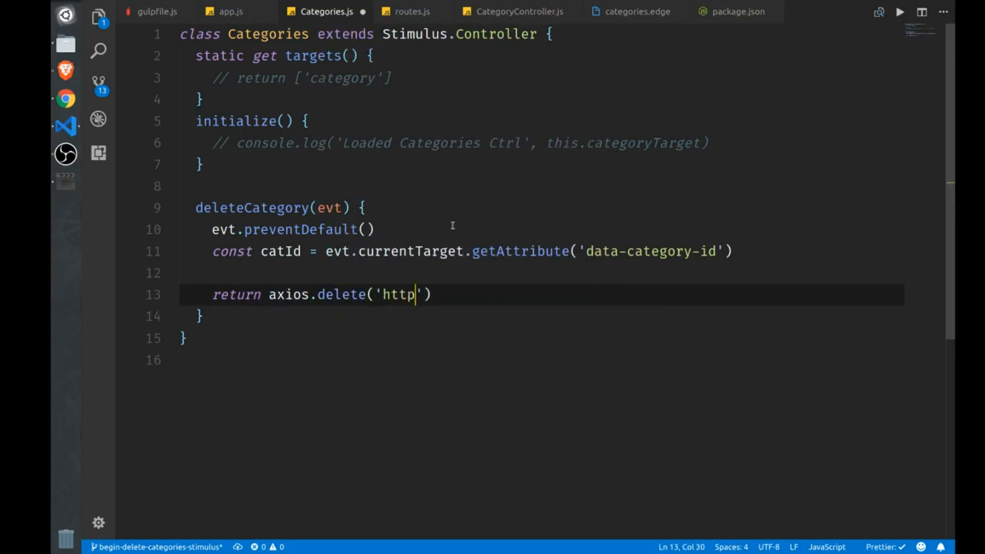
pyautogui.write('://localhost')
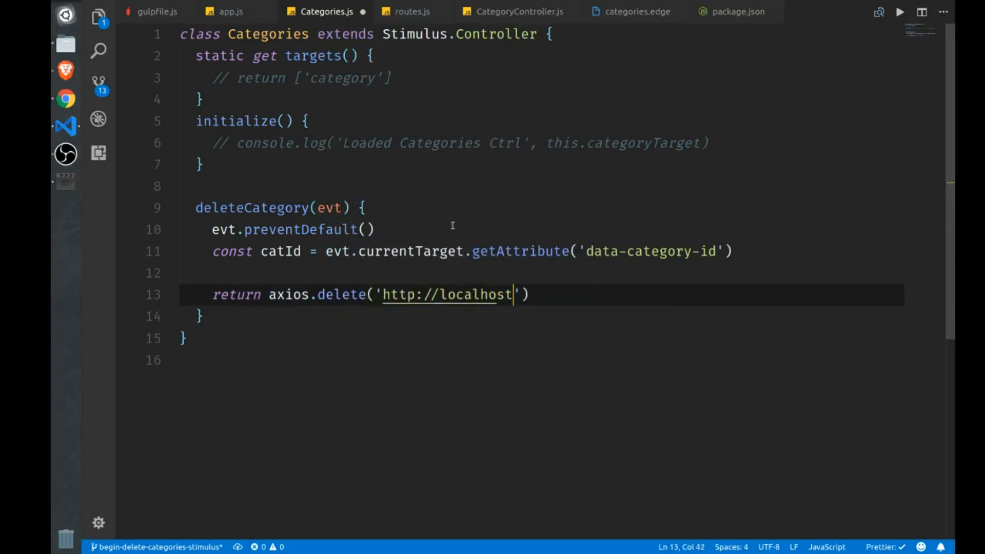
pyautogui.write(':3333')
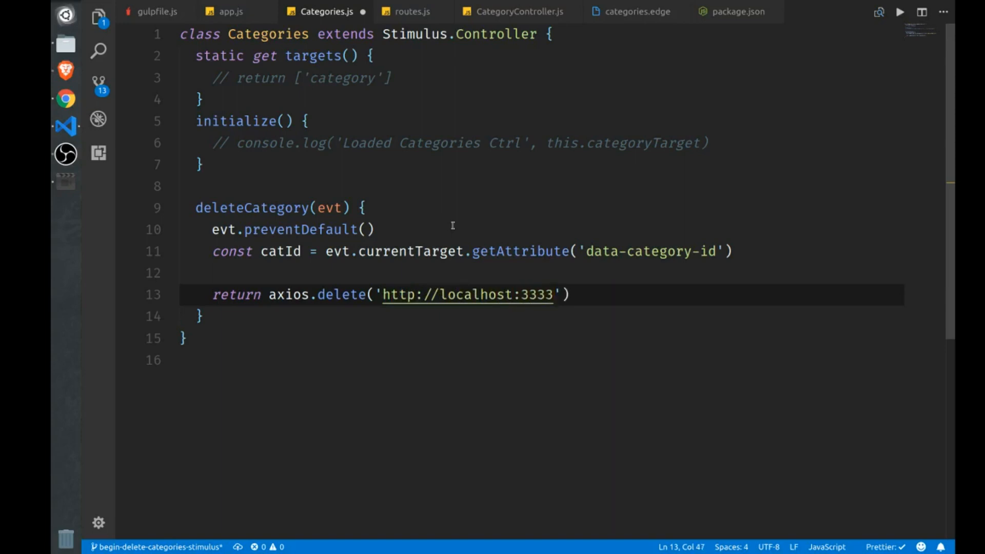
pyautogui.write('/cate')
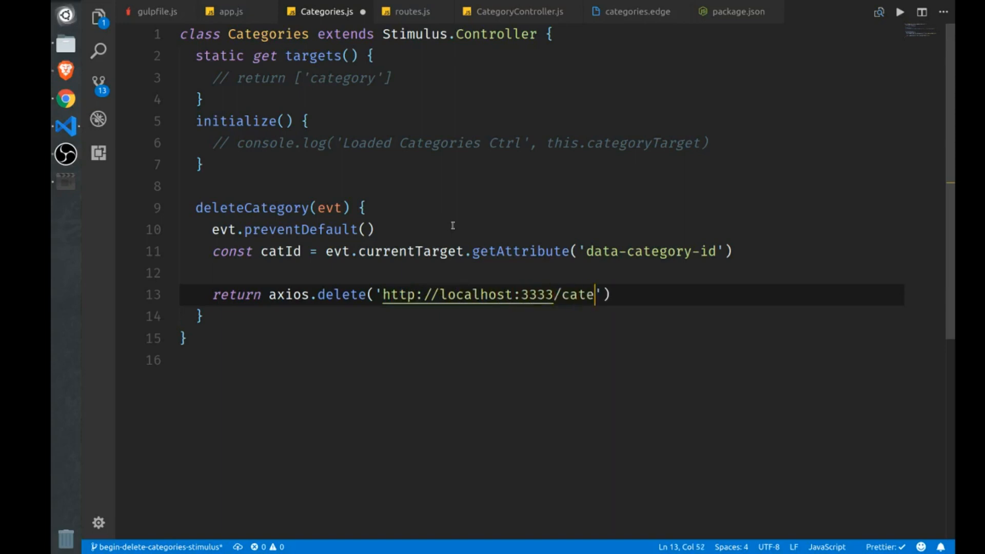
pyautogui.write('gories')
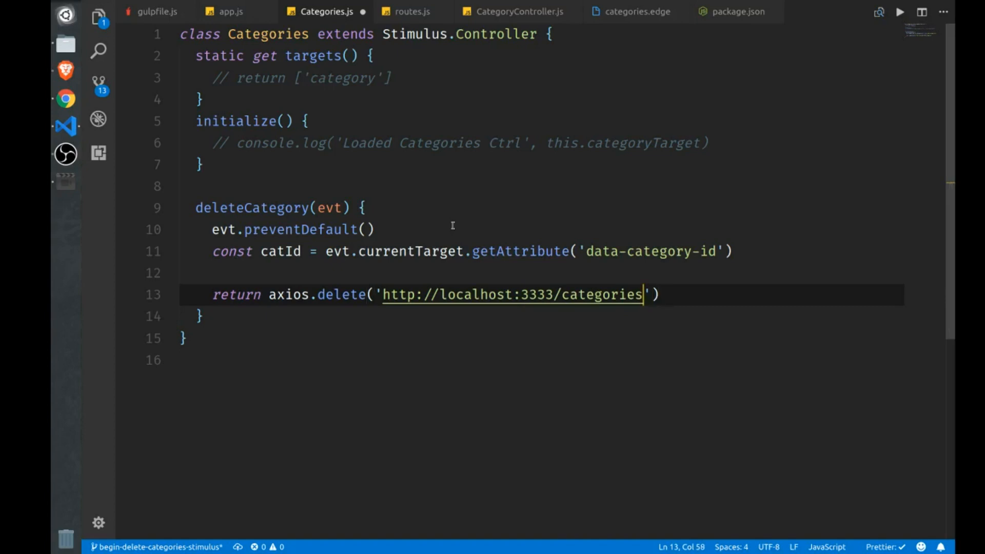
pyautogui.write("/' +")
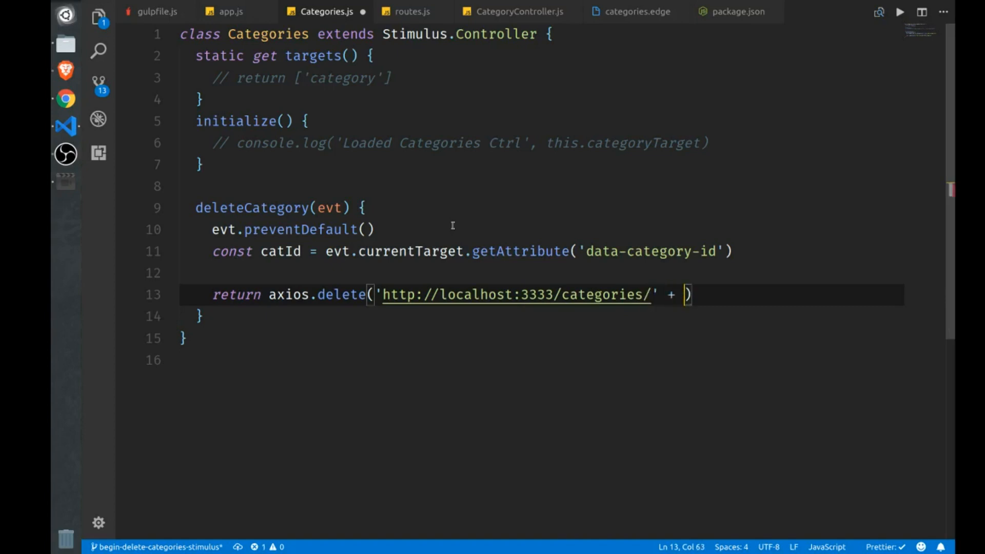
pyautogui.write('catId')
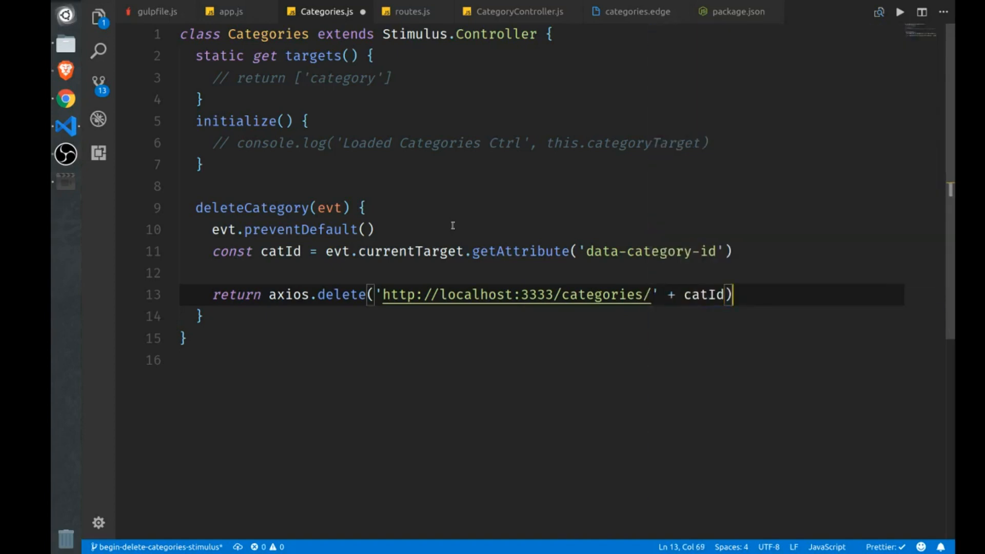
# Step: Chain .then(resp => location.reload()) to reload the page after deletion
pyautogui.write('.then(resp => {')
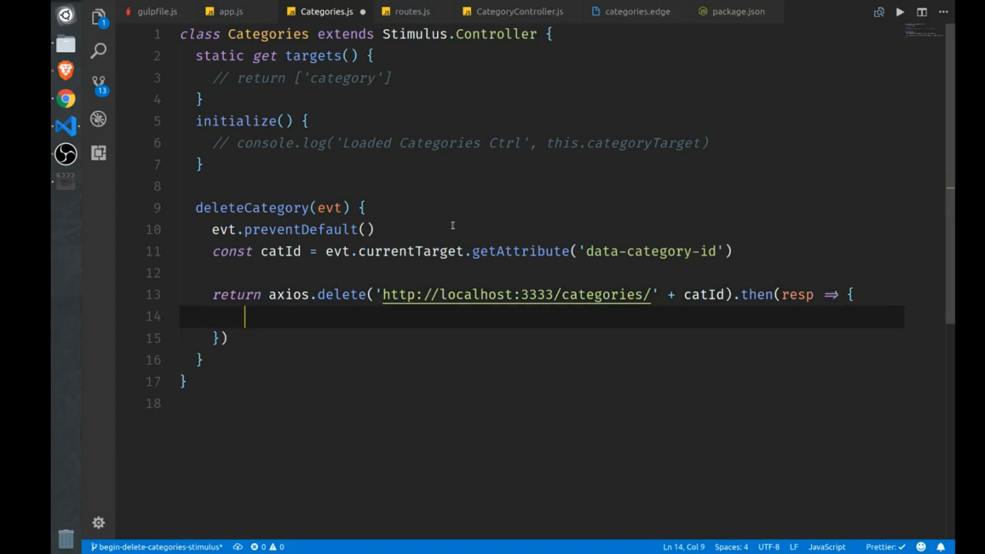
pyautogui.write('location')
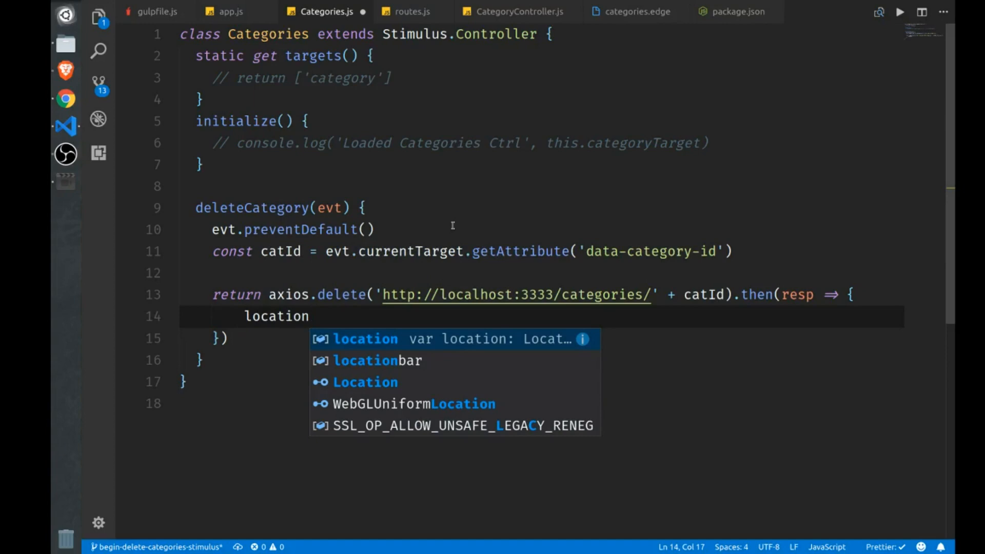
pyautogui.write('.reload')
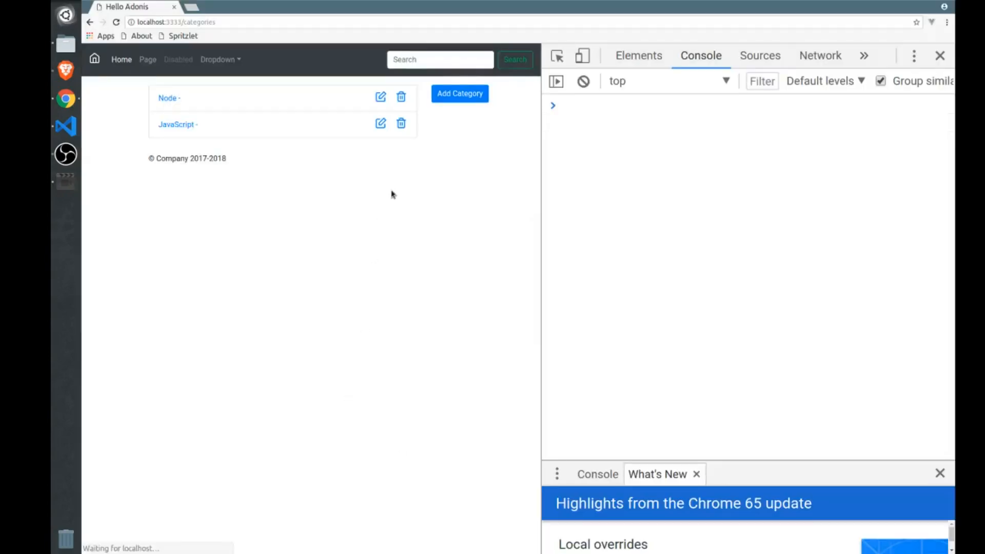
pyautogui.moveTo(177, 124)
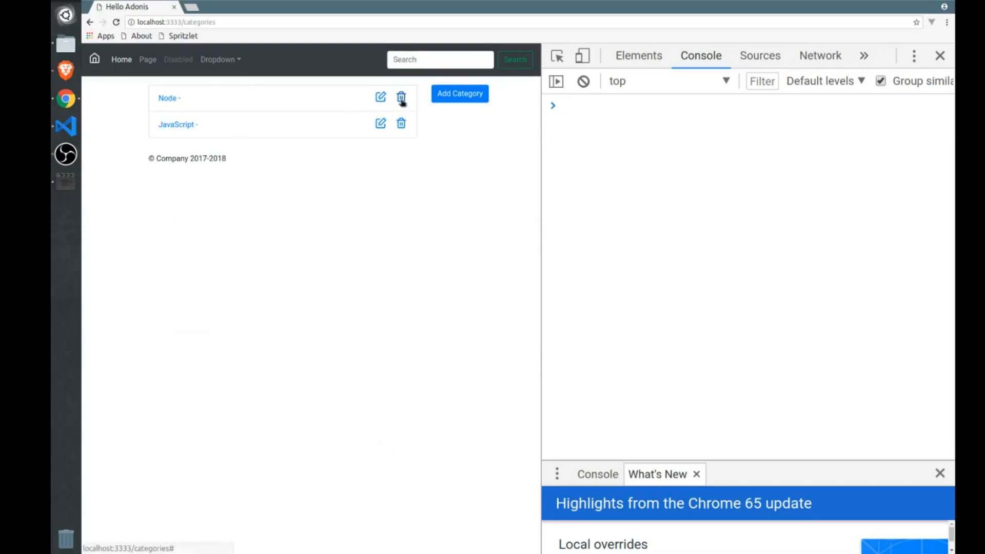
pyautogui.moveTo(304, 107)
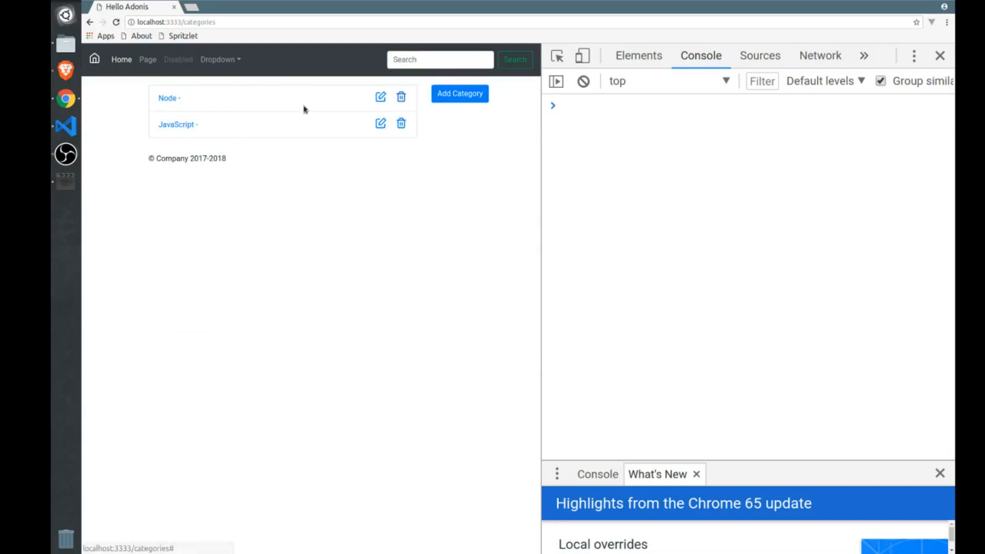
# Step: Delete the Node and JavaScript categories via their trash icons, leaving the list empty
pyautogui.click(401, 96)
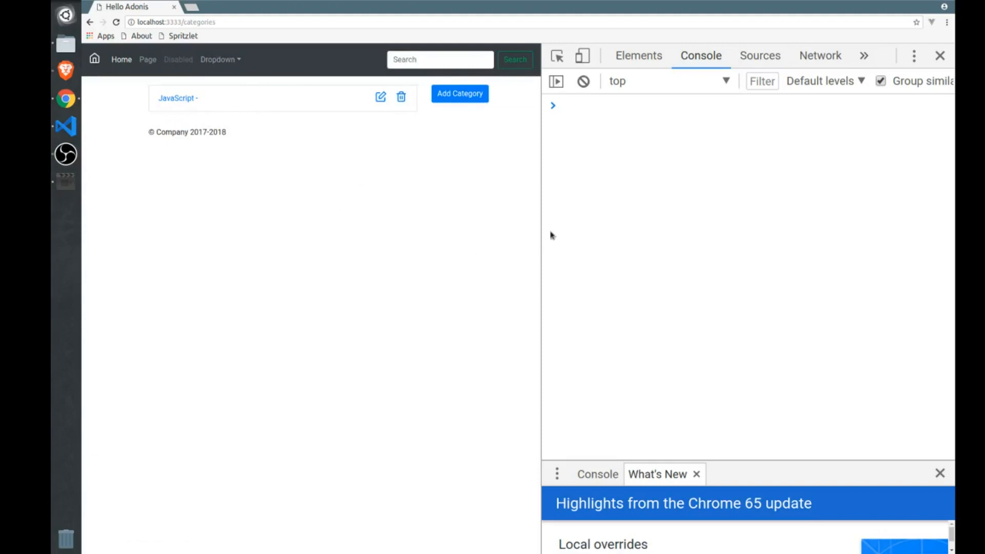
pyautogui.click(401, 96)
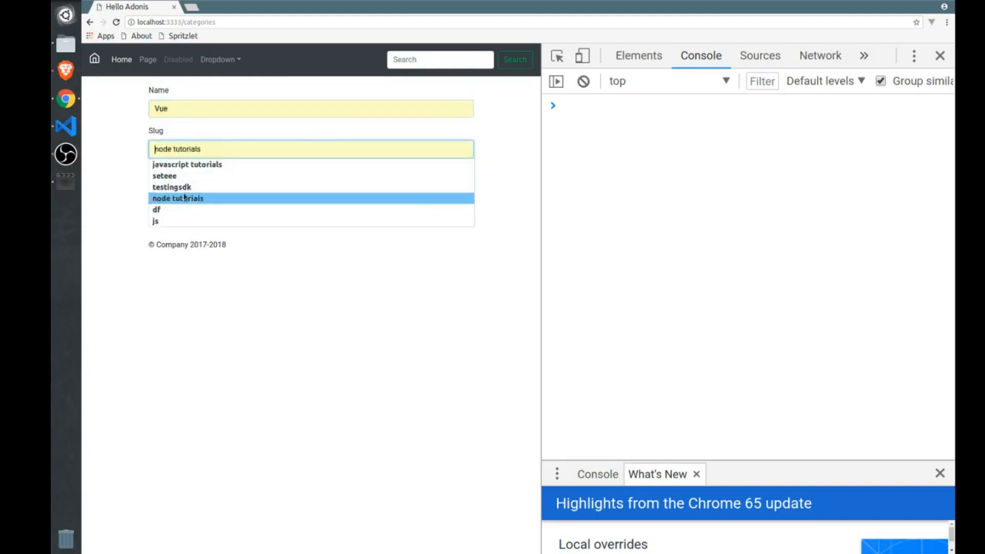
pyautogui.write('vue tutorials')
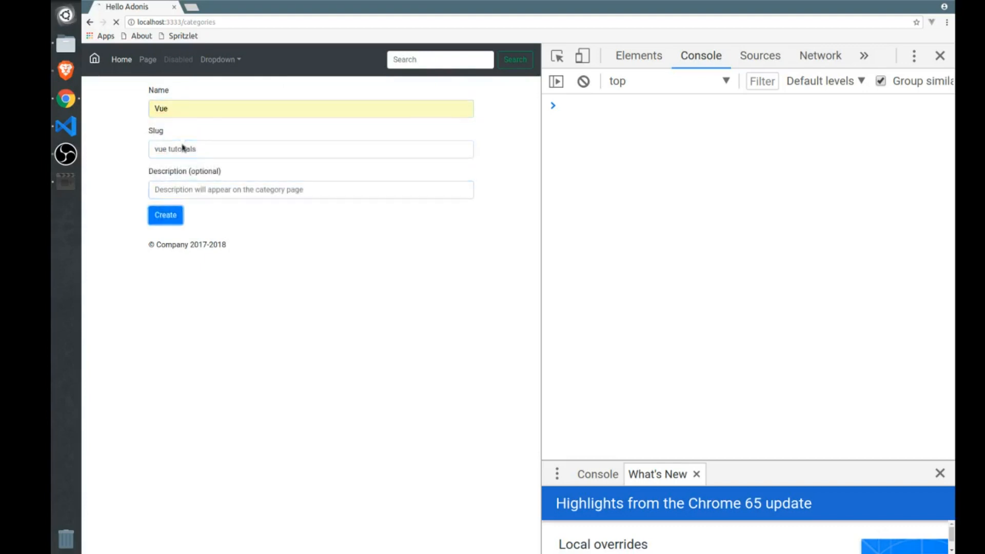
pyautogui.click(165, 214)
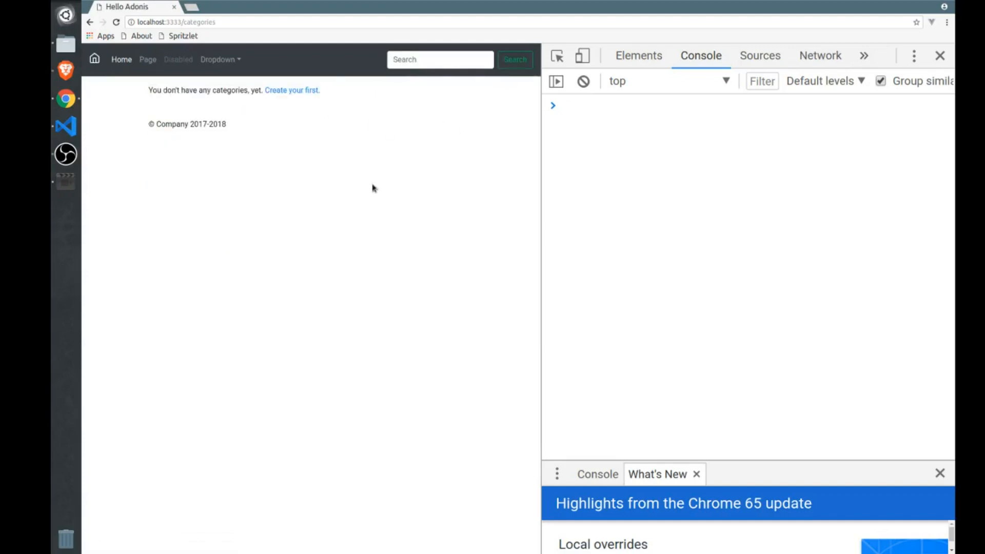
pyautogui.moveTo(352, 165)
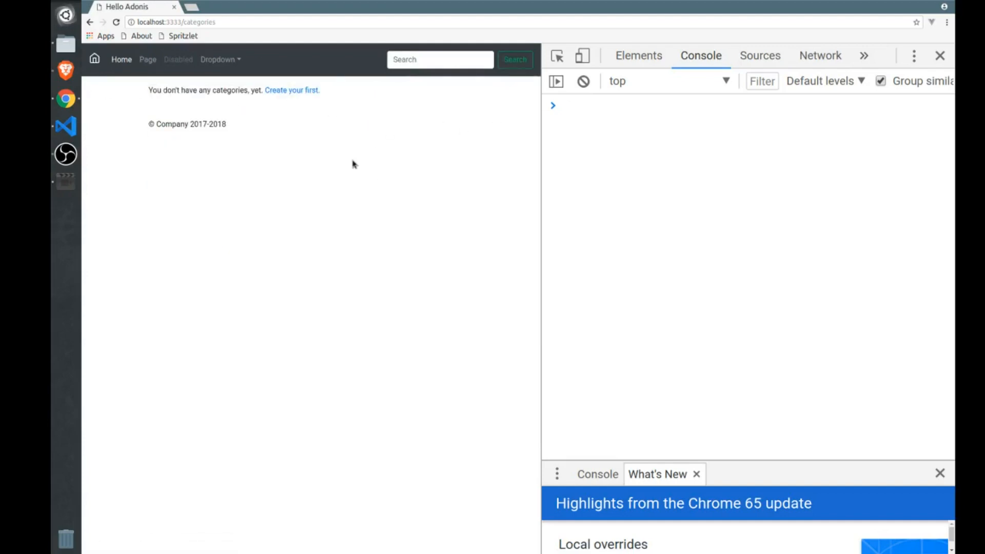